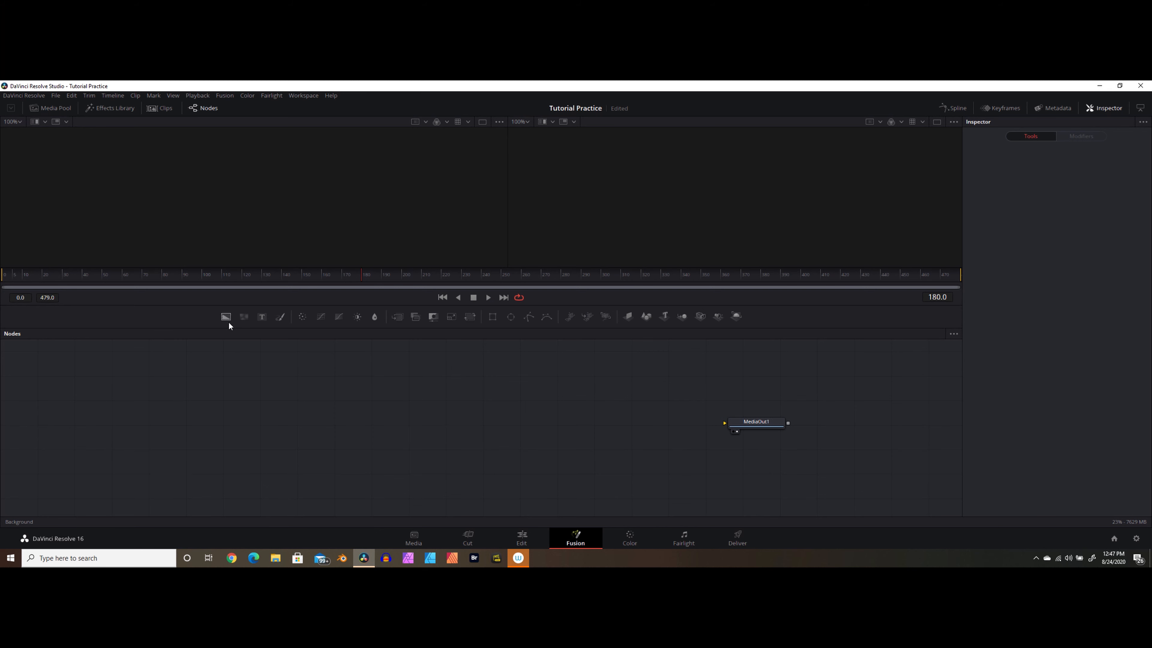
Add Background and Text nodes, chain them into MediaOut1 and view its output
click(226, 316)
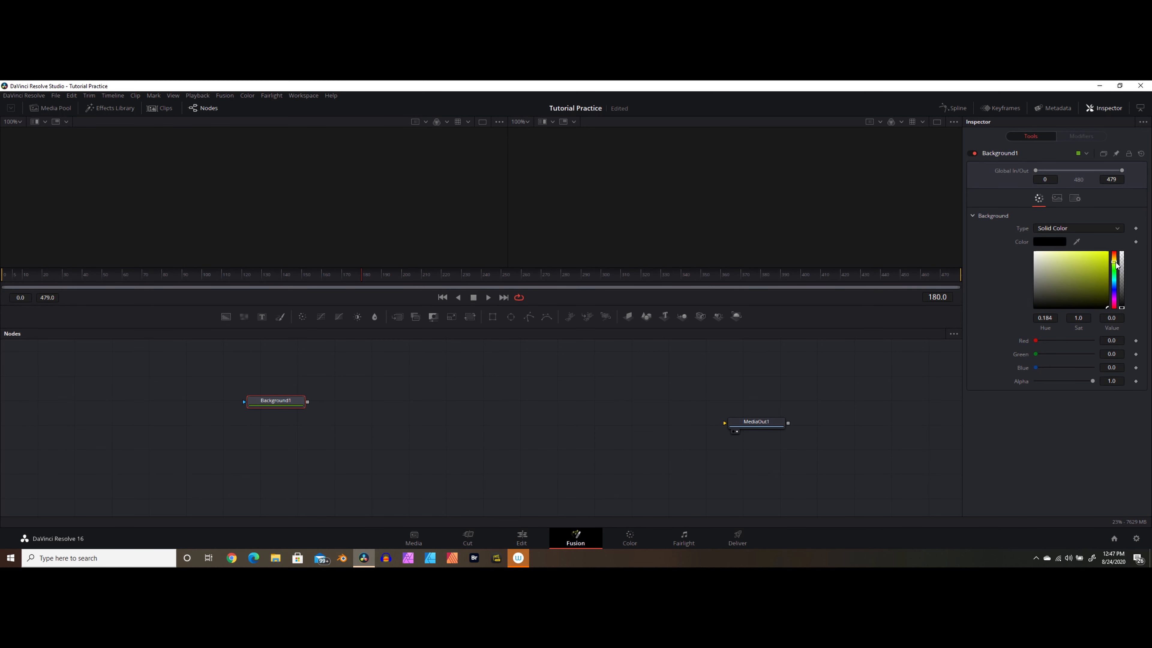
click(1103, 261)
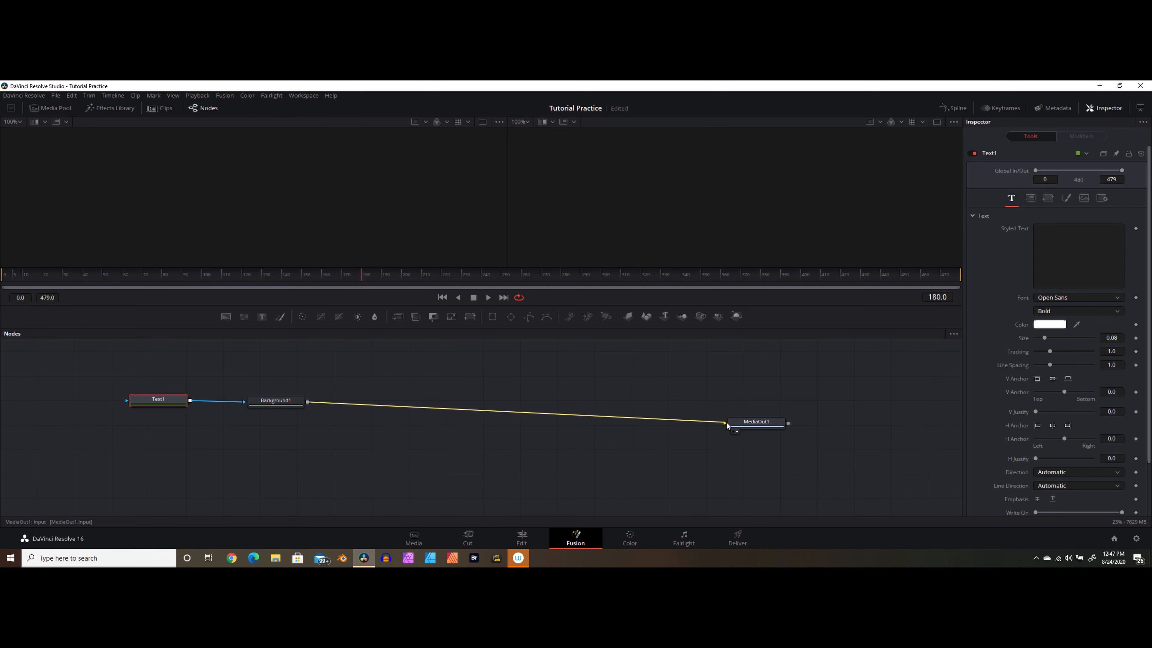
click(276, 400)
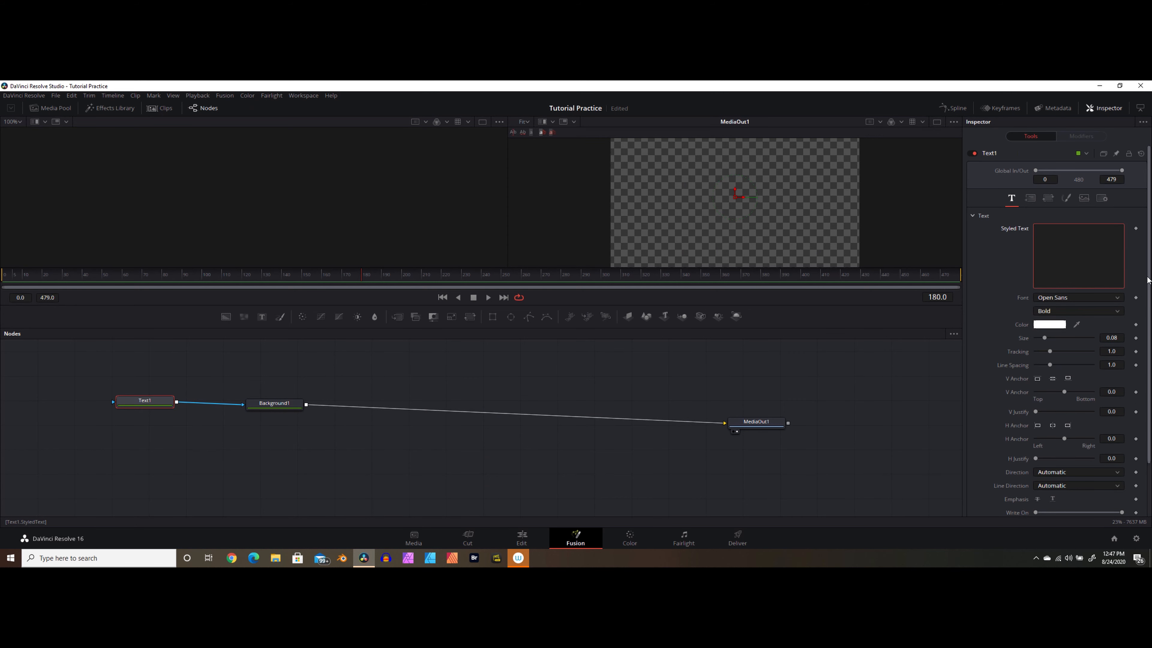
Set the Styled Text to 'Summer', check it on the Edit timeline, and reselect Text1
text(Summer)
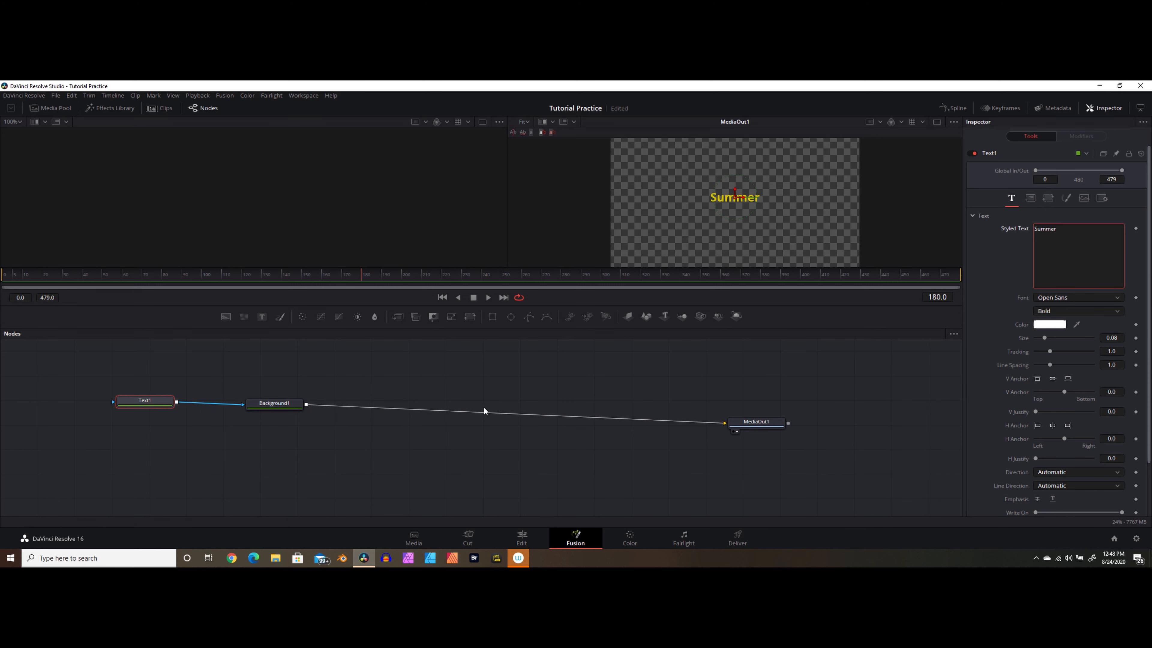
mouse_move(586, 543)
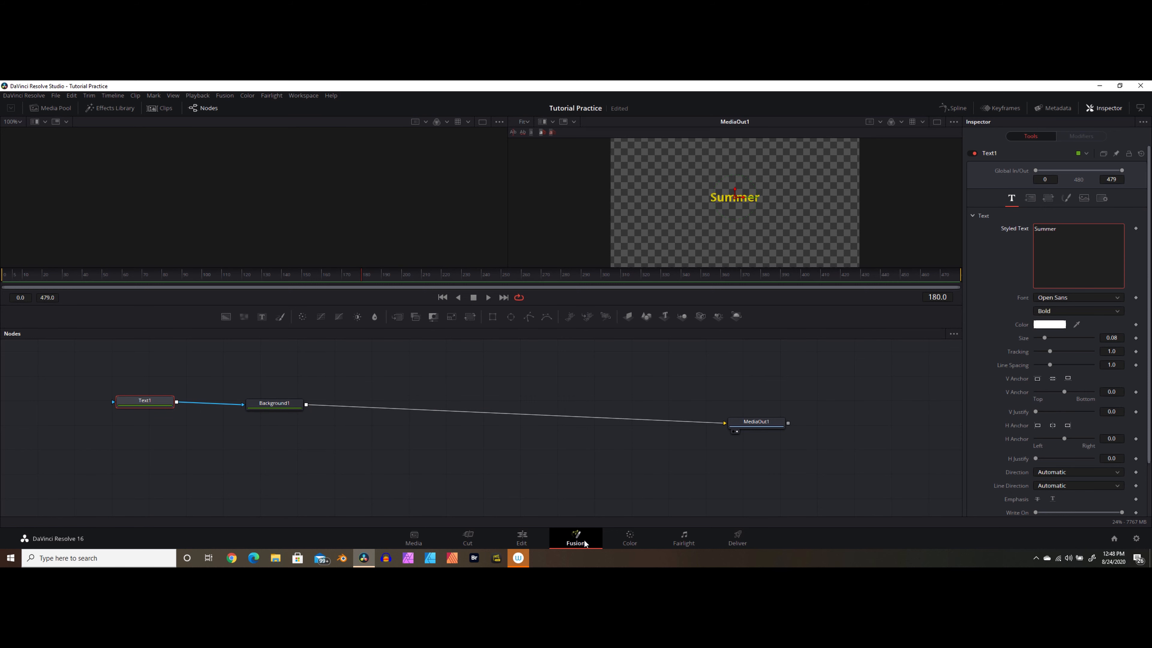
mouse_move(750, 373)
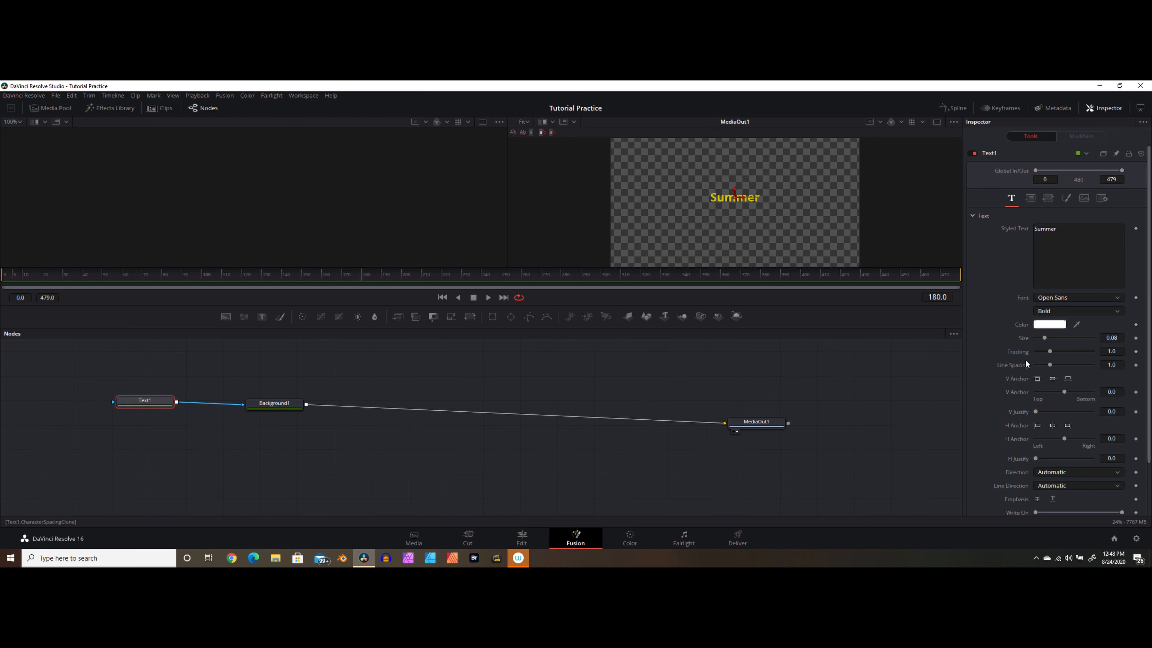
mouse_move(991, 402)
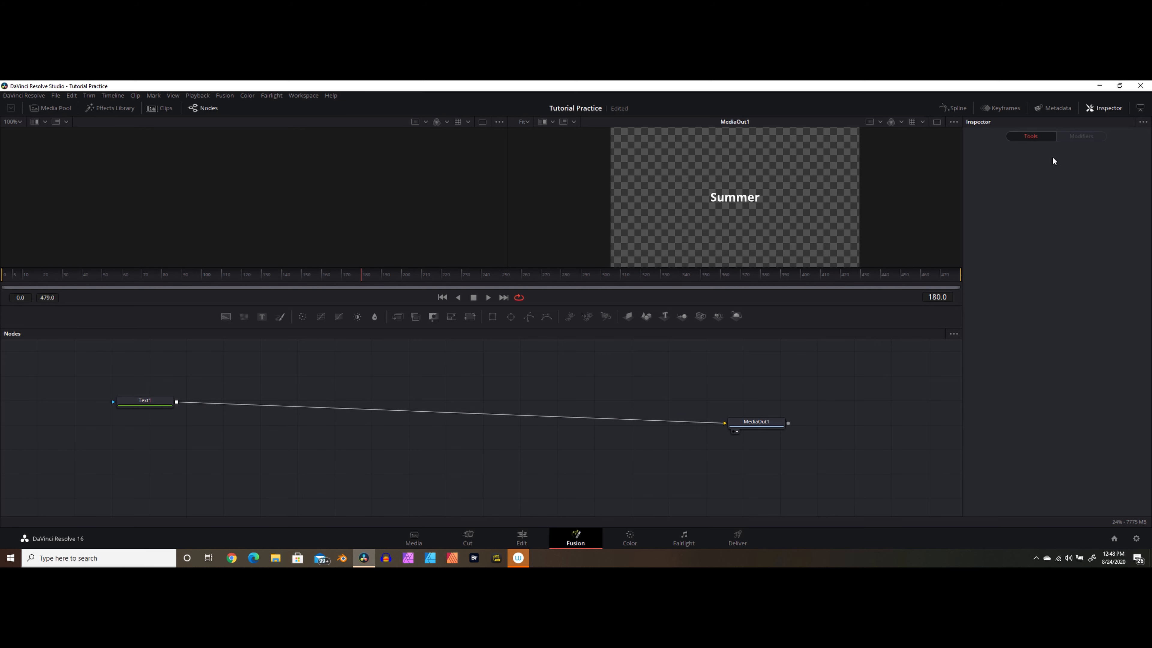
click(522, 537)
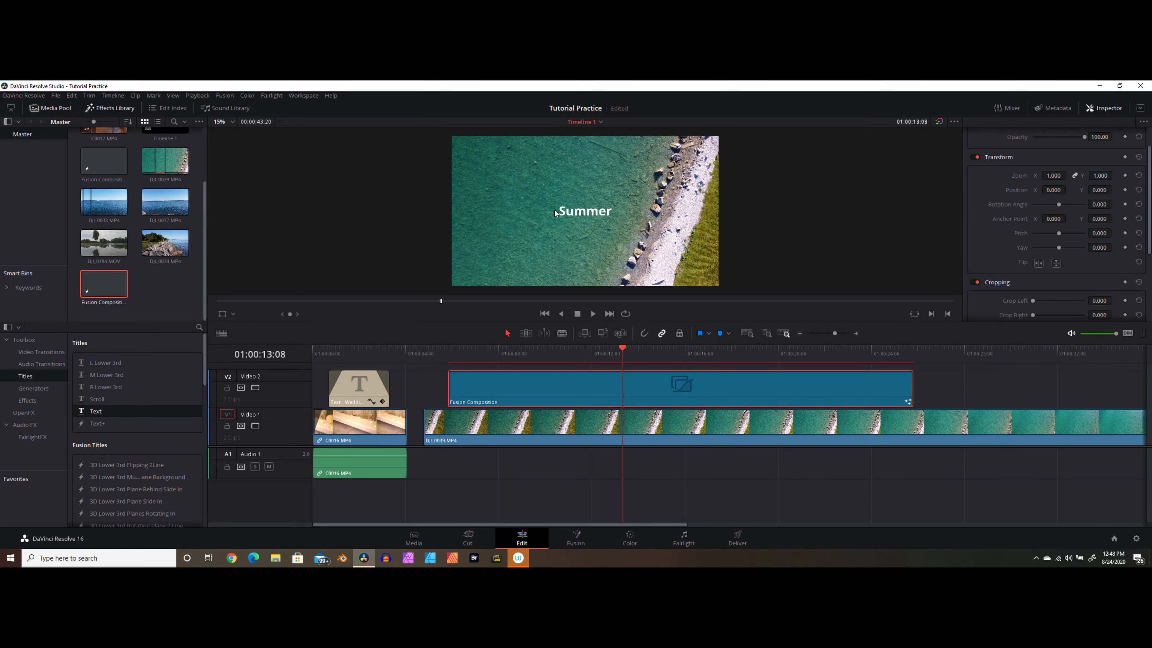
click(576, 538)
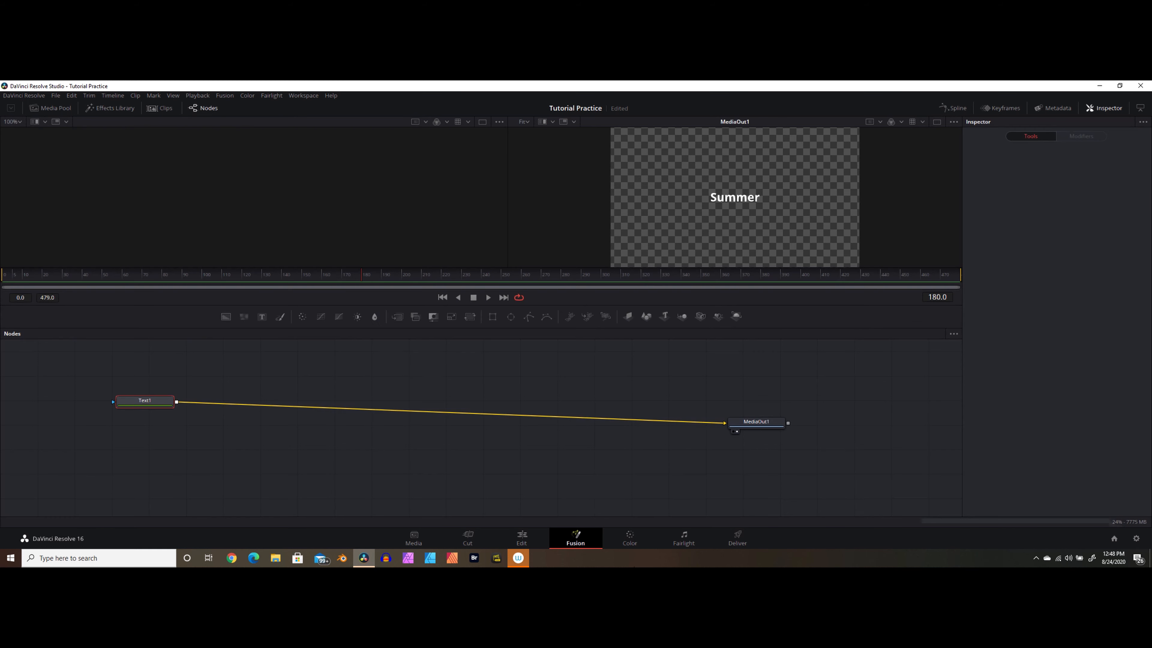
click(145, 401)
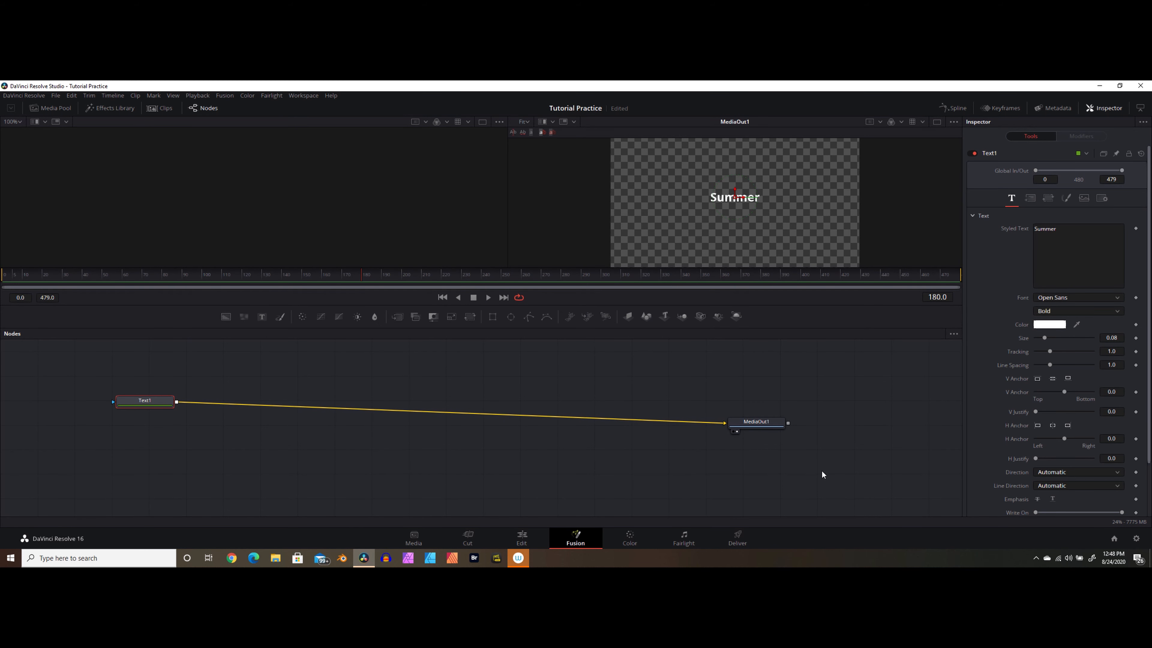
mouse_move(360, 463)
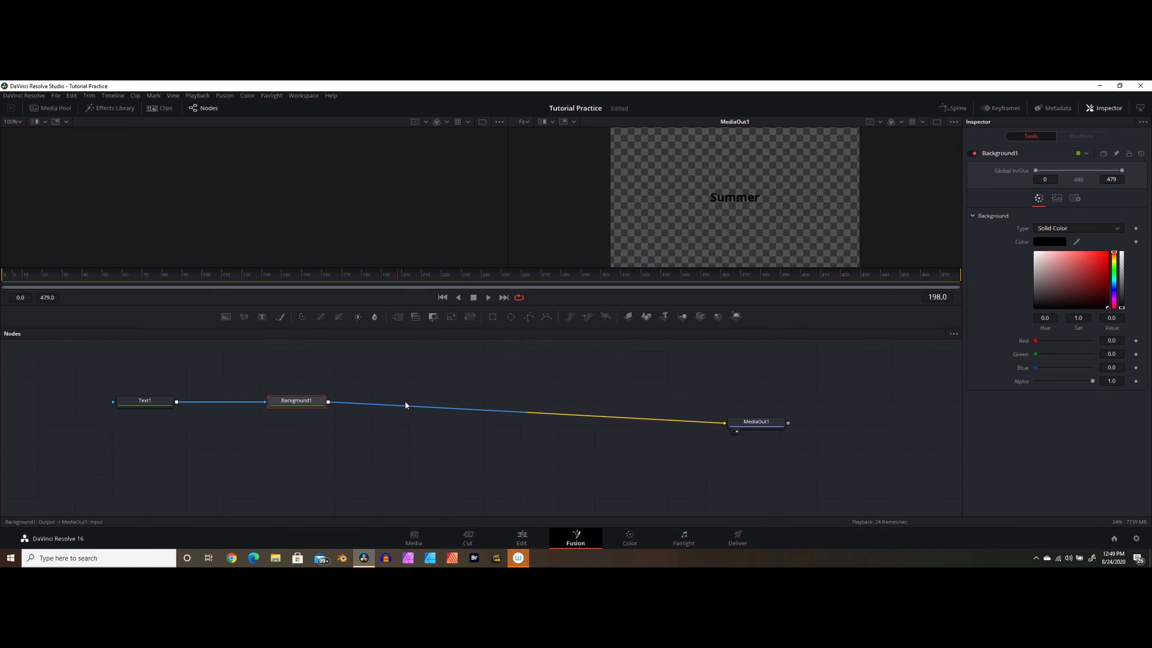
Colour the inserted Background1 node a light yellow and preview the title over the beach clip
click(1114, 262)
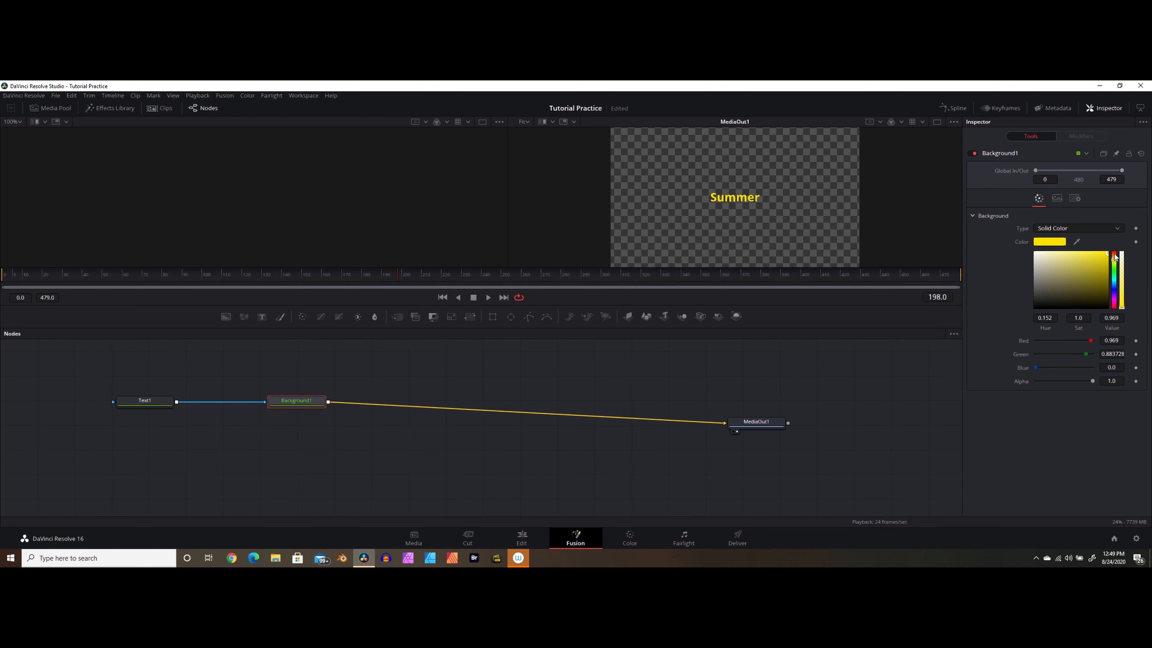
click(1094, 254)
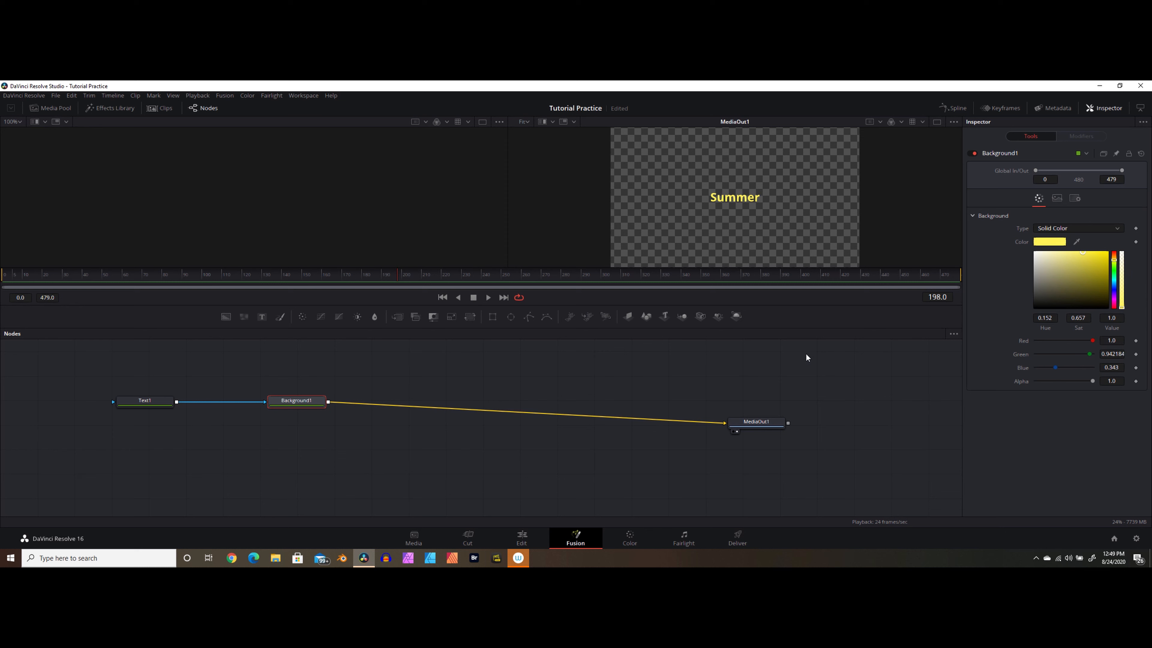
mouse_move(484, 402)
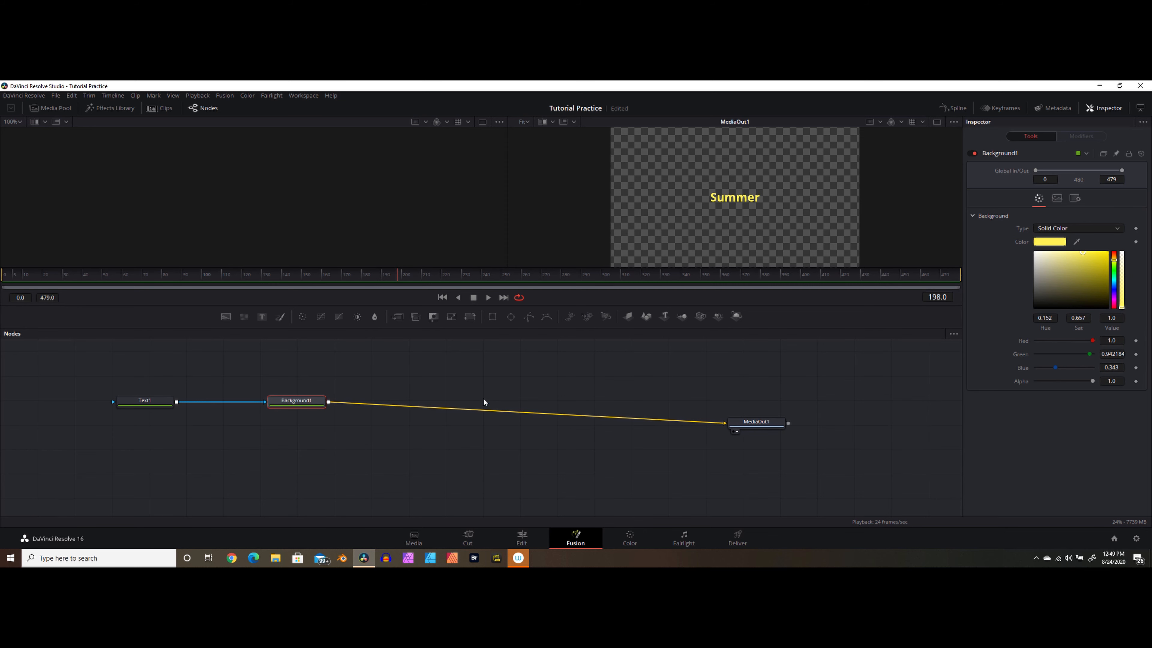
mouse_move(775, 248)
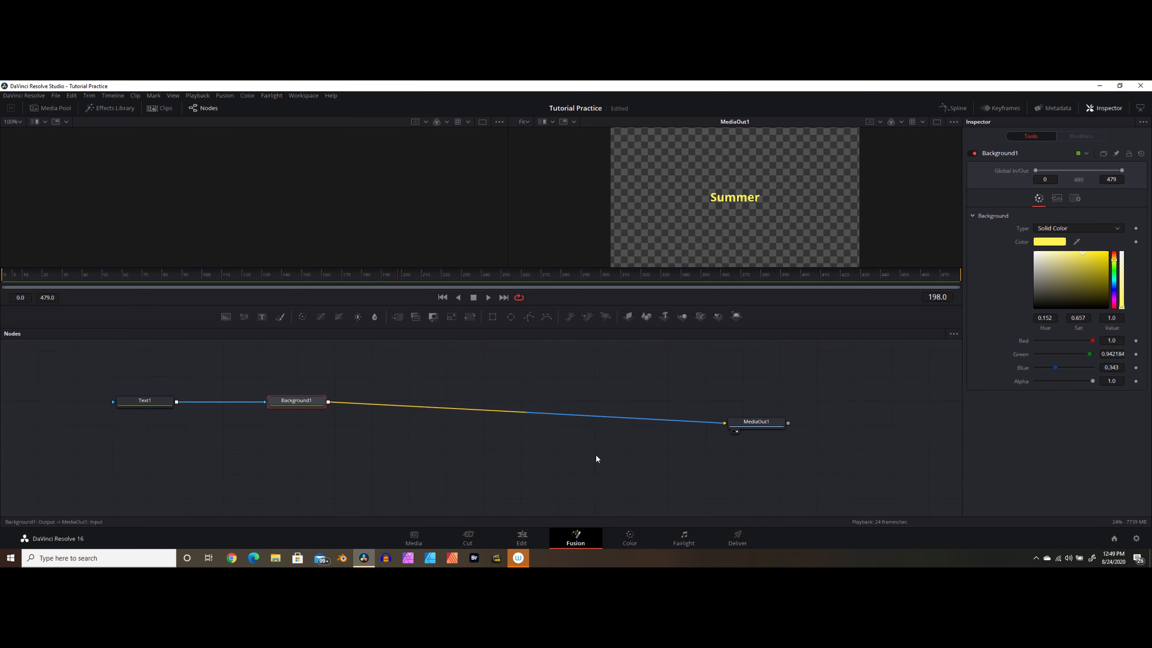
click(521, 538)
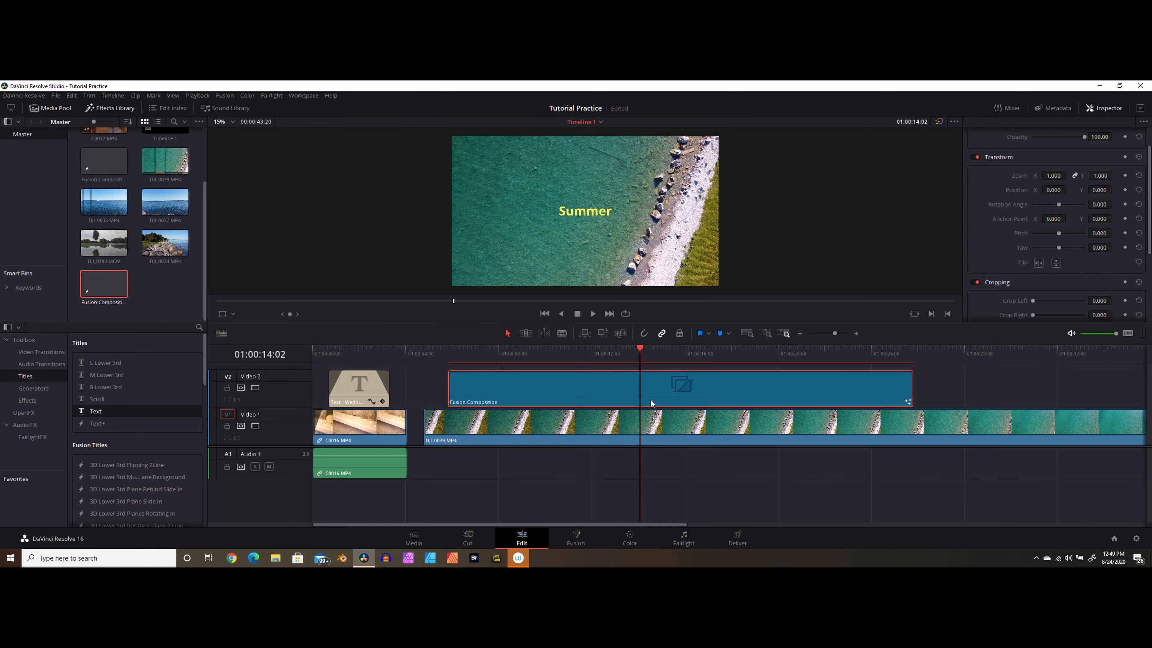
mouse_move(680, 430)
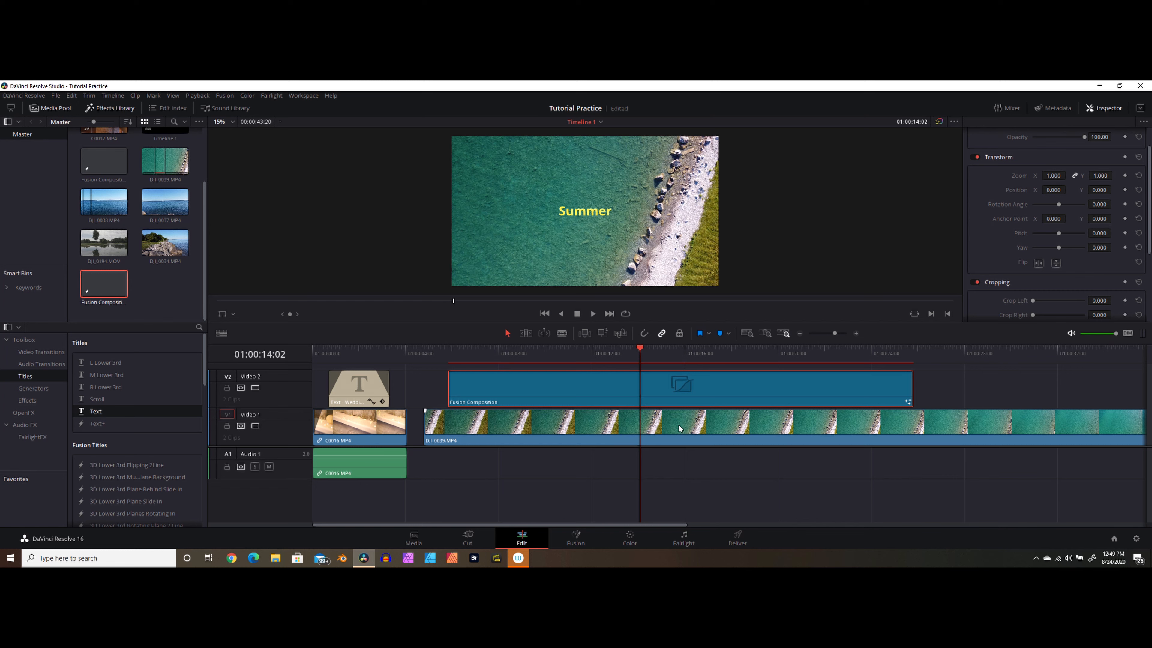
mouse_move(636, 507)
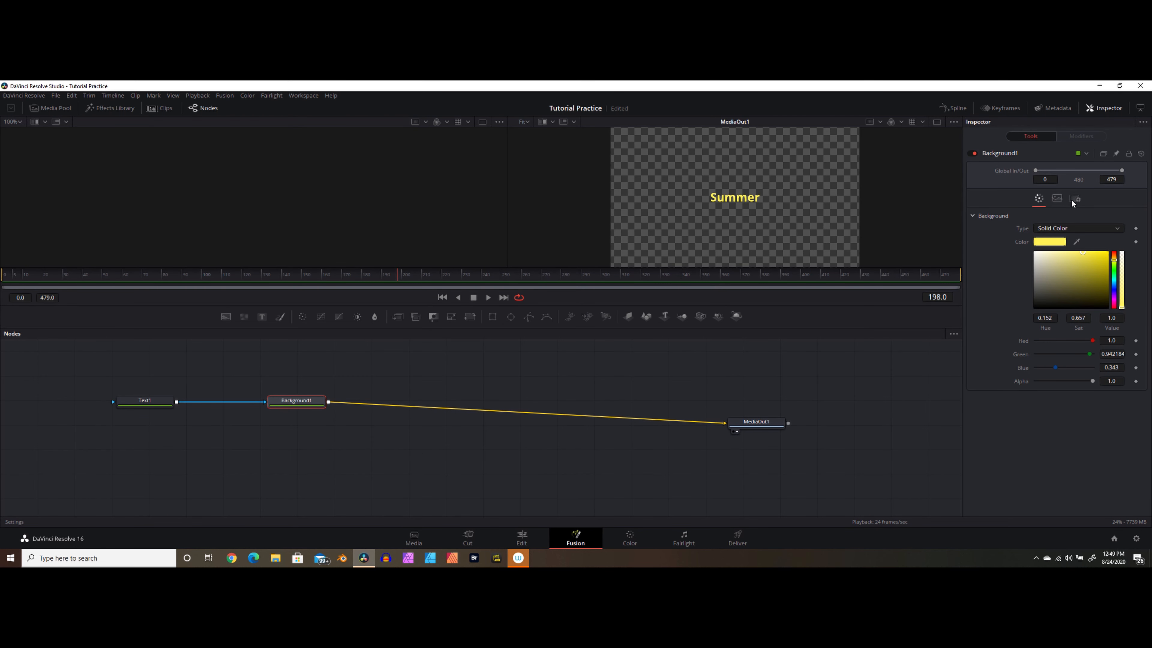
Enable Apply Mask Inverted on Background1 so 'Summer' is cut out of the yellow fill
click(1074, 199)
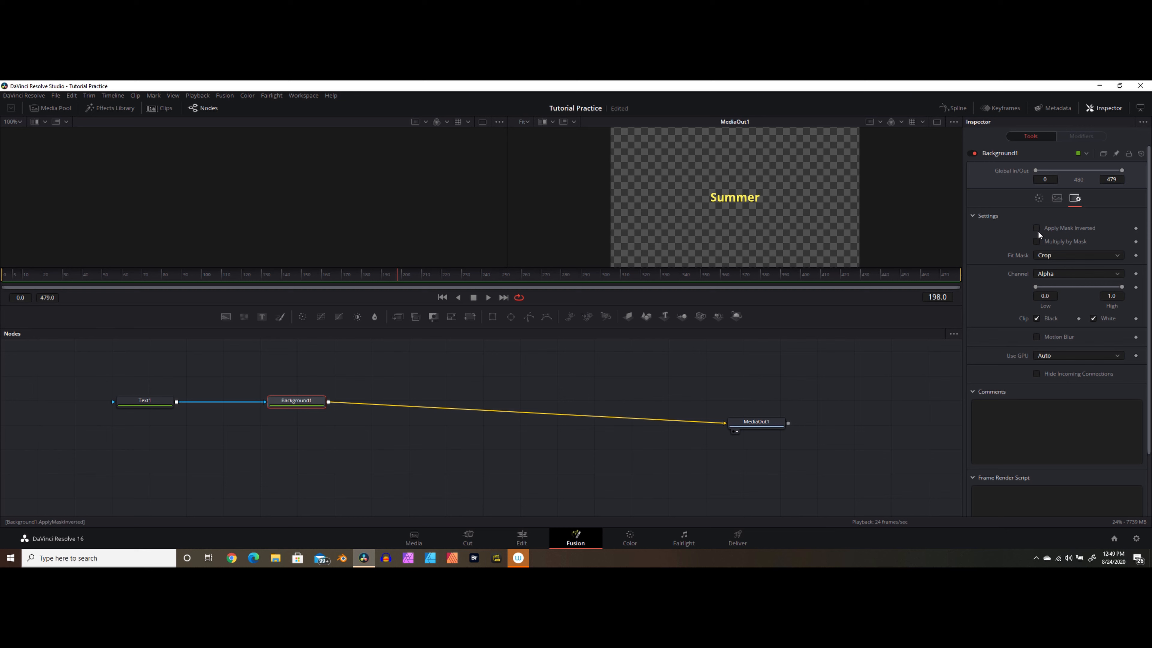
click(1037, 228)
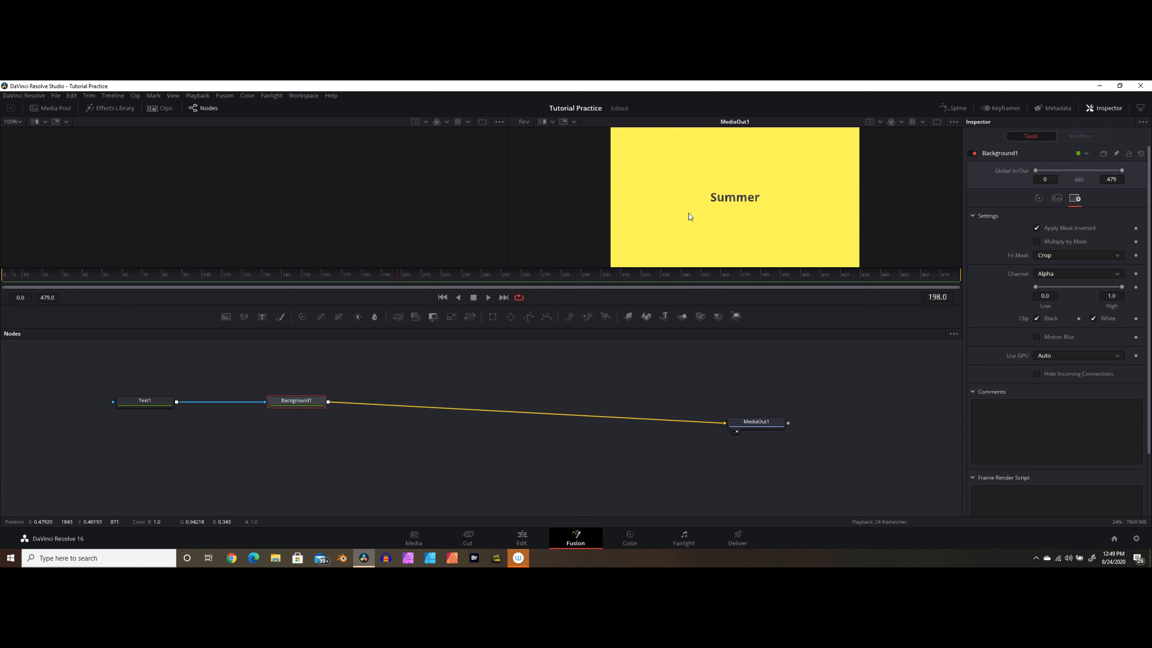
mouse_move(665, 203)
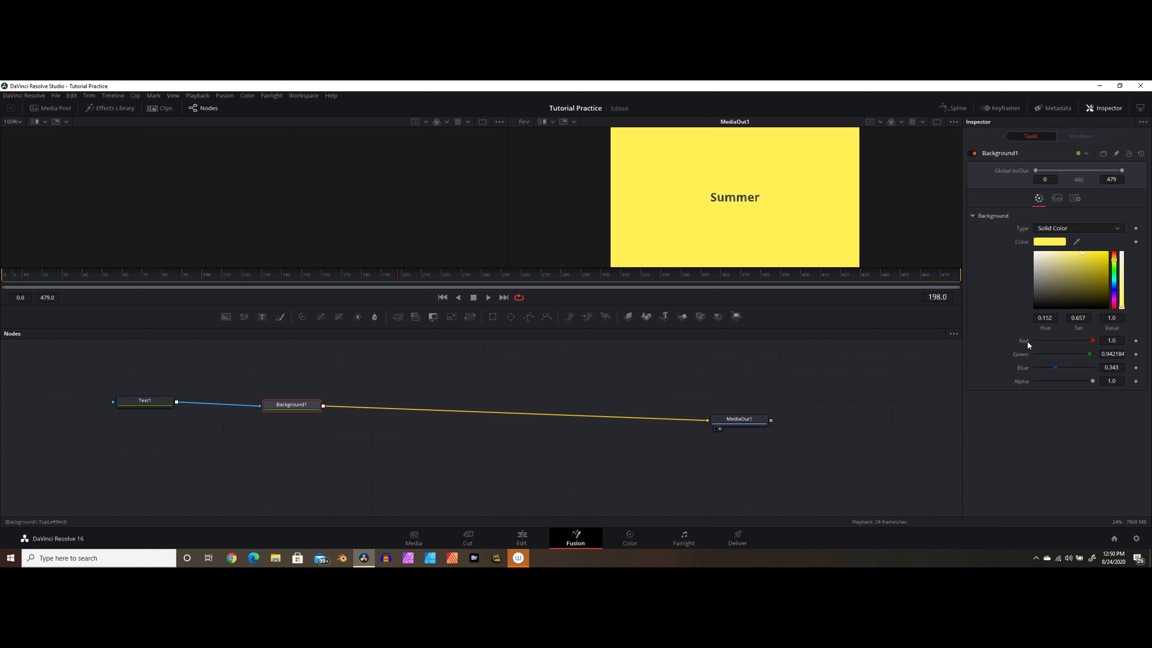
mouse_move(1128, 311)
text(0.44)
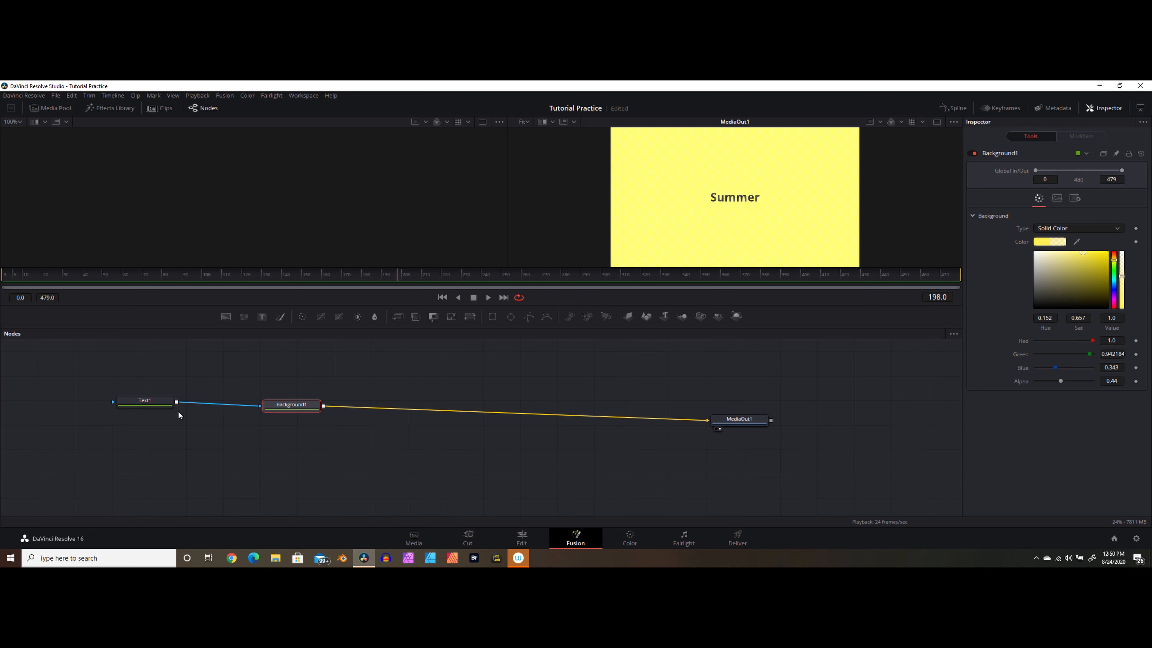
click(144, 401)
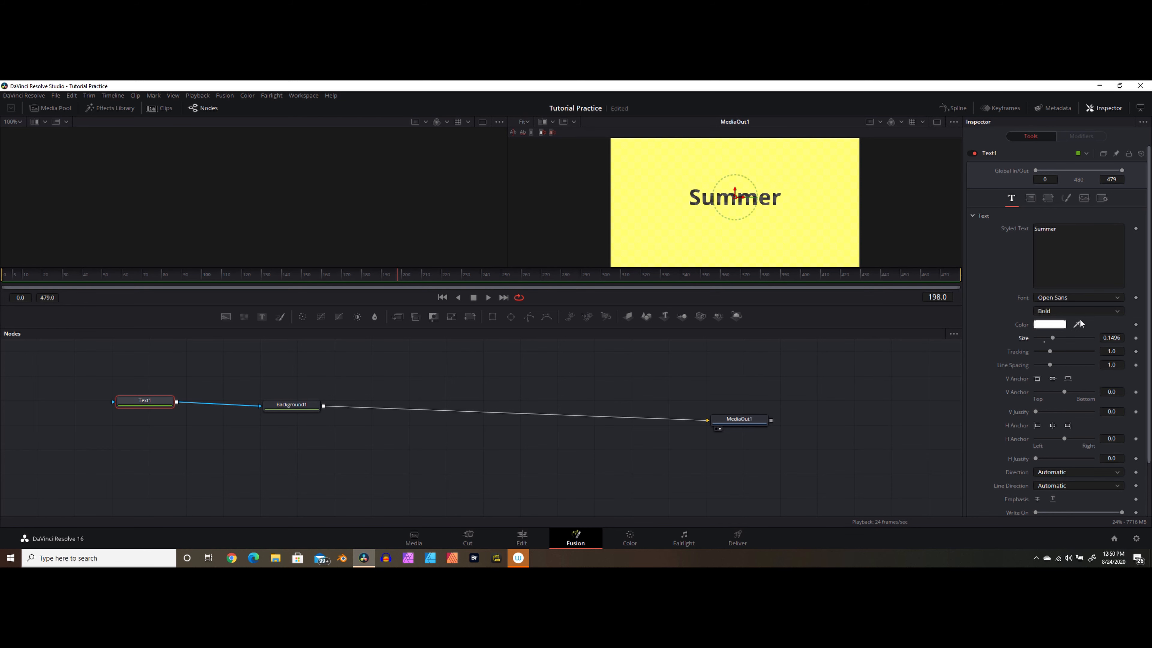
Set the 'Summer' title font to Contrail One, then select Background1 for opacity changes
click(1078, 297)
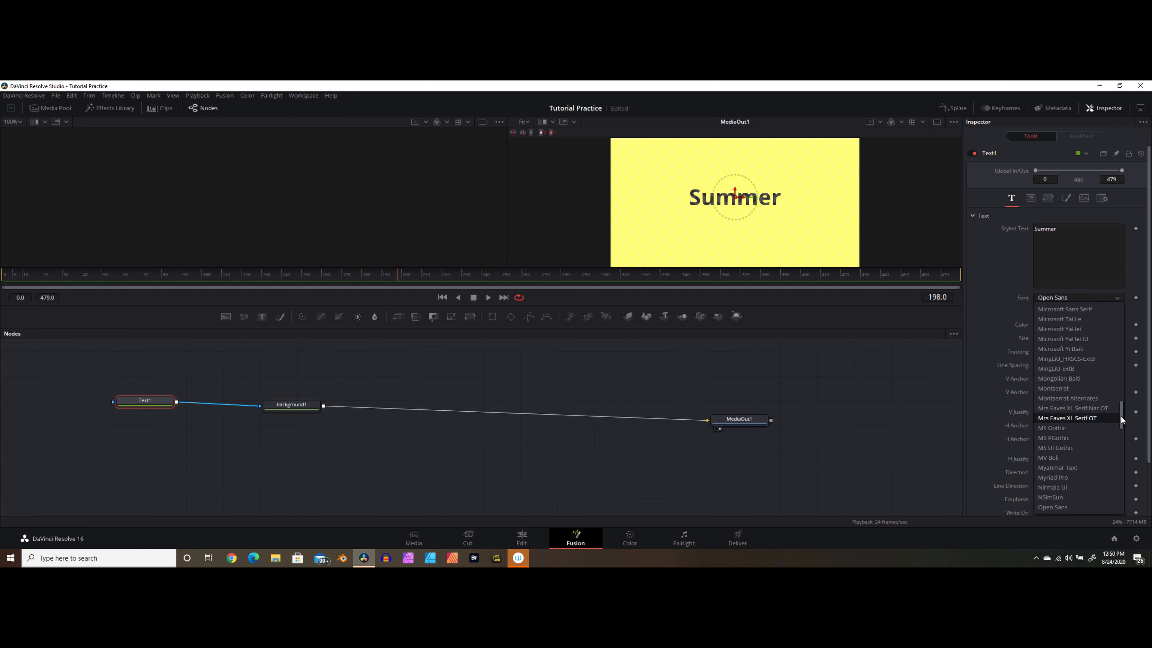
scroll(up, 3)
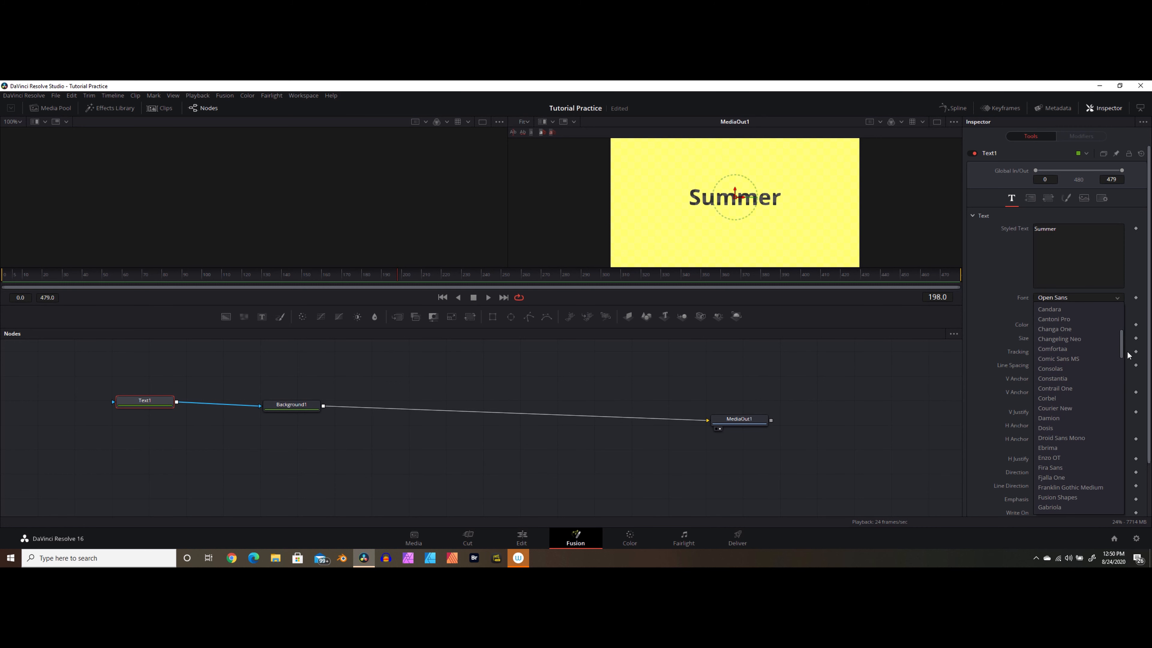
click(1054, 388)
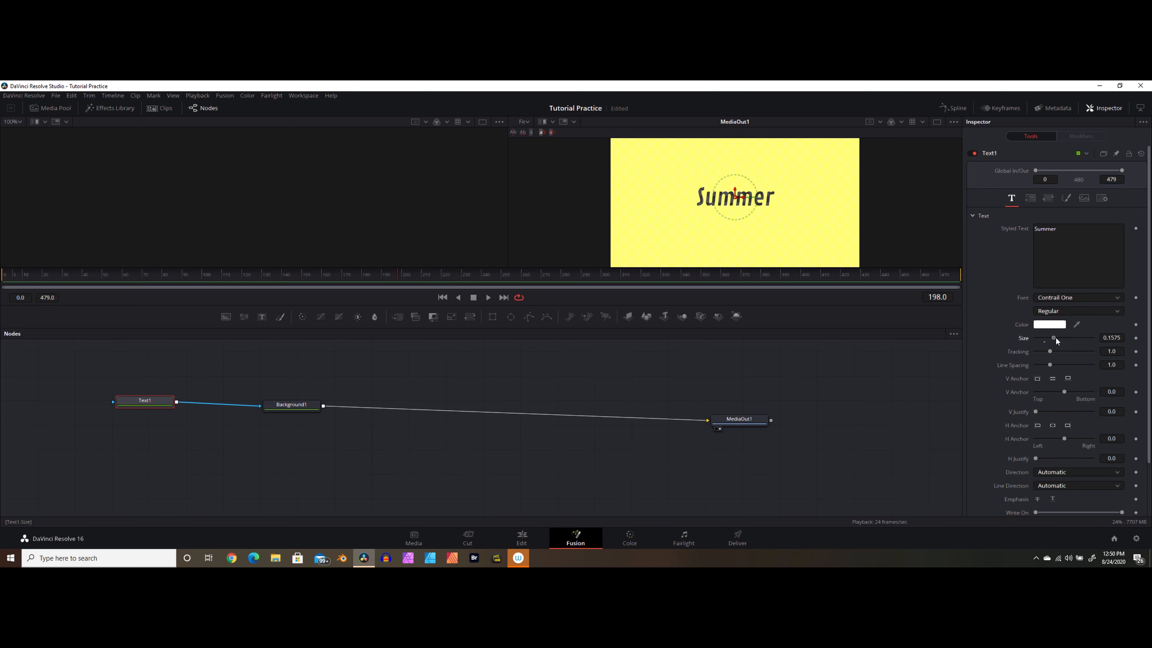
click(292, 405)
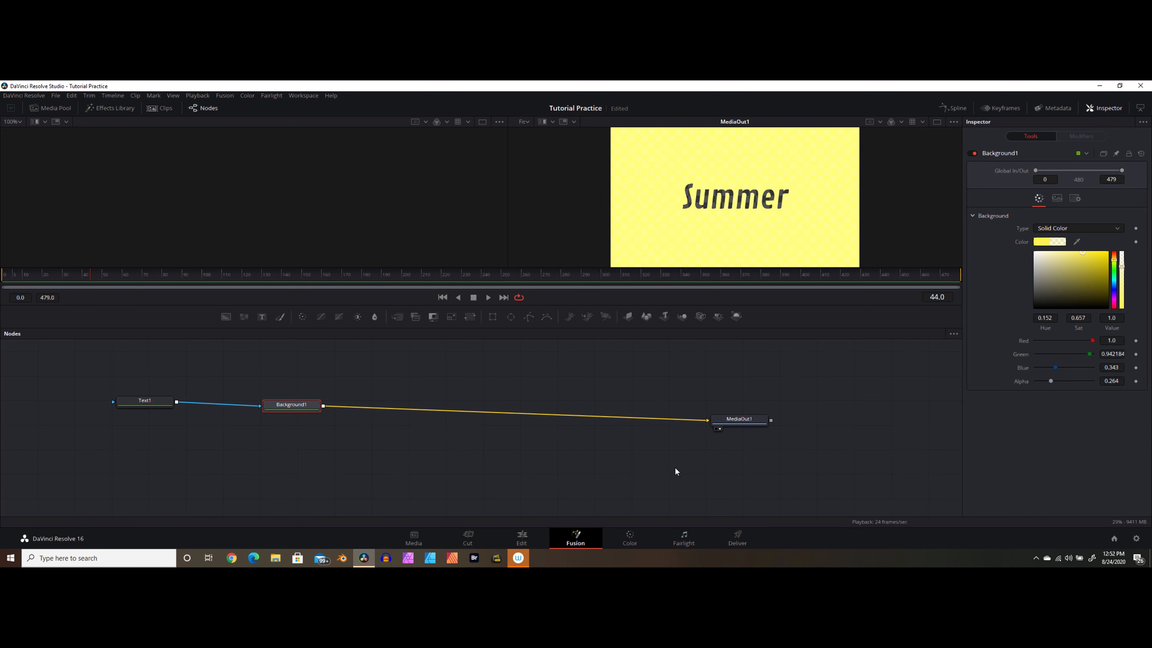
mouse_move(522, 536)
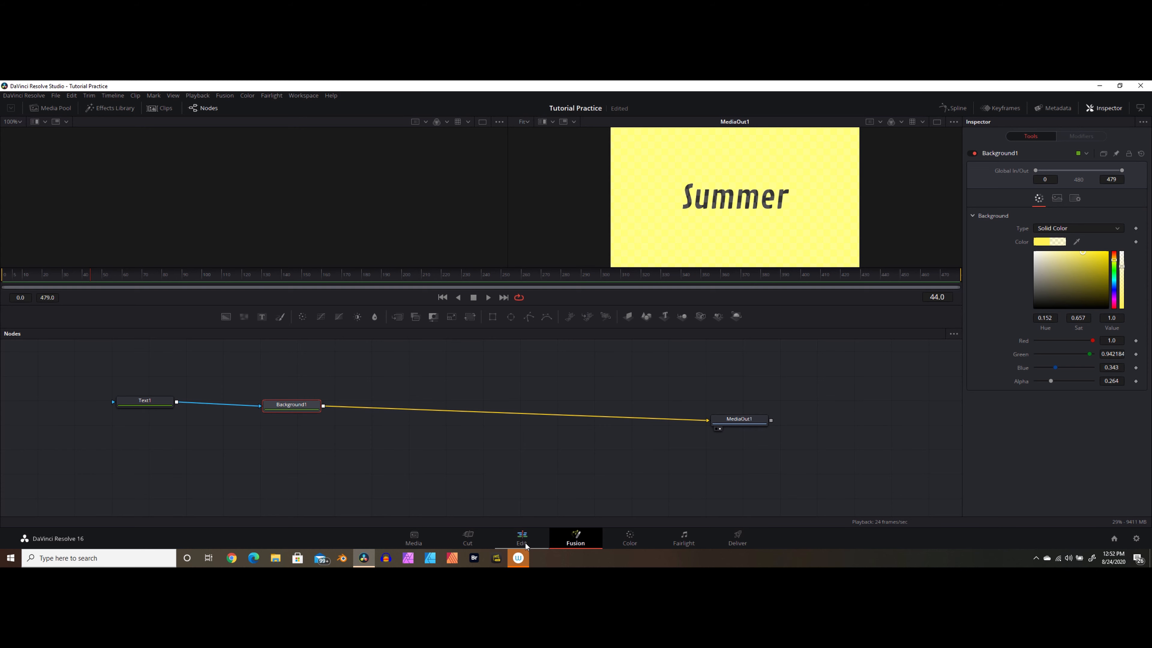
click(521, 537)
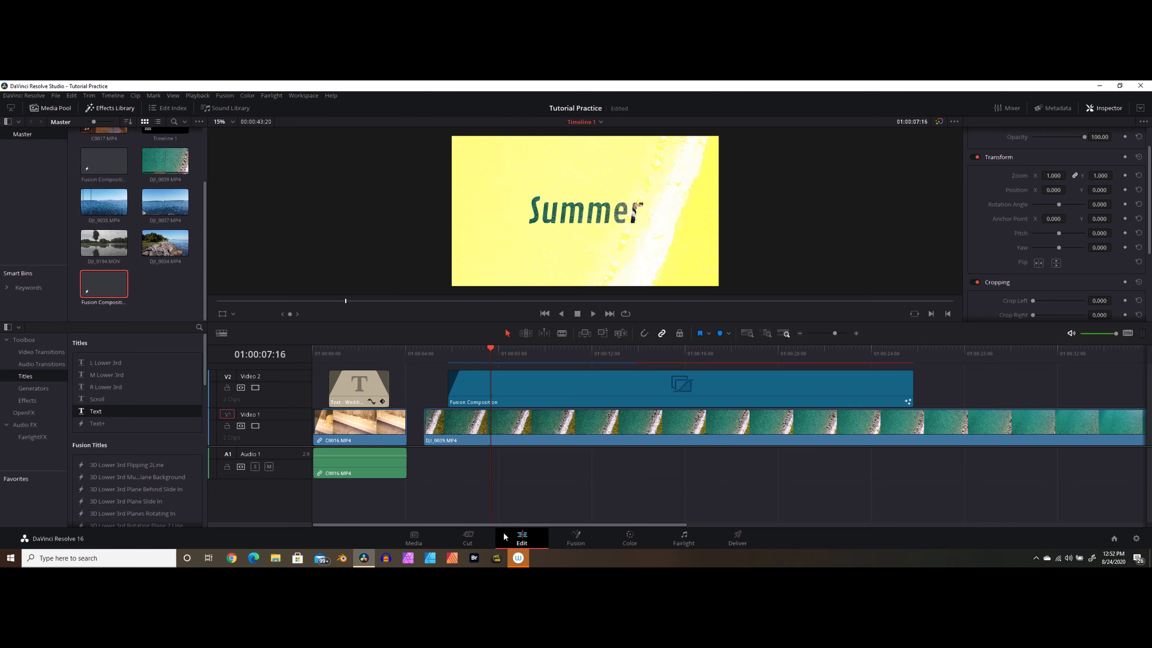
mouse_move(652, 291)
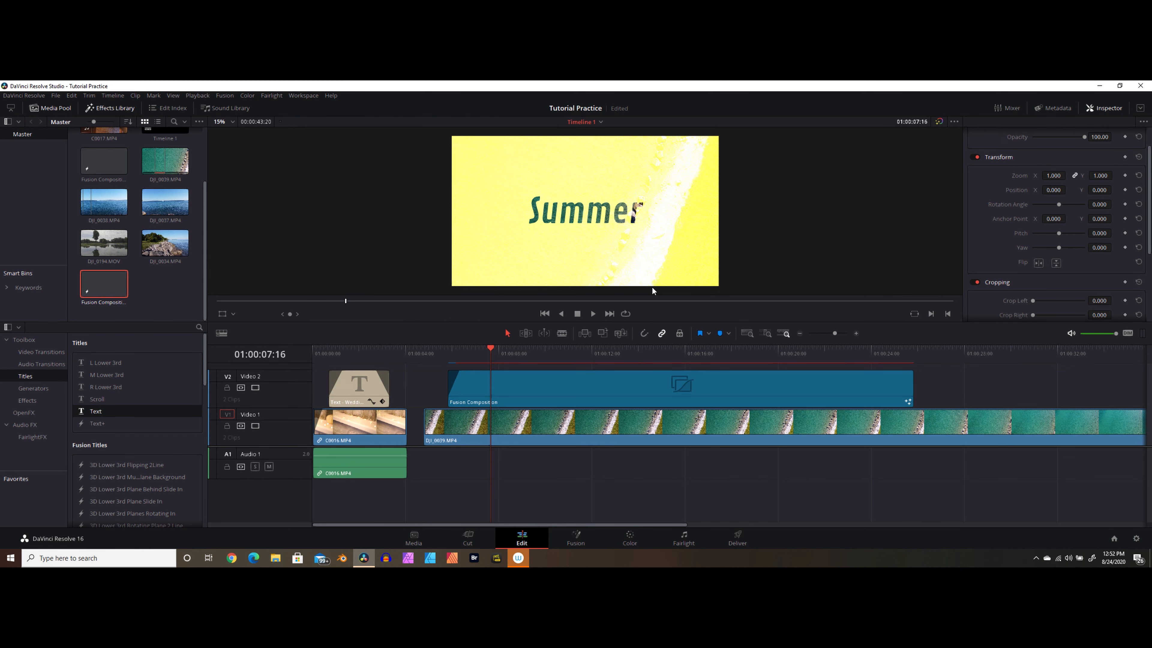
mouse_move(662, 167)
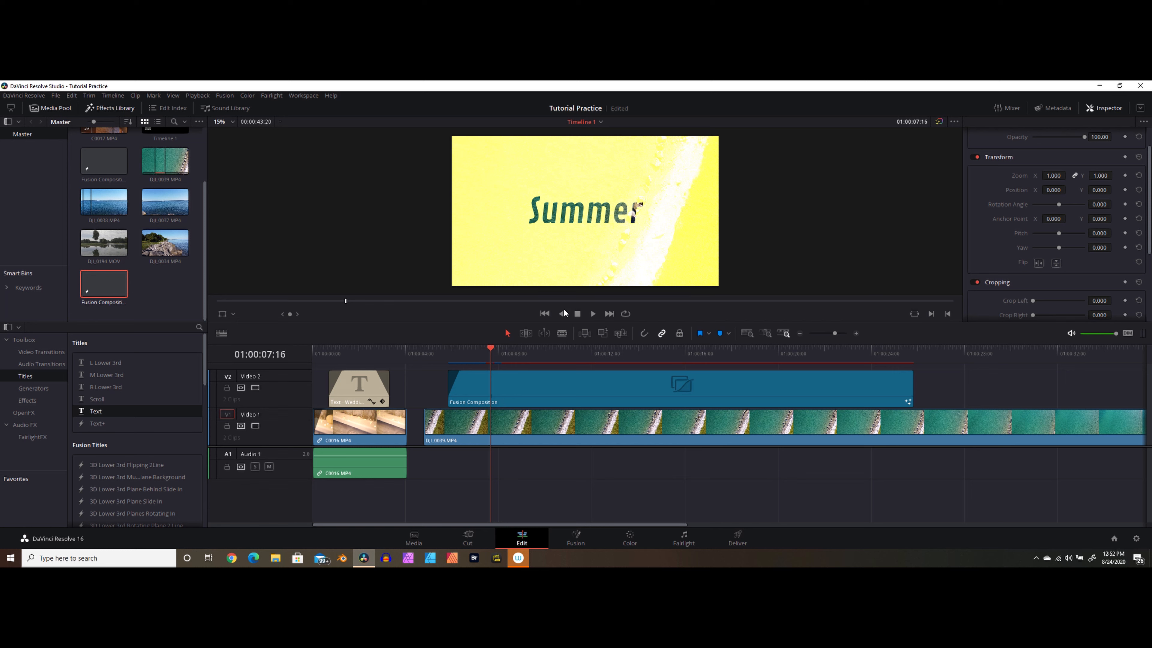
mouse_move(596, 323)
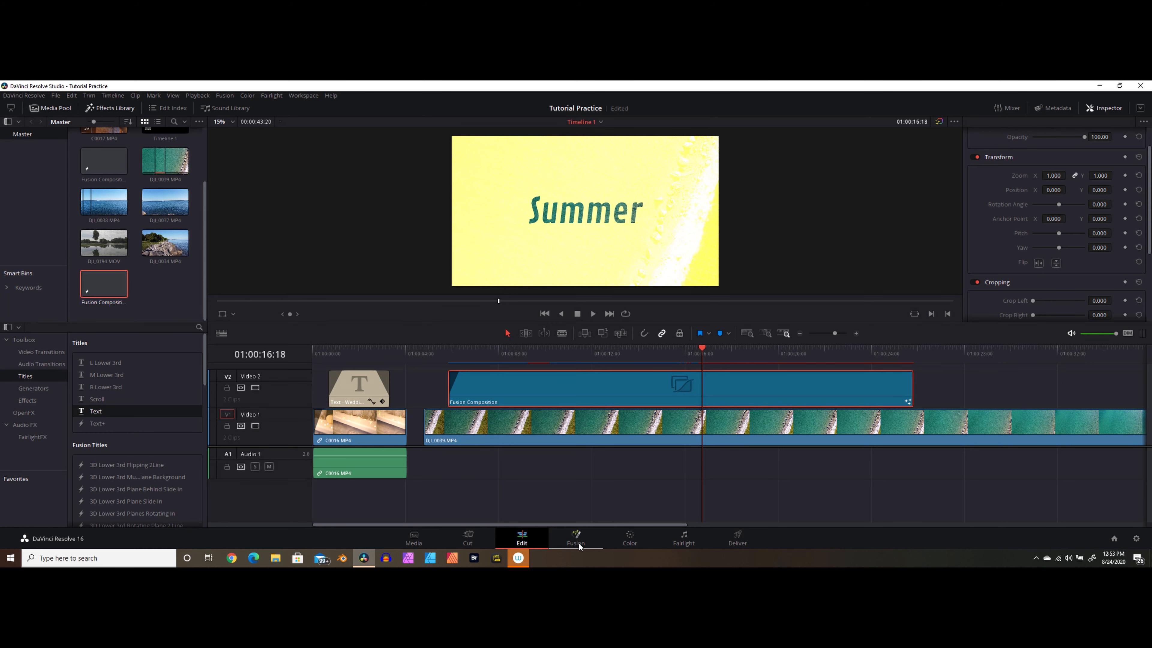
Keyframe Text1 Size from 0 up through about 0.3 to its final value and play the animation
click(575, 534)
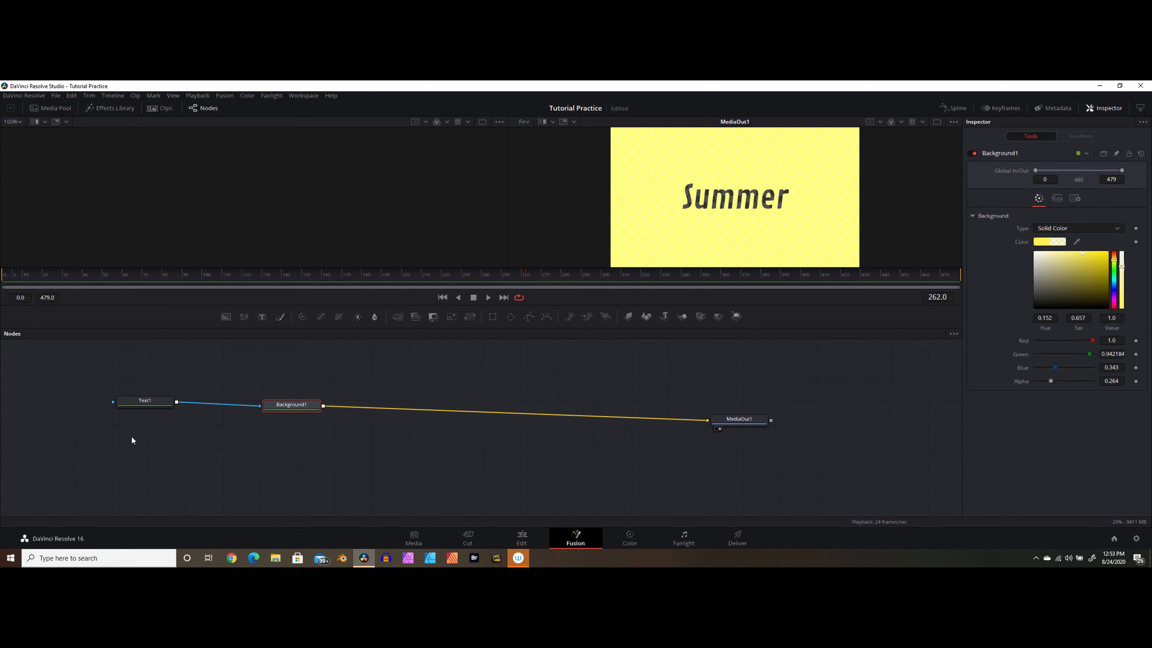
click(144, 400)
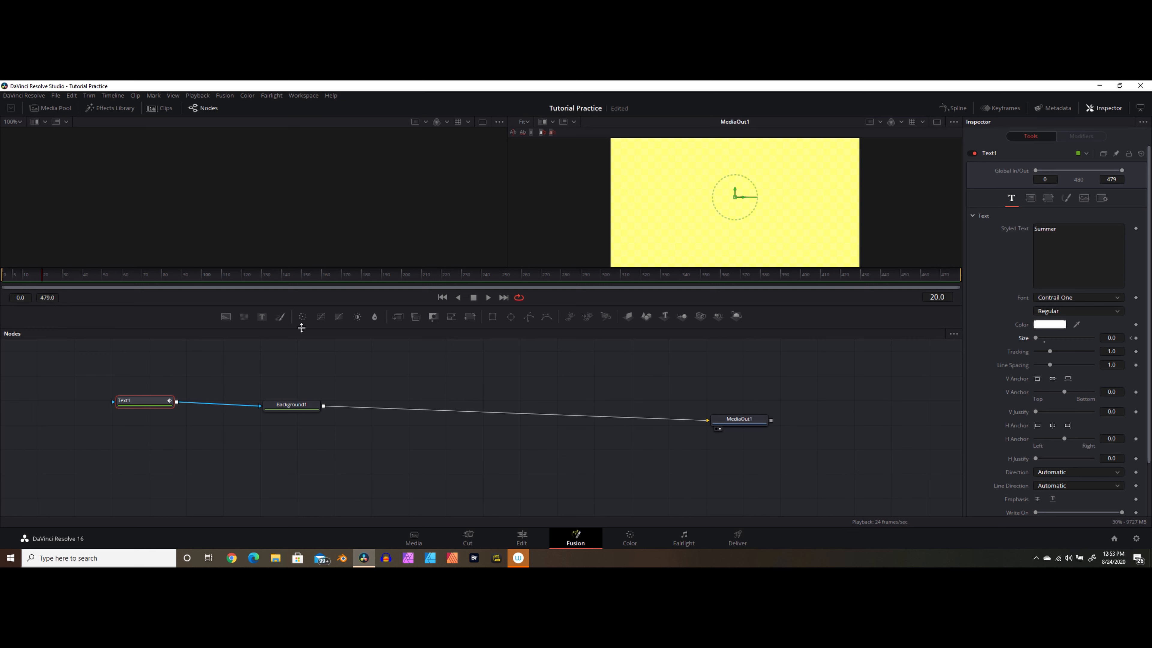
mouse_move(190, 462)
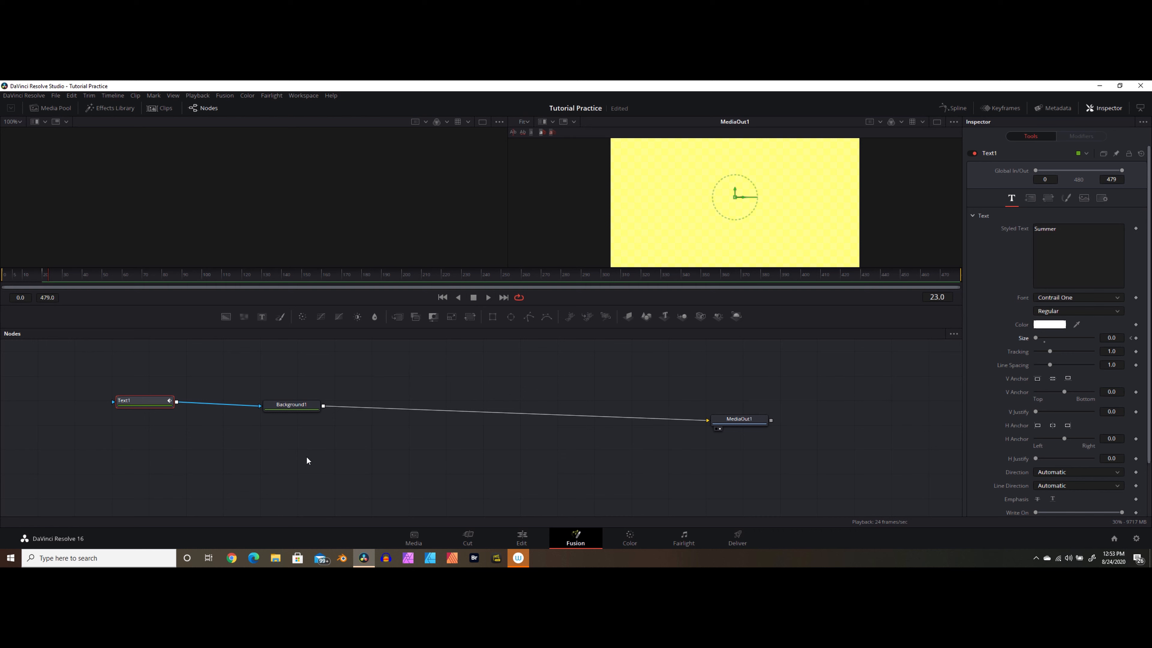
mouse_move(1037, 338)
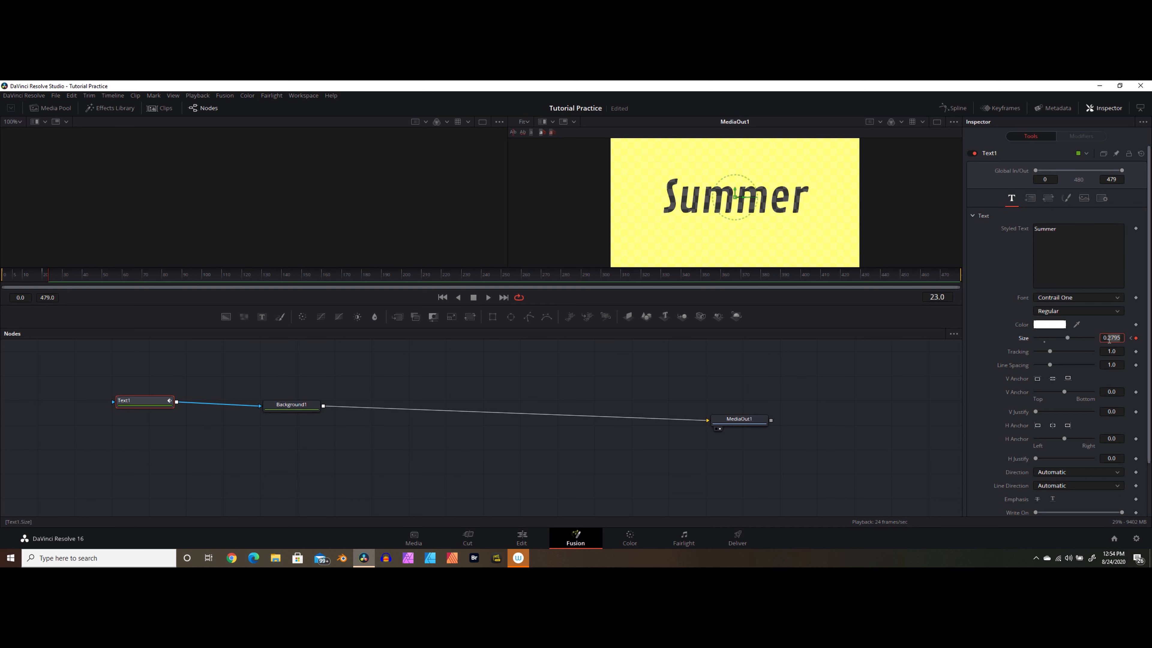
text(0.3)
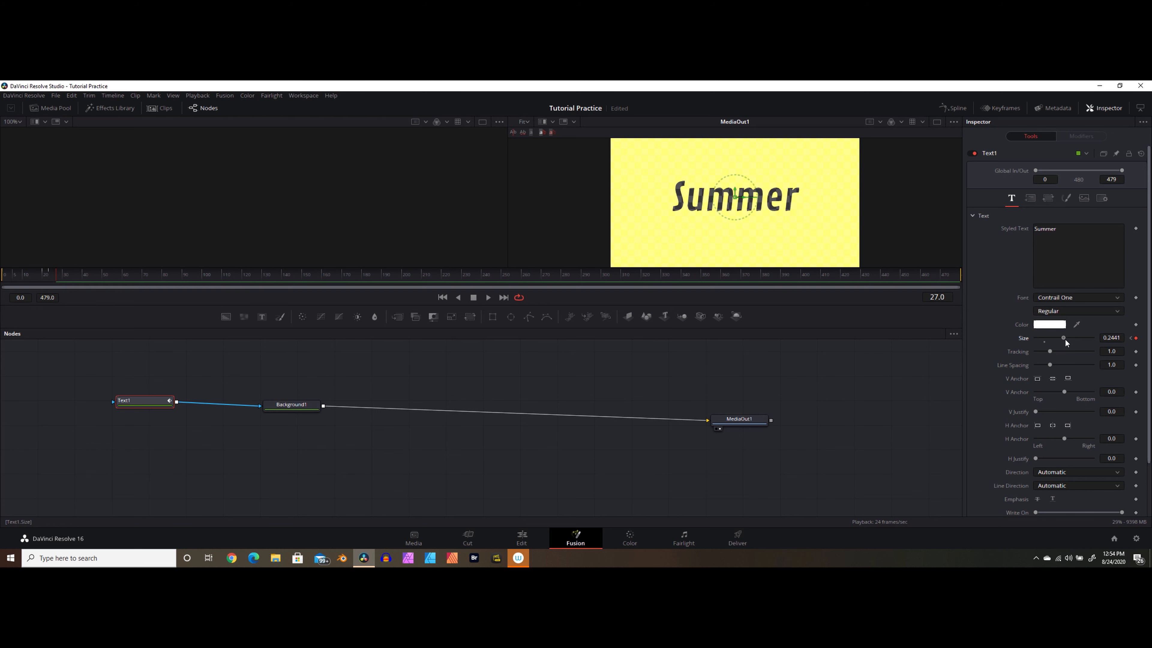
mouse_move(782, 400)
text(.26)
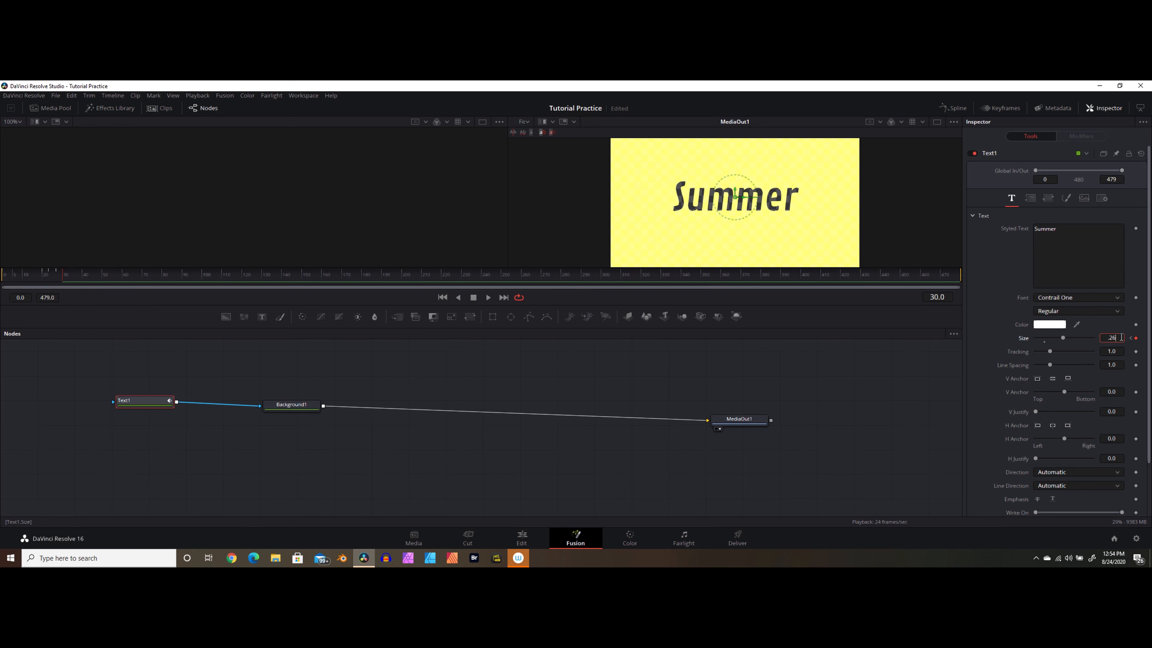
click(1102, 197)
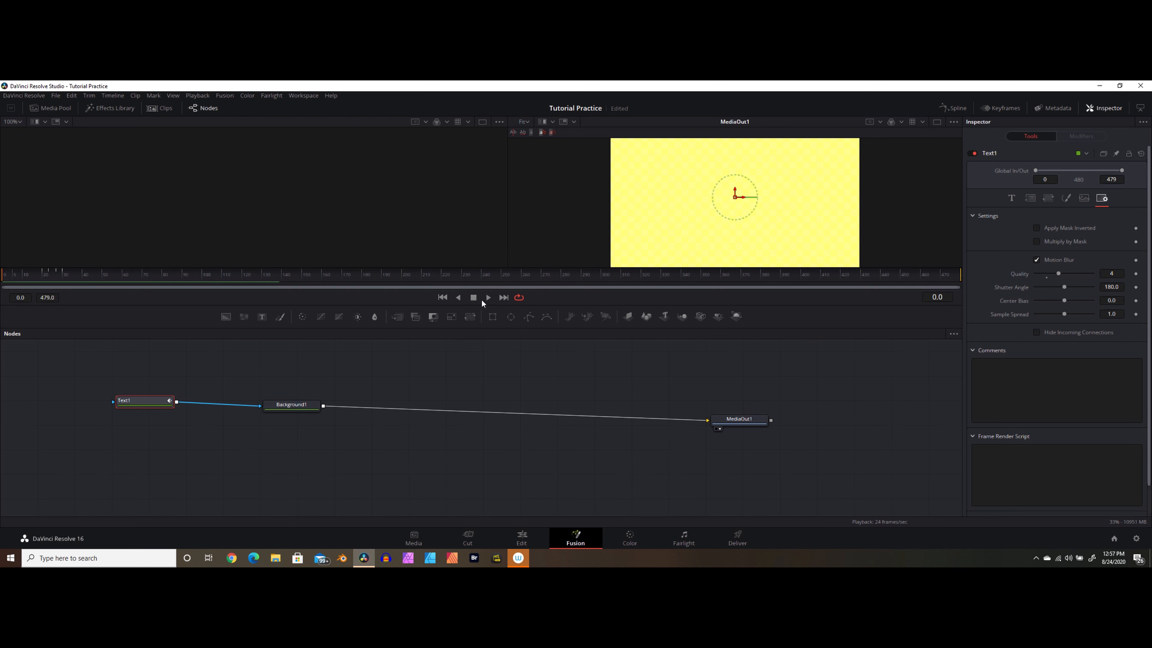
click(488, 298)
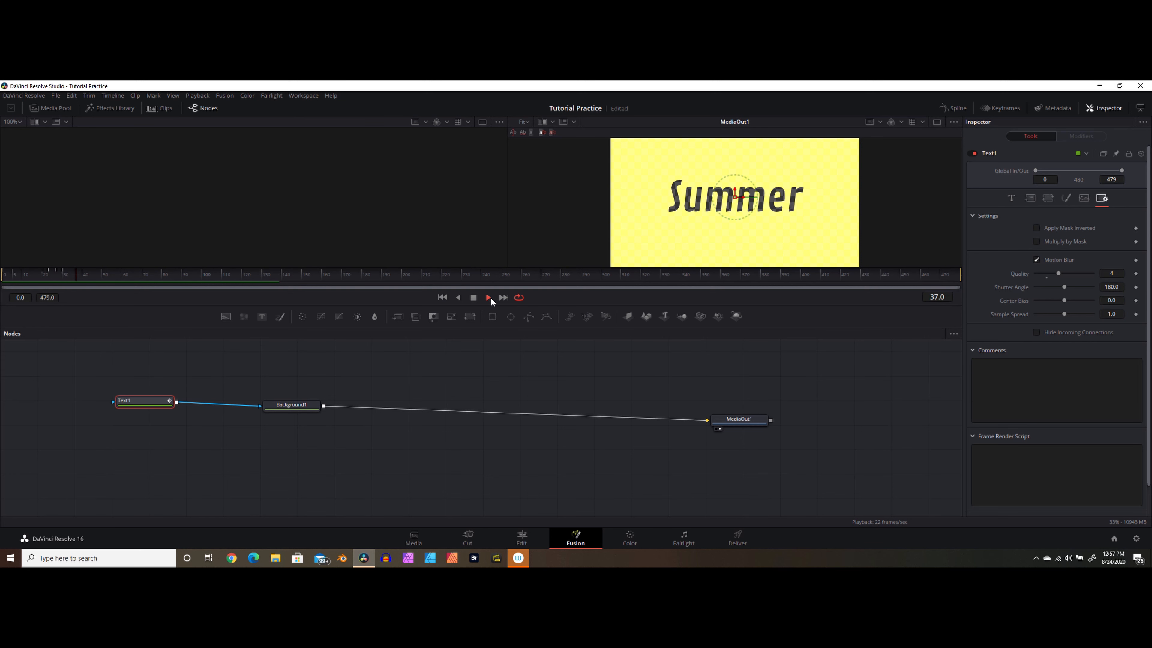
click(473, 297)
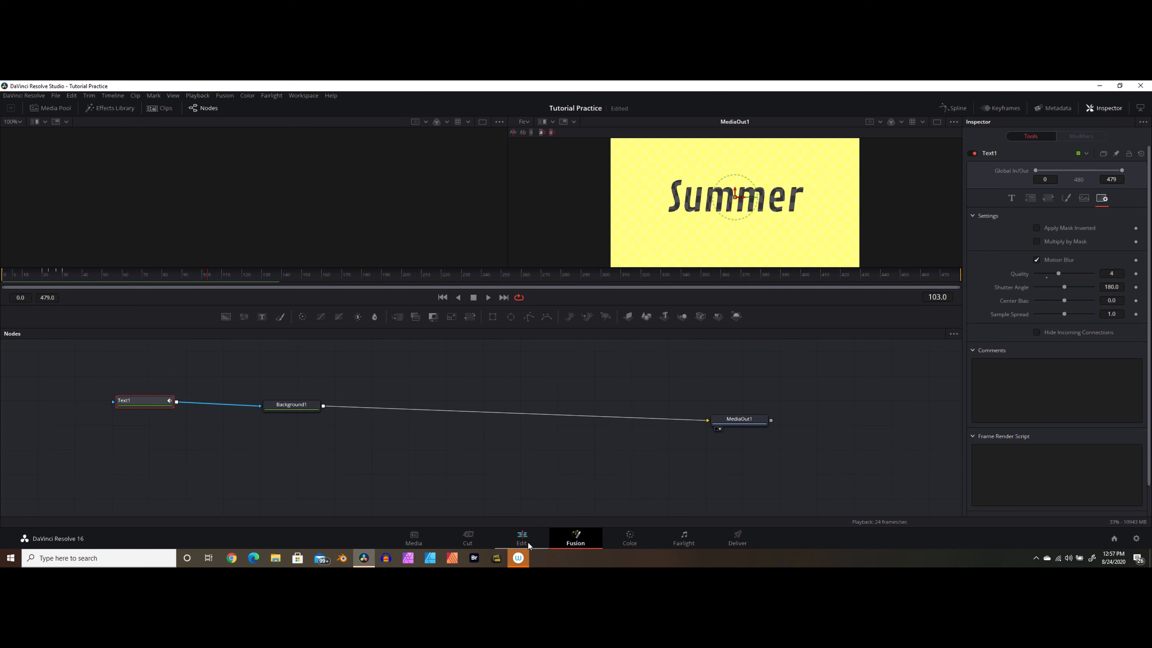
Preview the title on the Edit timeline, trim the composition clip shorter, and select the beach clip
click(522, 536)
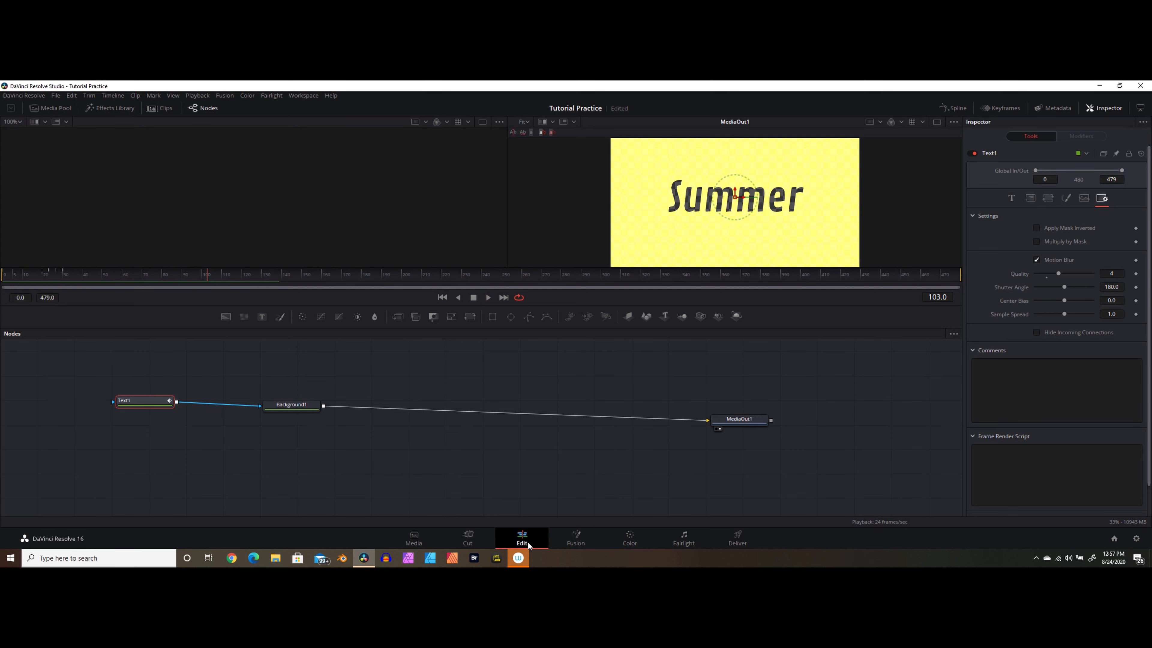
click(521, 537)
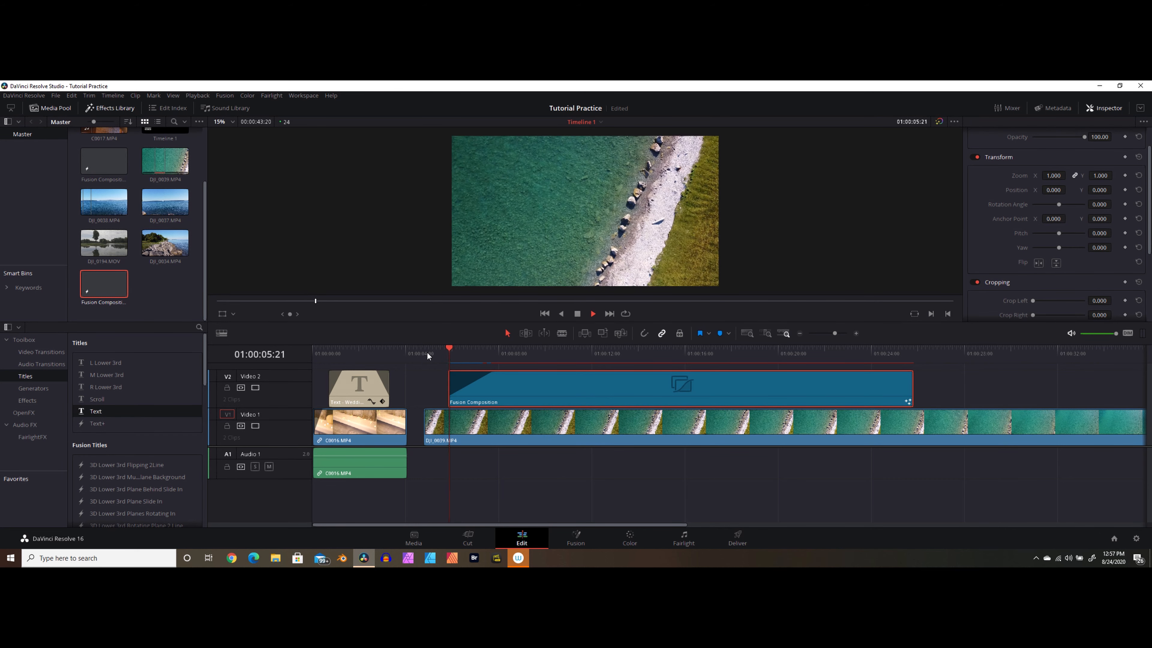
click(505, 350)
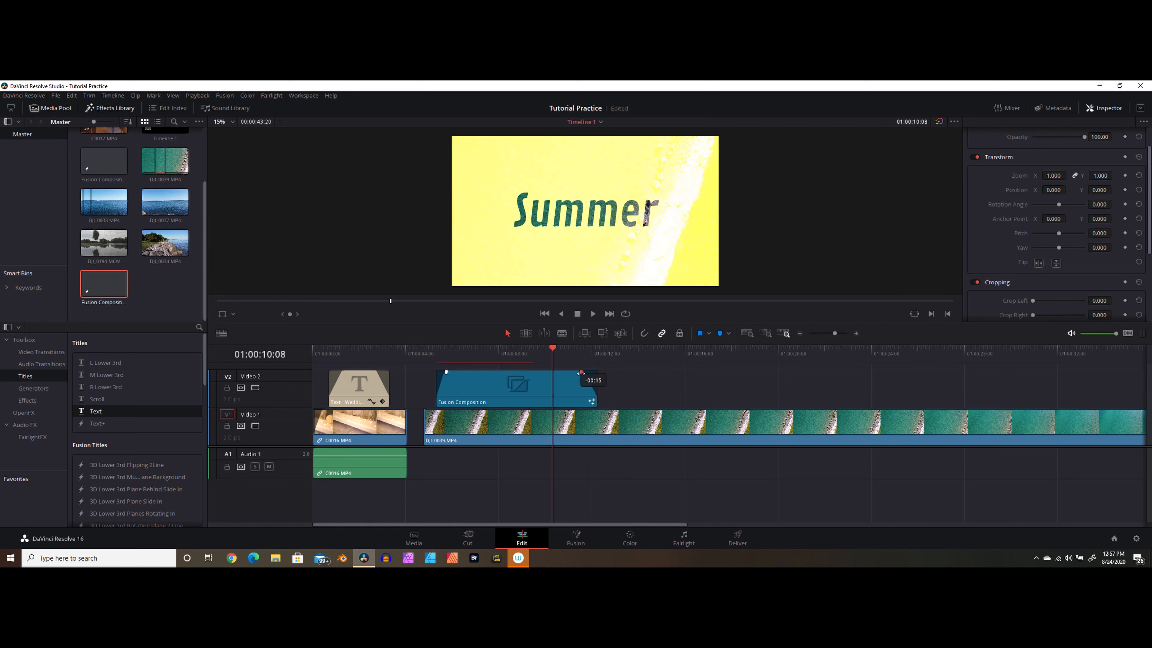
click(422, 354)
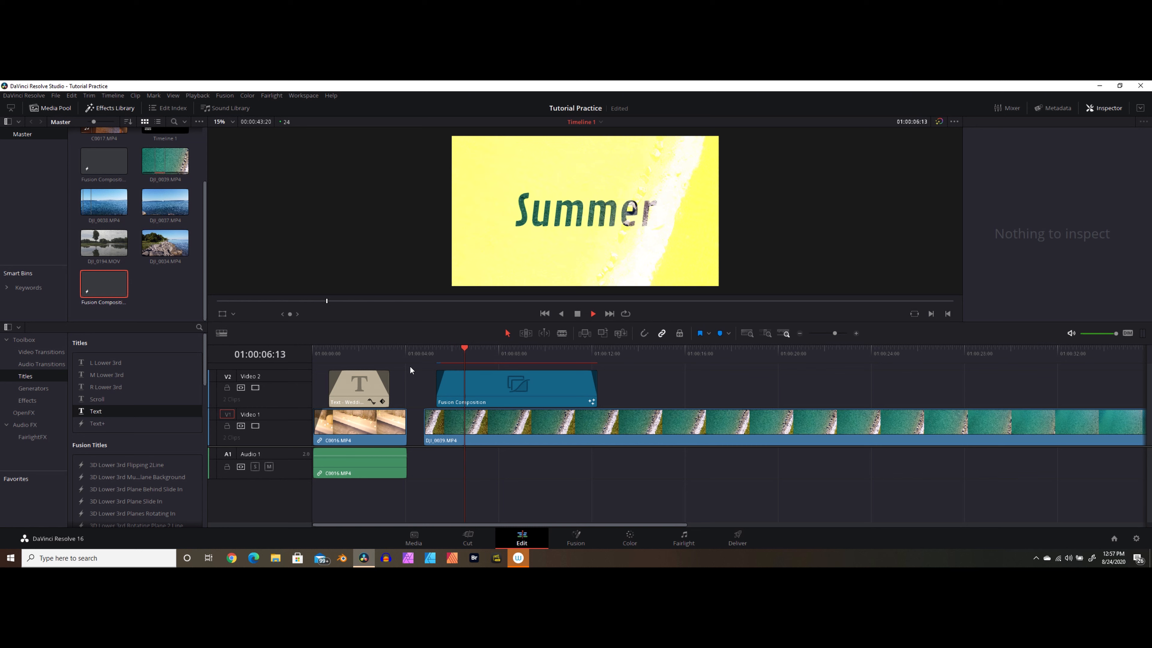
click(512, 353)
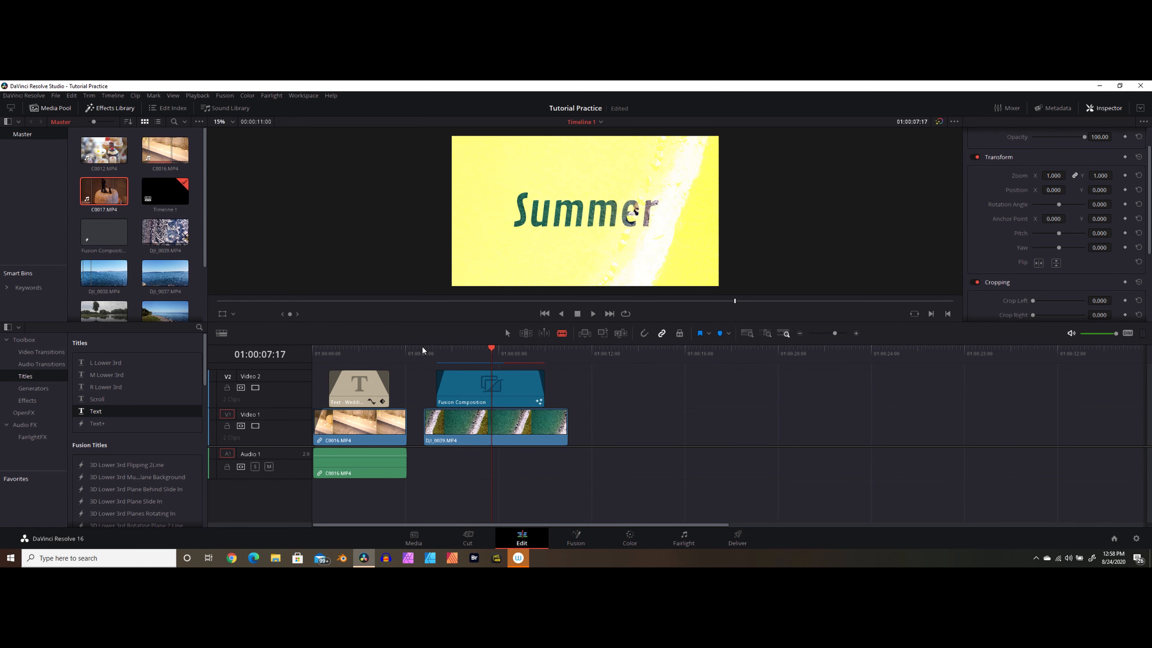
mouse_move(103, 200)
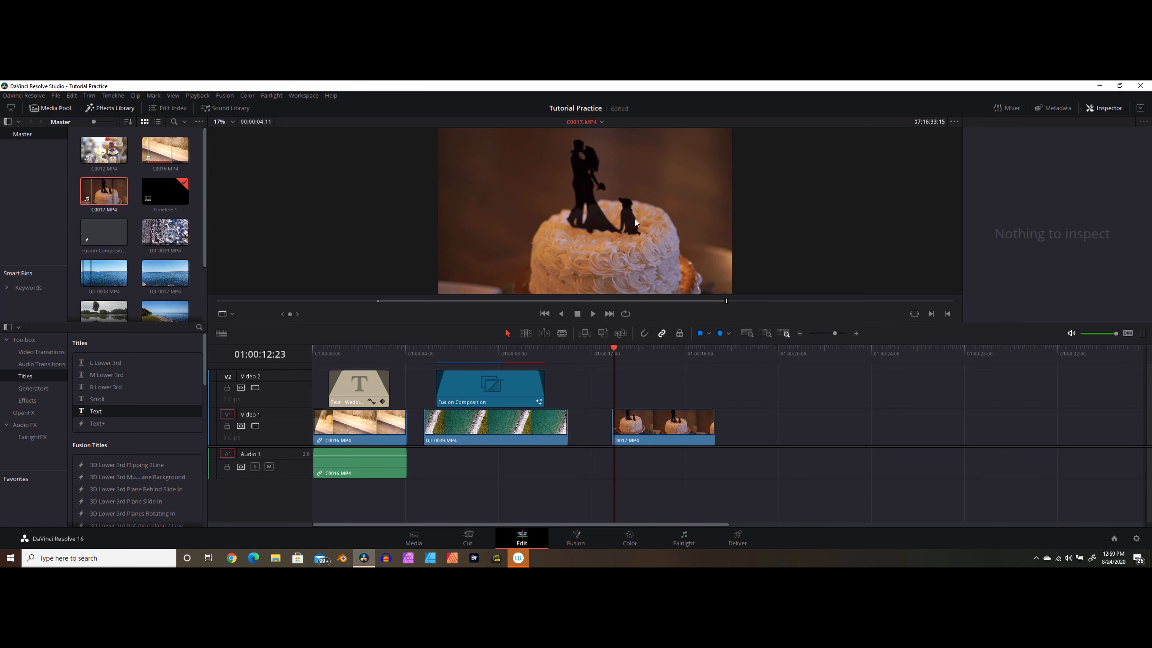
Place the C0017.MP4 wedding cake clip on Video 1 and select it
click(663, 426)
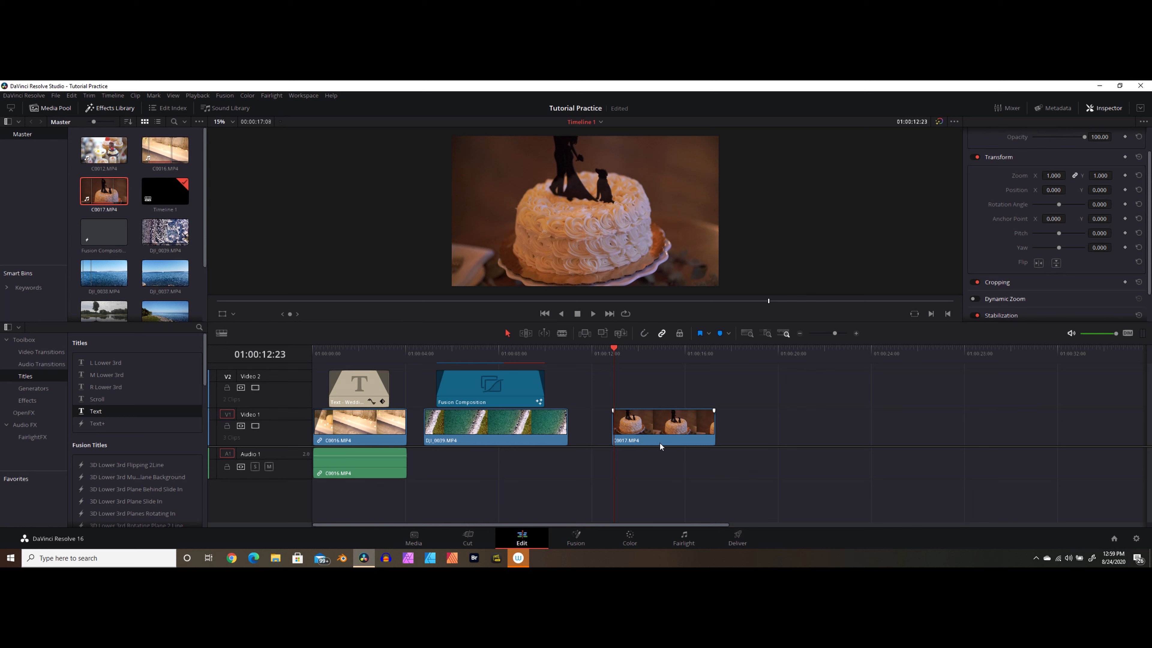
click(661, 426)
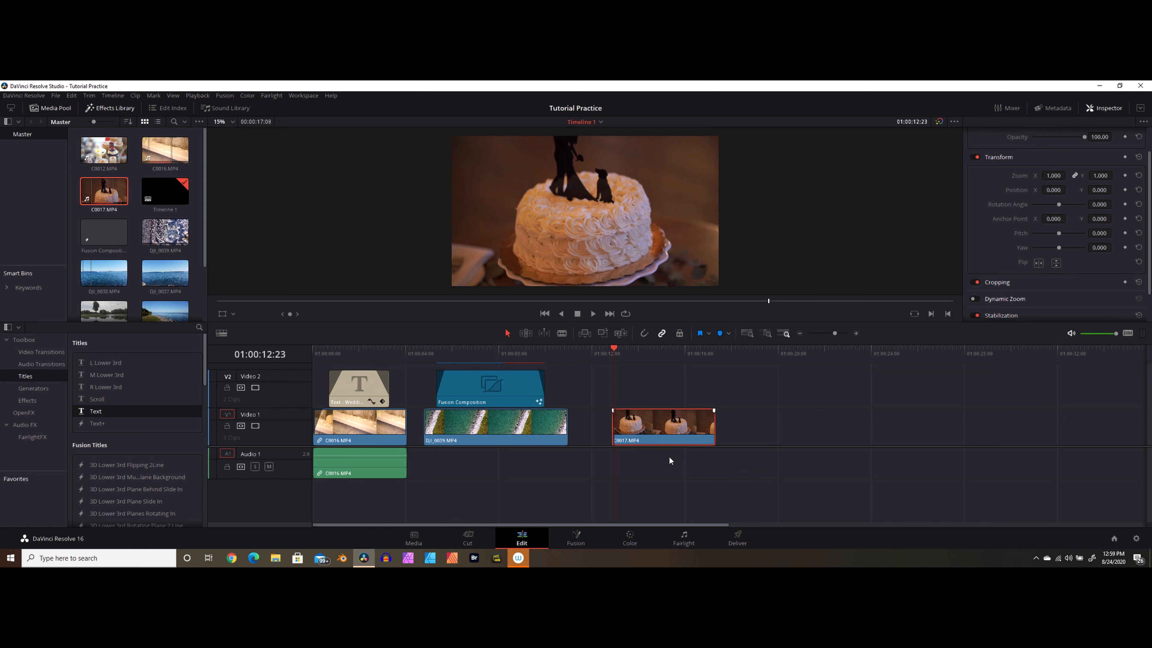
mouse_move(651, 456)
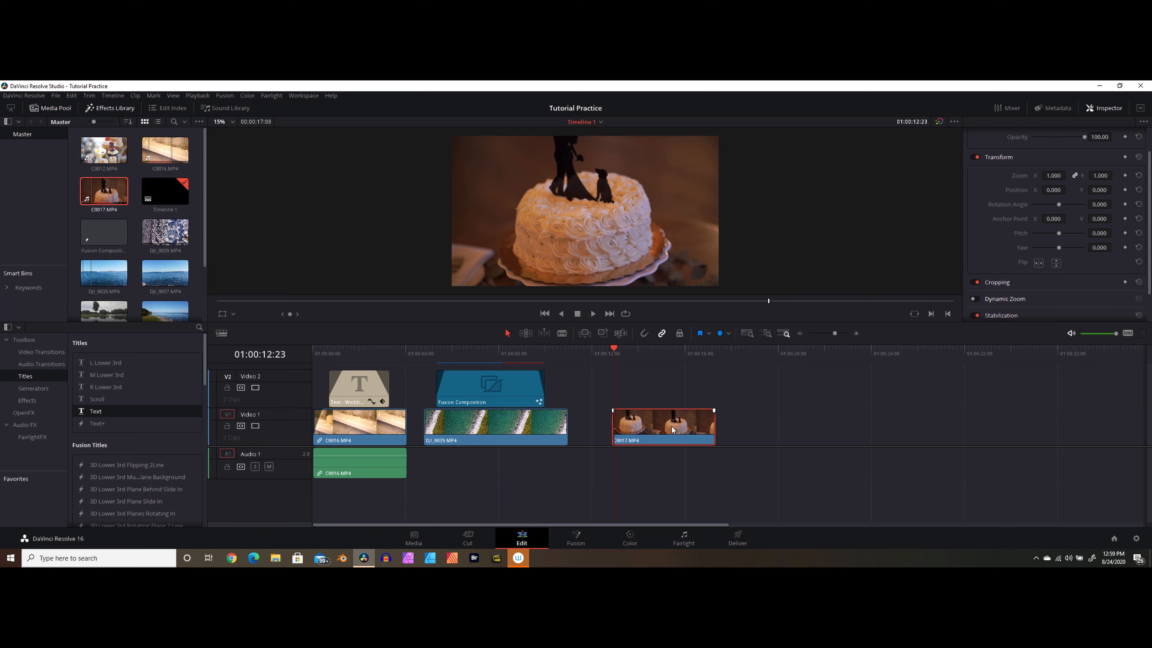
mouse_move(623, 497)
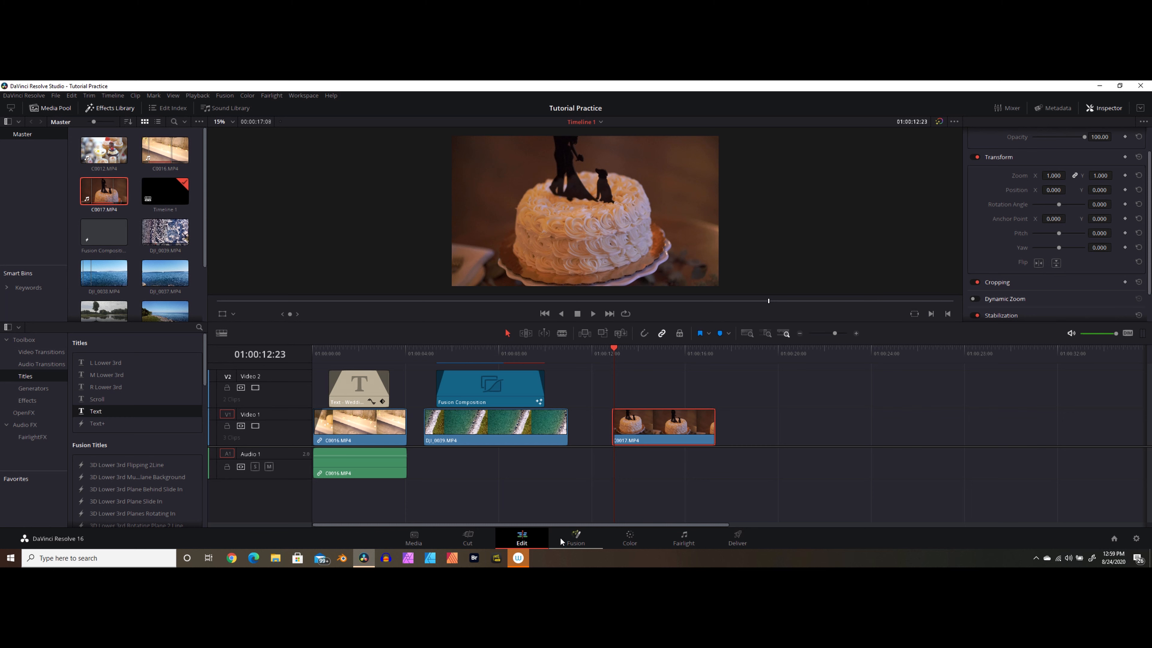
Add a Tracker node on the cake clip, track the dog topper forward through the clip, and confirm
click(576, 538)
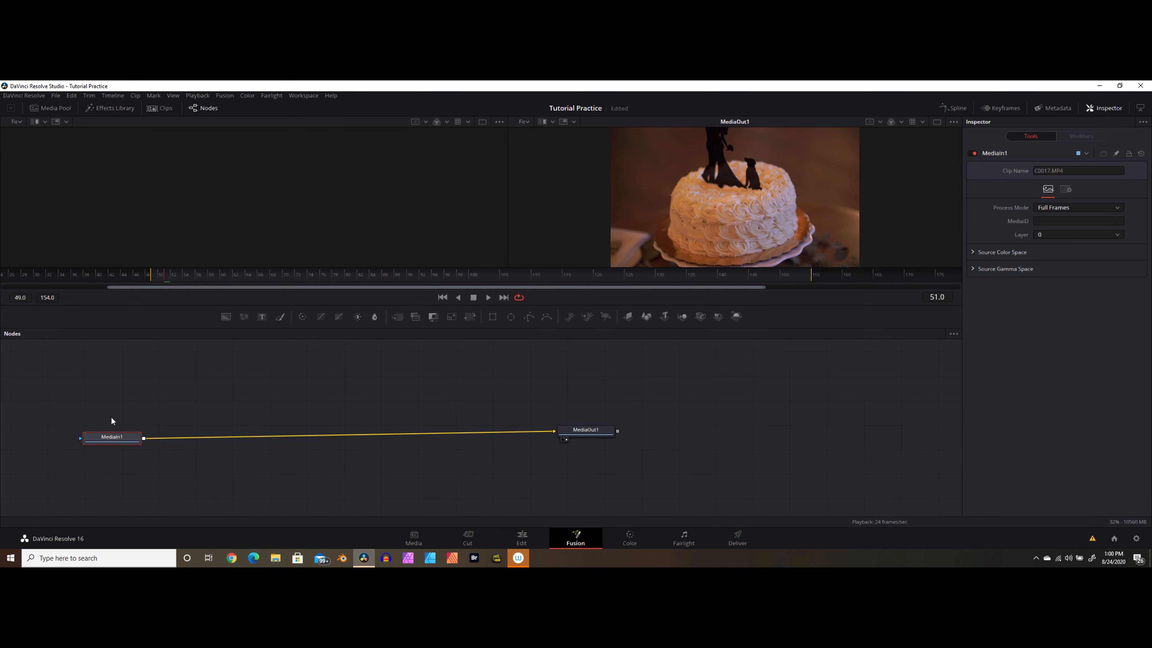
mouse_move(227, 406)
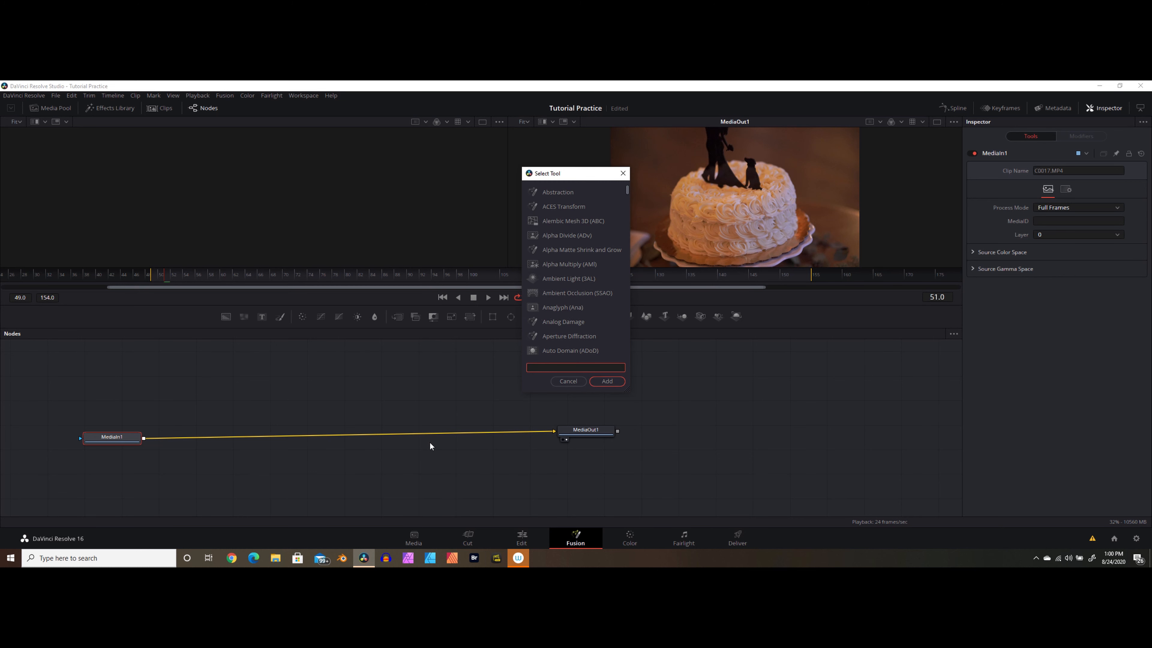
text(tracker)
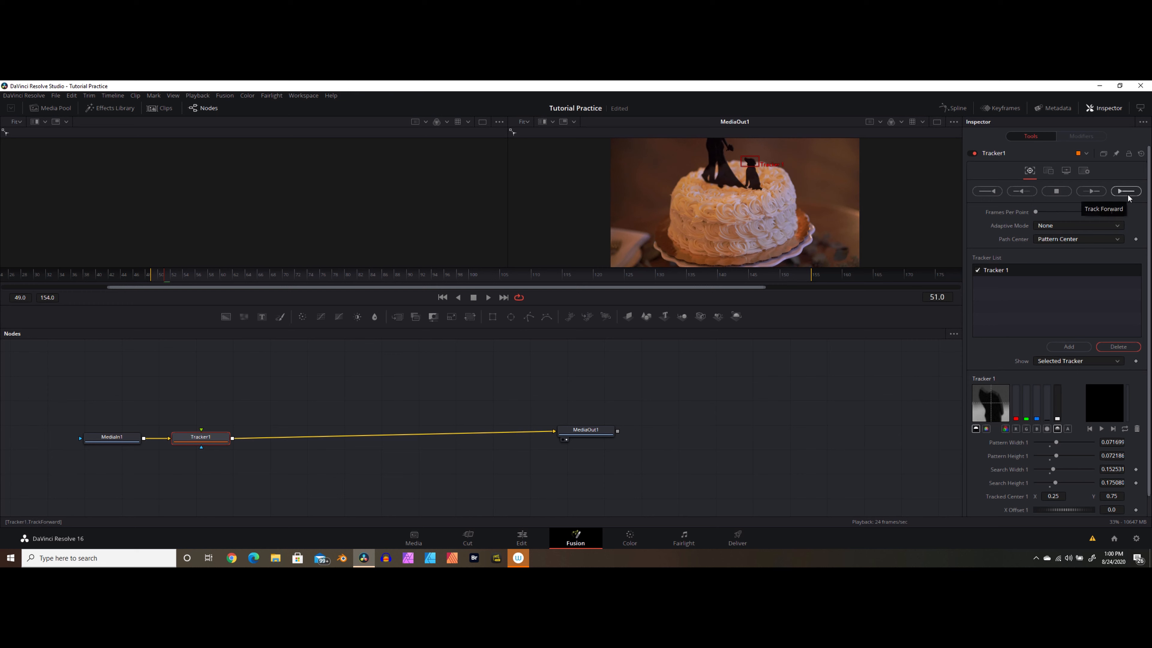
click(1125, 191)
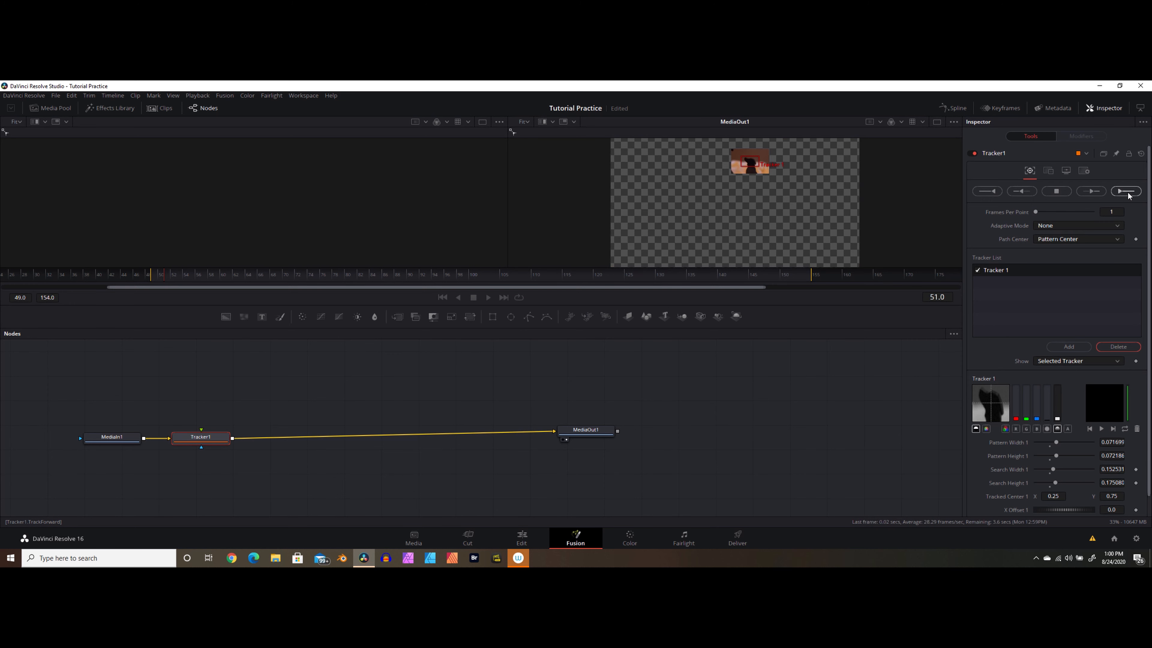
click(1125, 191)
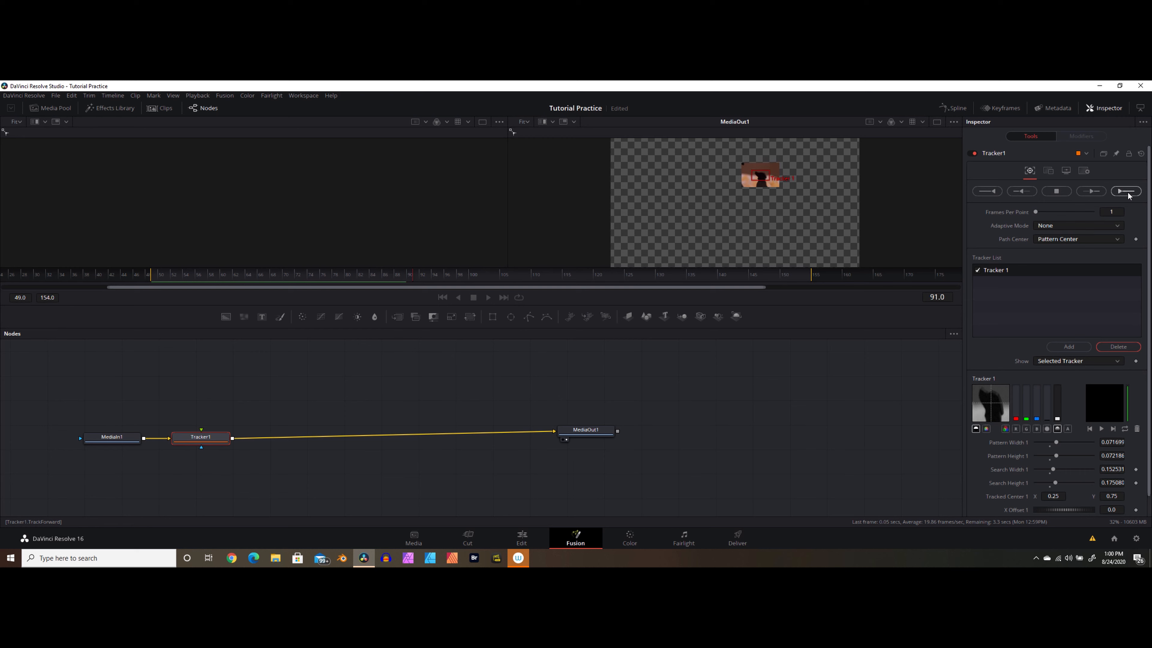
click(1125, 191)
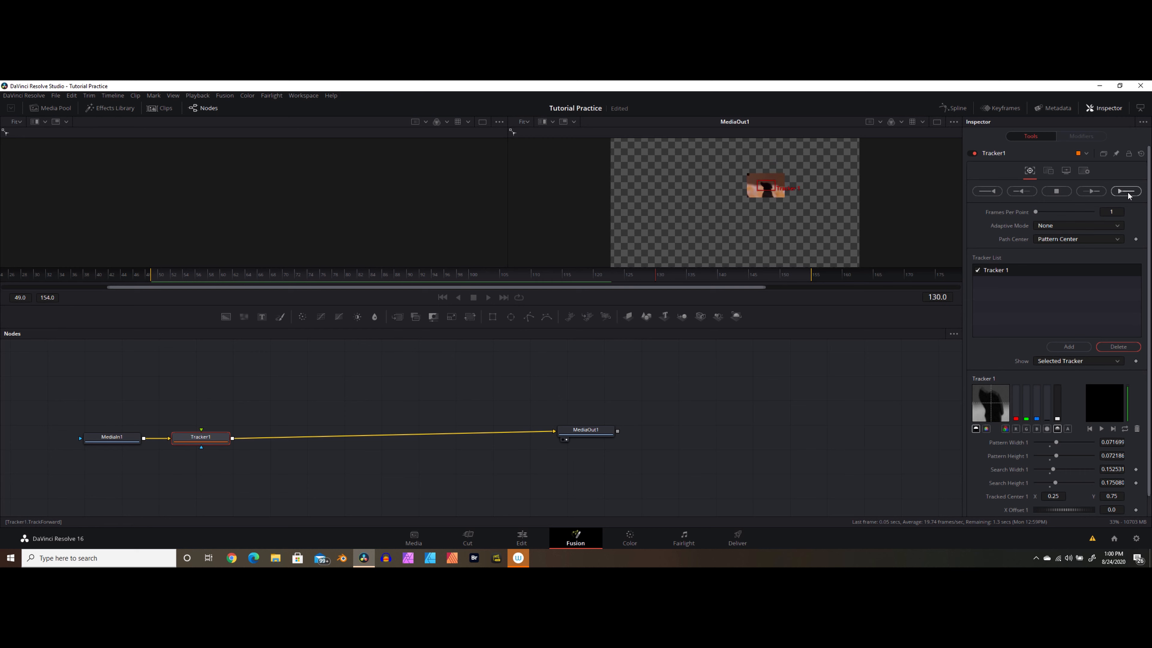
click(1125, 191)
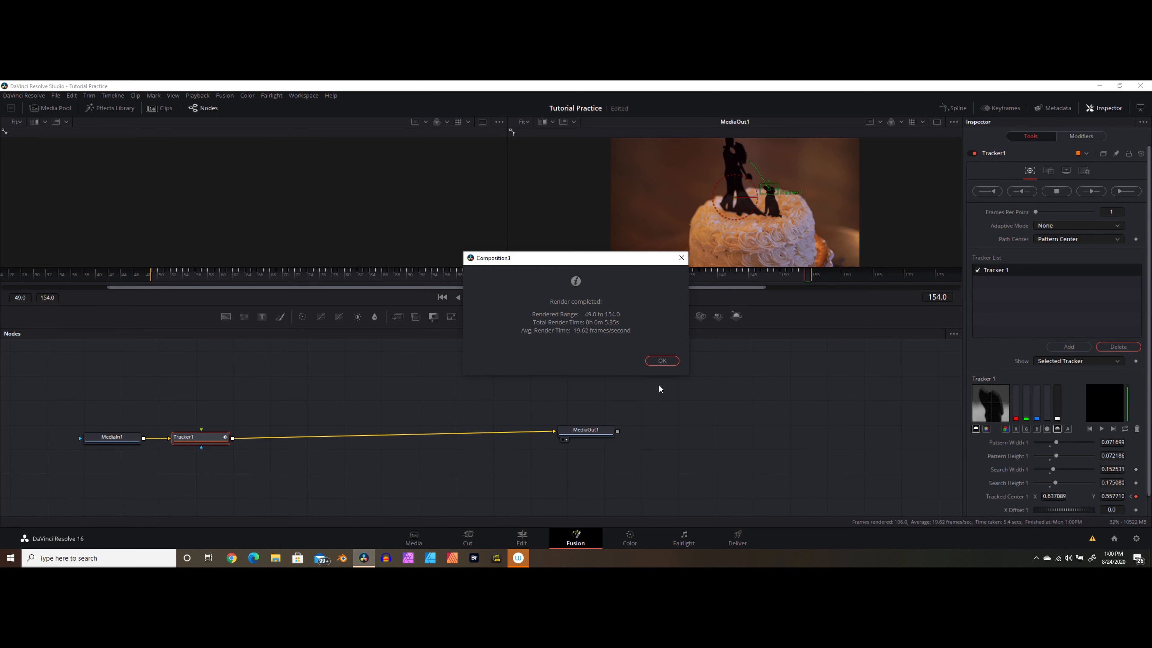
click(660, 361)
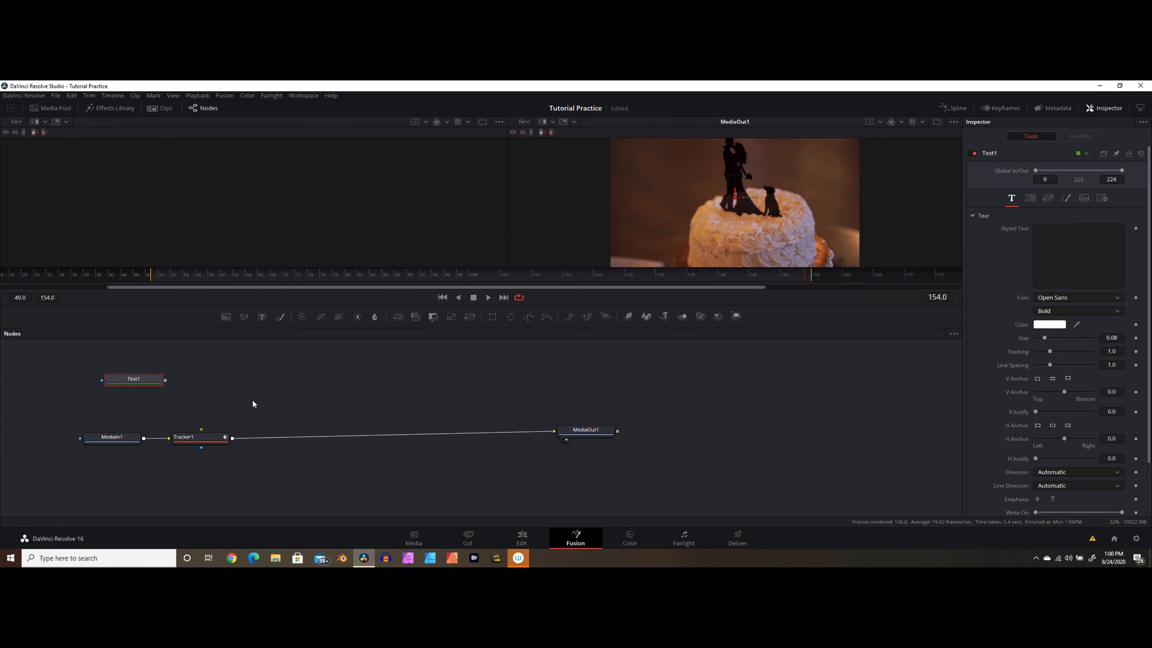
Enter the caption 'What are you guys doing?' and change its font to Abel Regular
click(1077, 255)
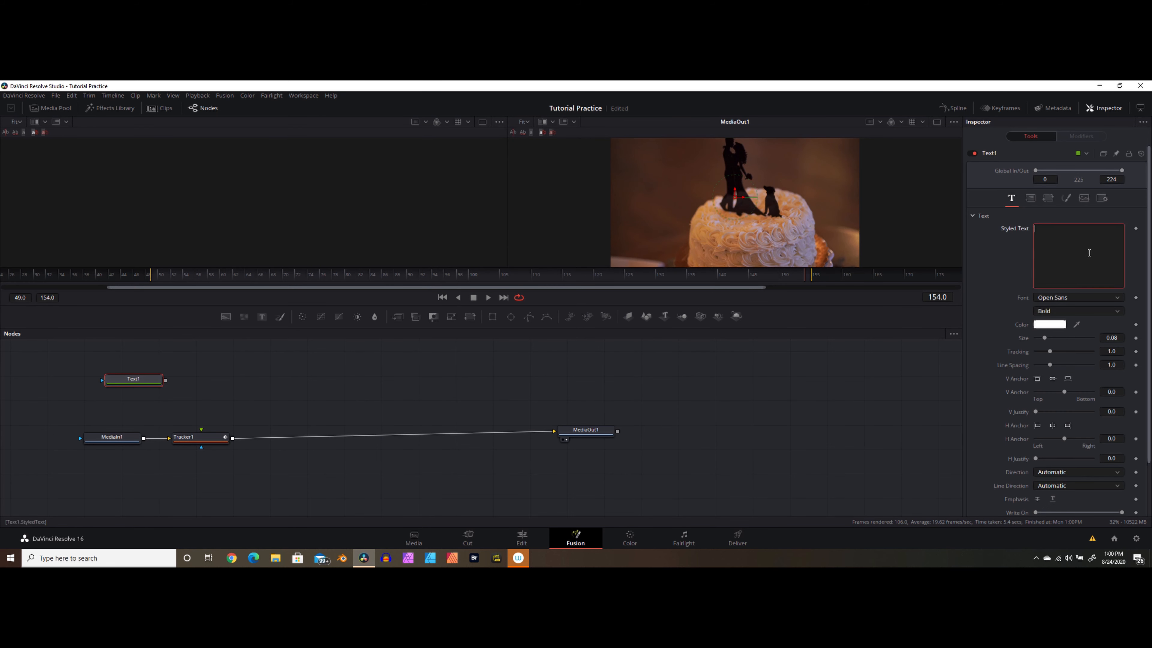
text(What are you)
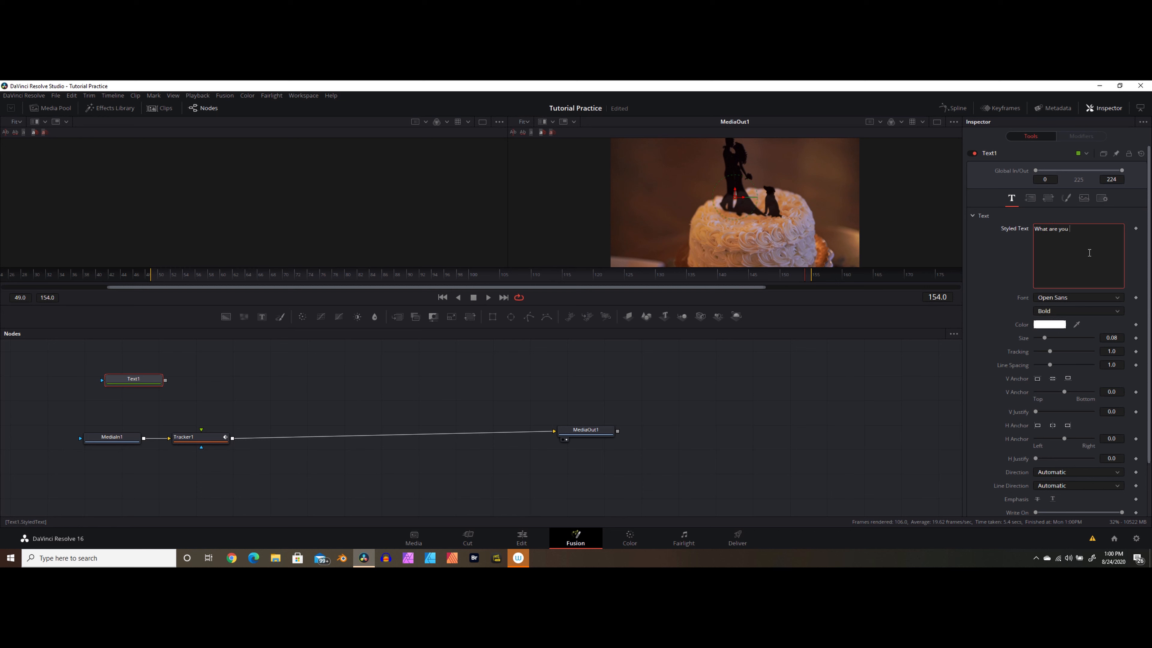
text(guys doing?)
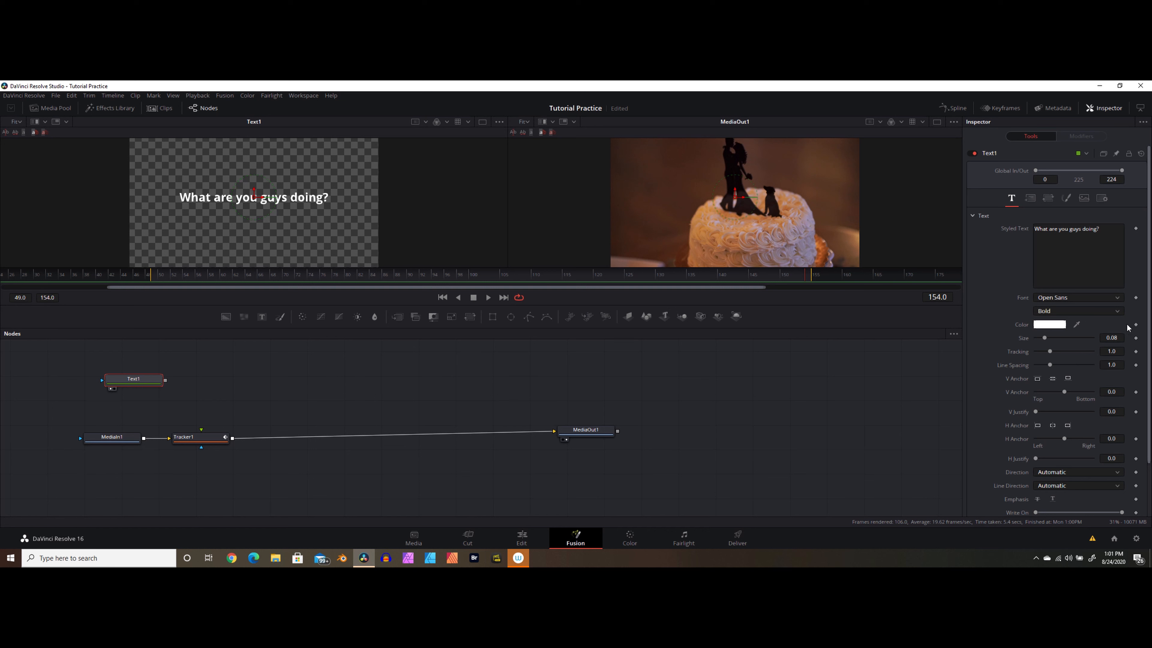
click(1076, 297)
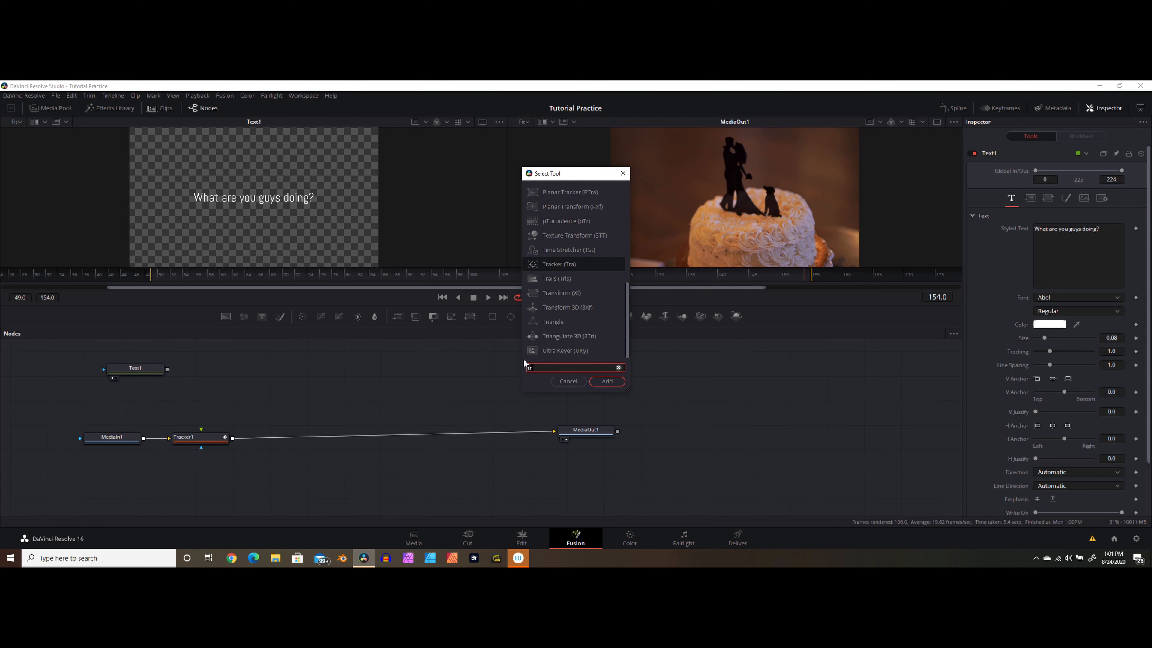
Add a Transform node after Text1 feeding the caption into Tracker1's foreground
text(Transform)
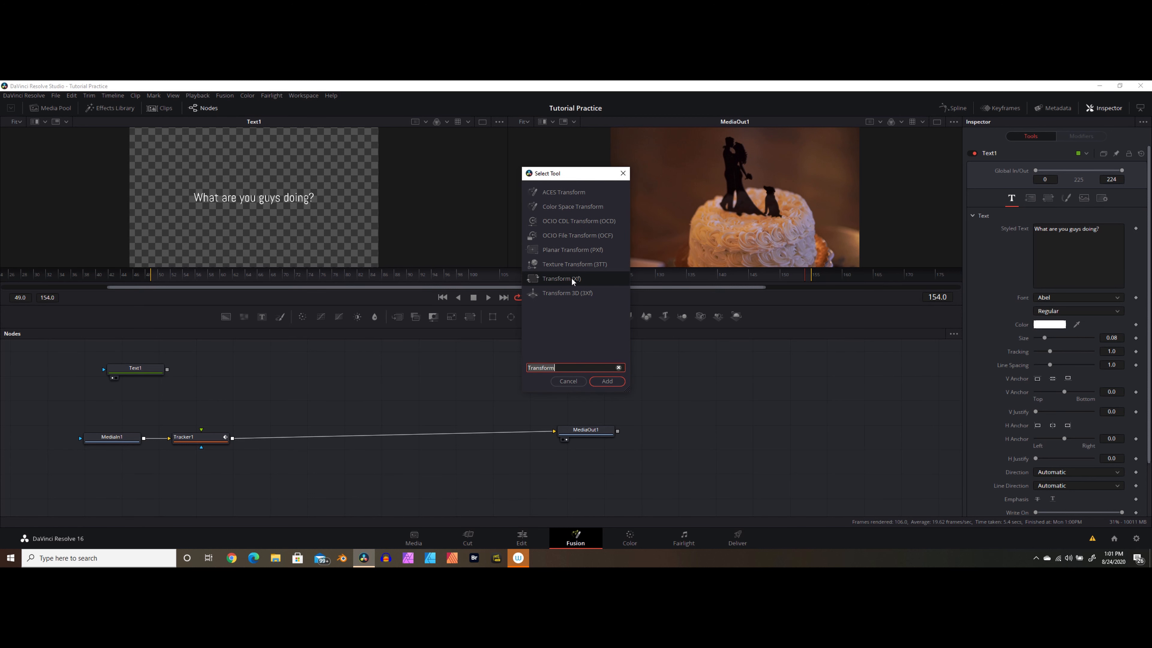
click(606, 381)
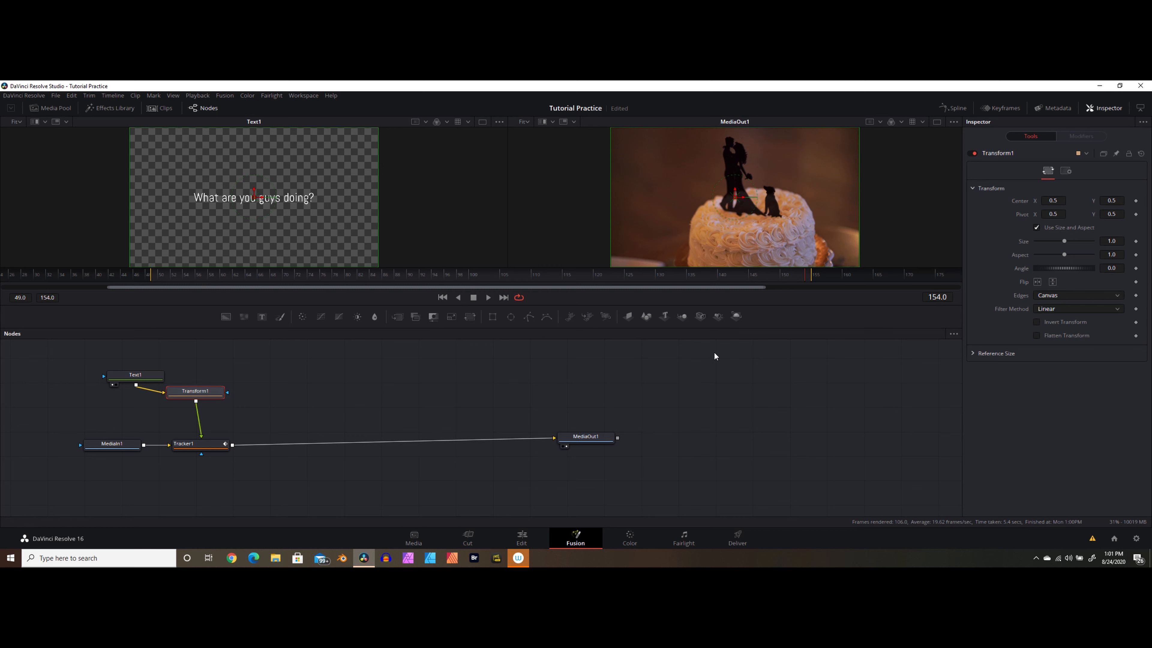
mouse_move(199, 441)
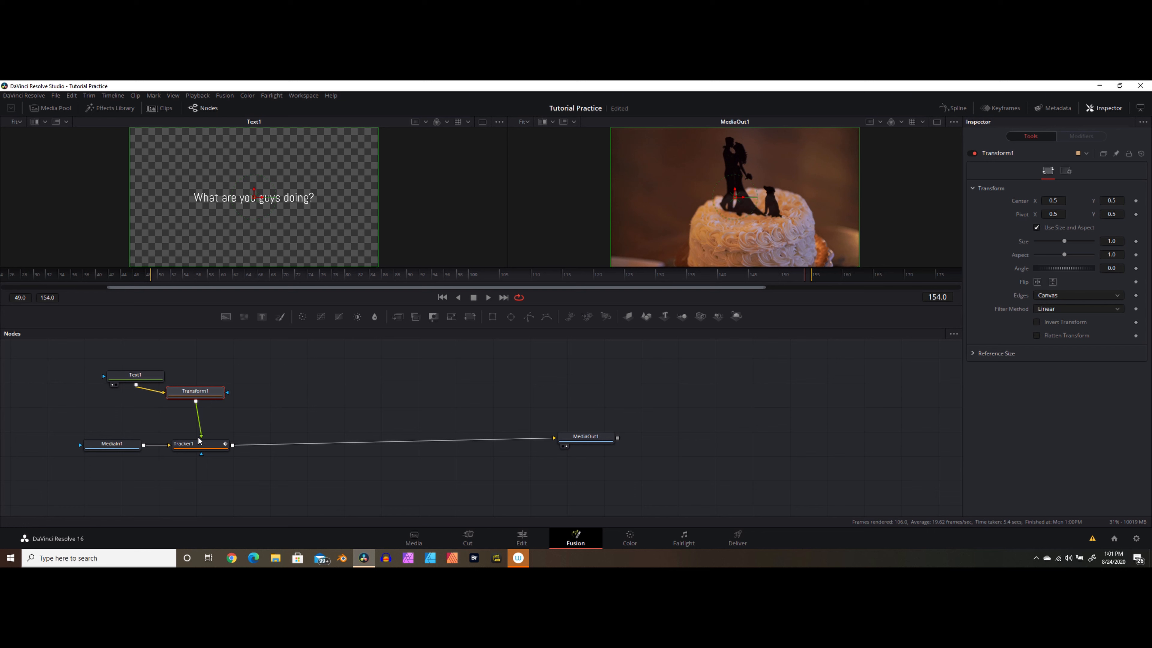
click(184, 443)
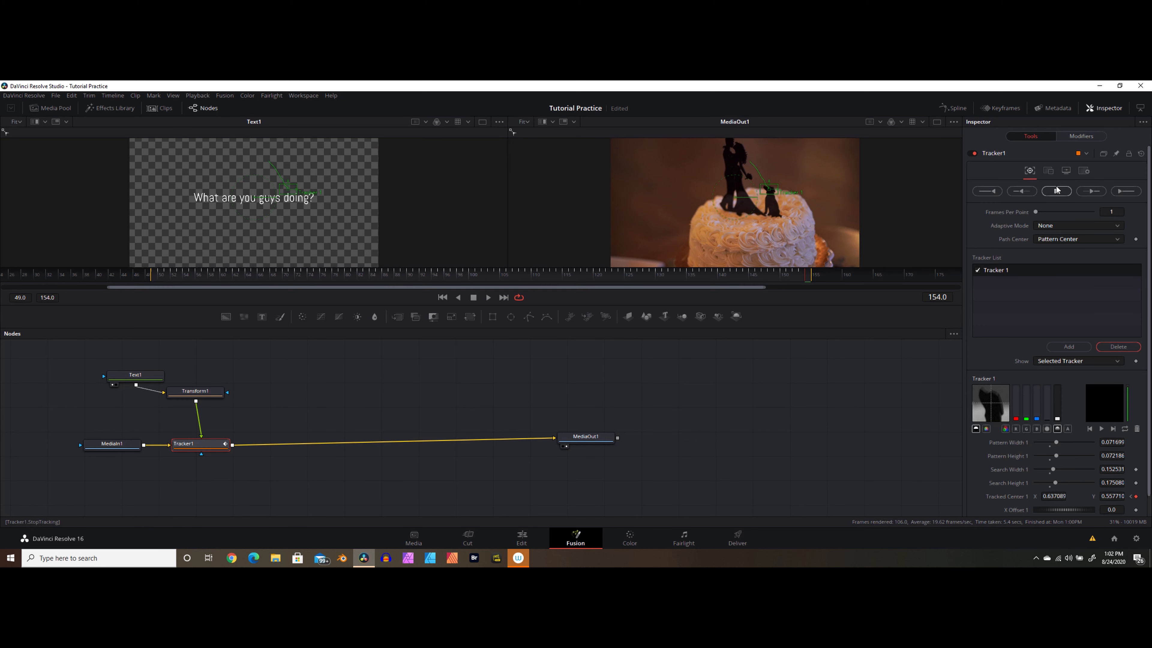
Set Tracker1's Operation to Match Move and play back to check the tracked caption
click(1056, 191)
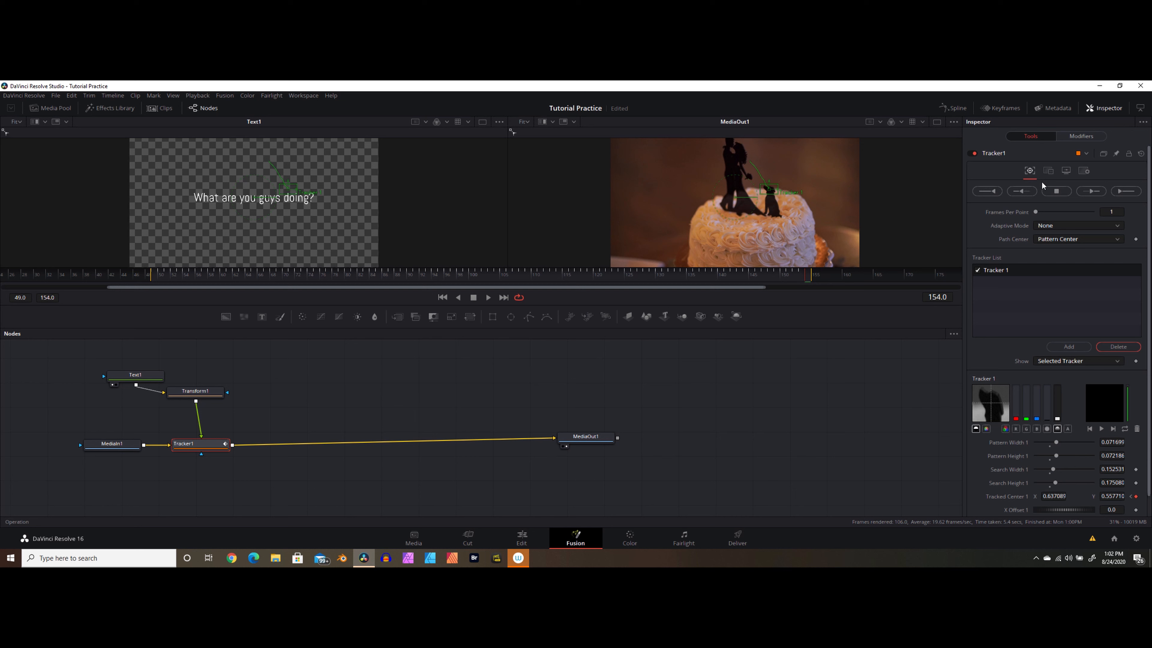
click(1048, 170)
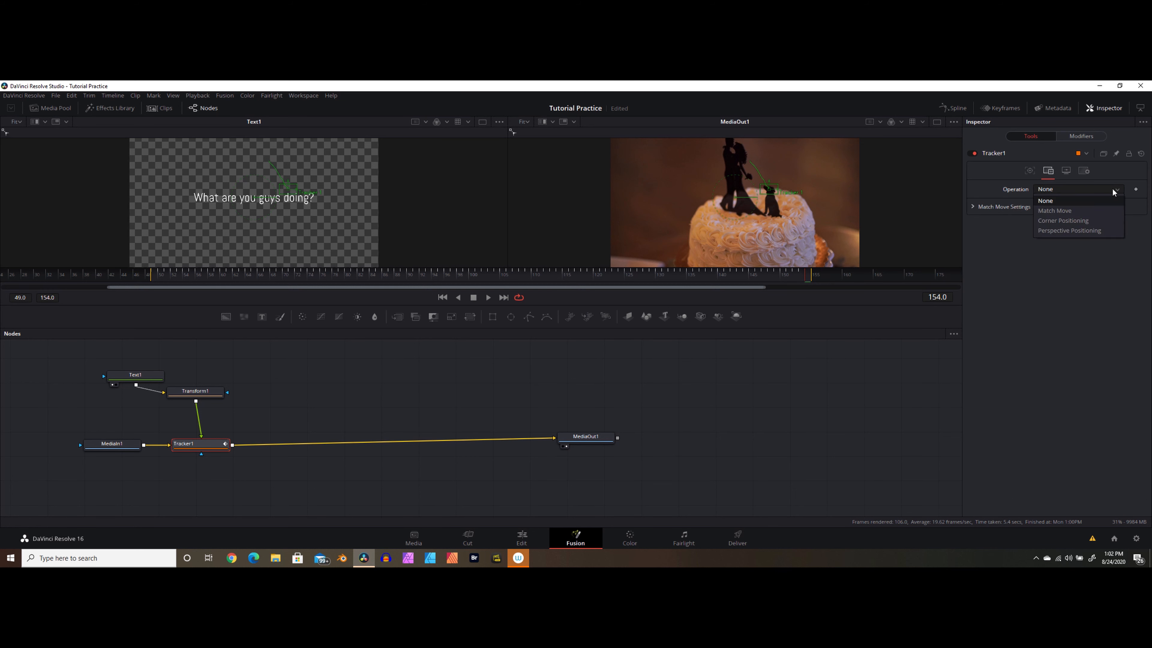
click(1055, 211)
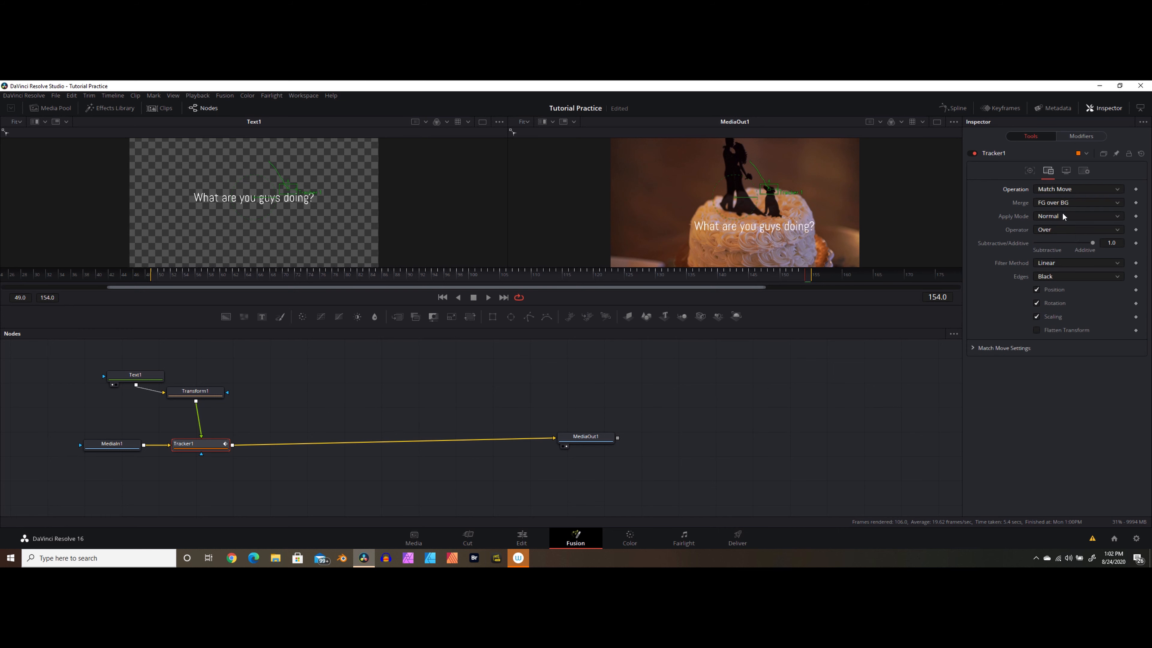
mouse_move(745, 207)
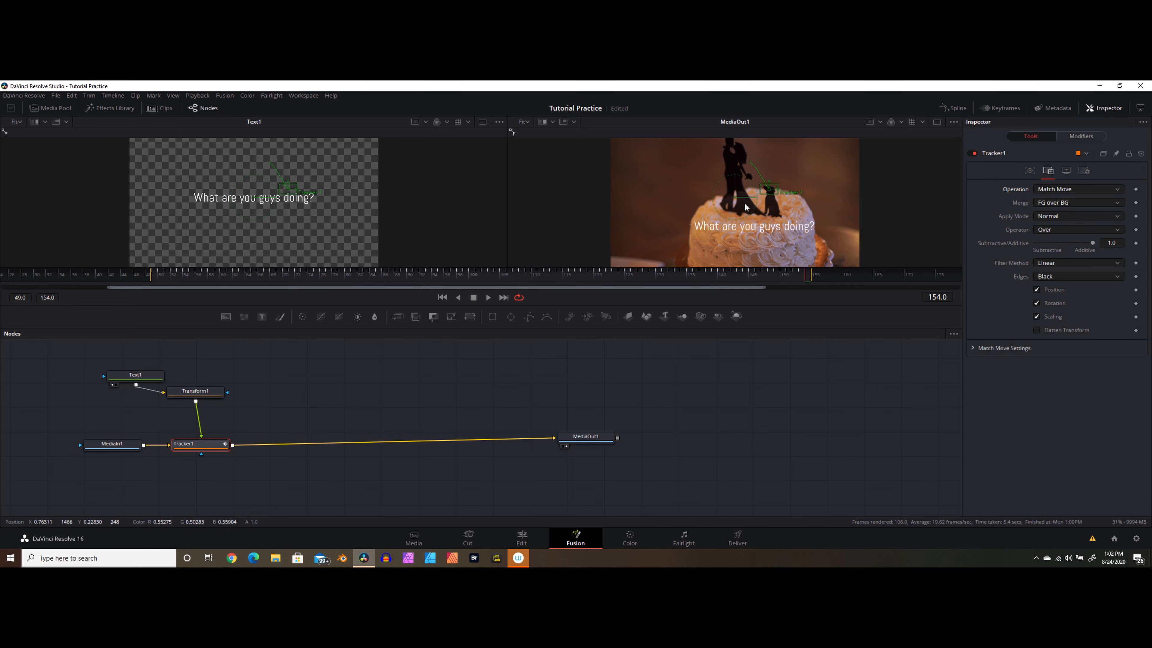
mouse_move(710, 236)
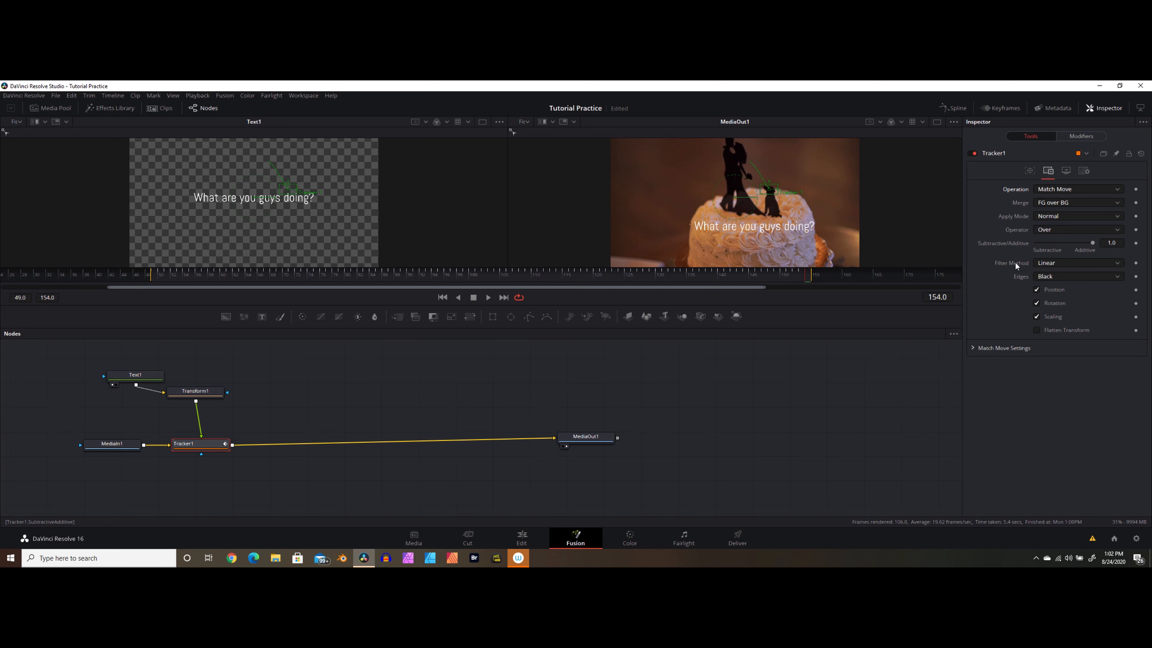
click(488, 297)
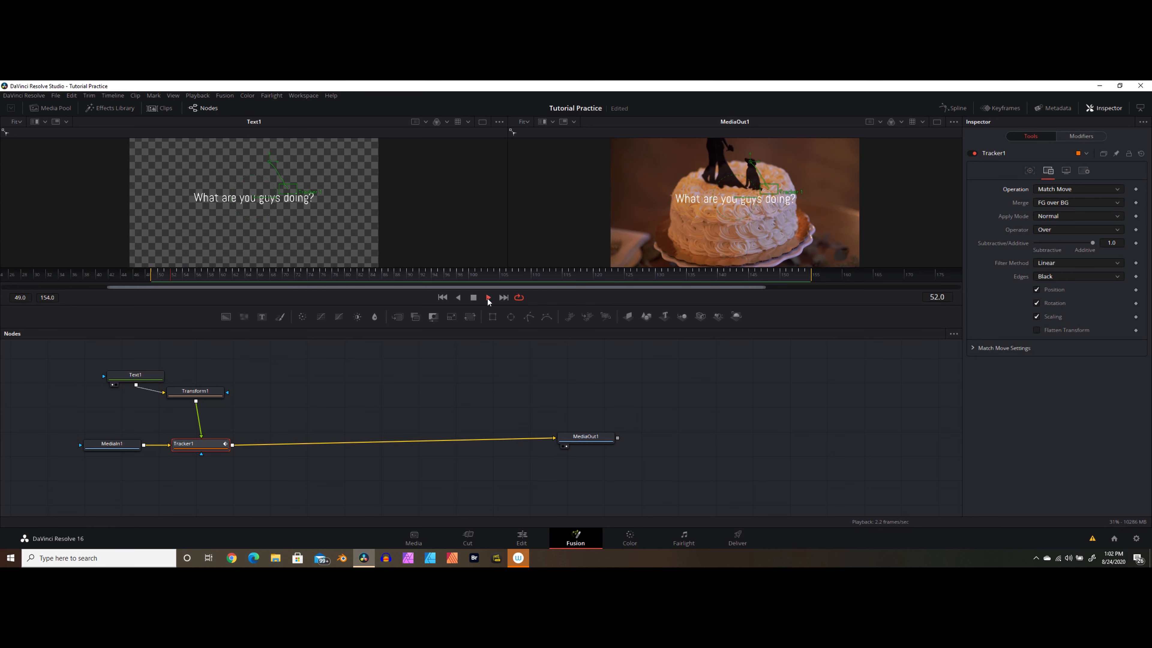
Reposition the caption higher via Transform1 Center, beside the dog topper
click(488, 297)
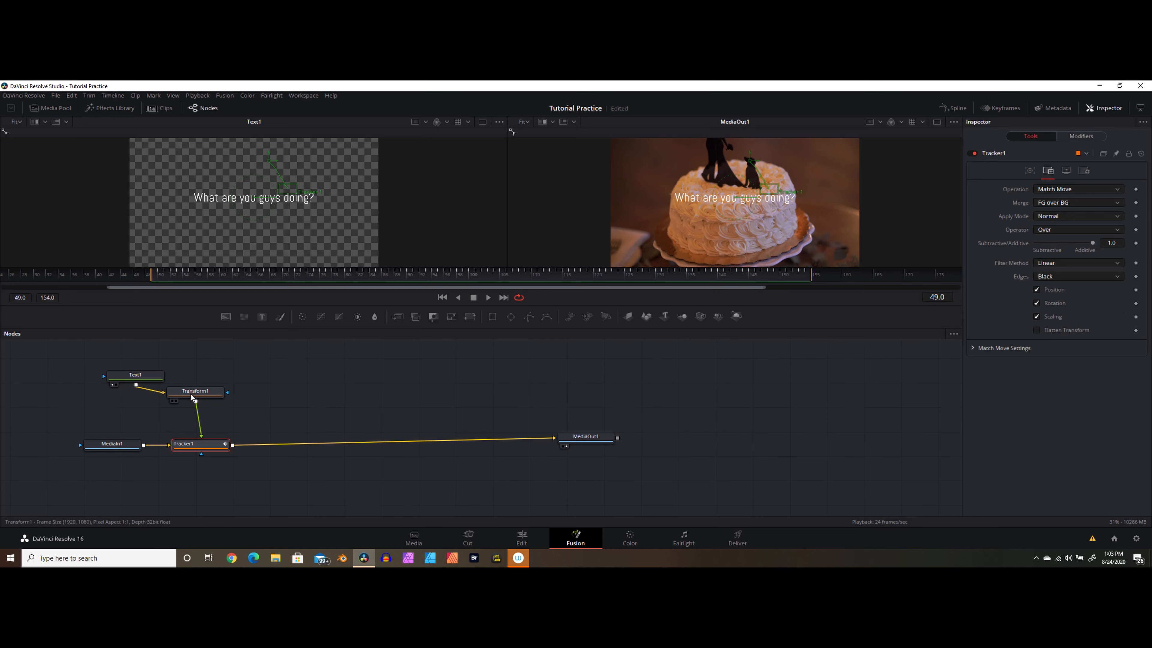
click(195, 391)
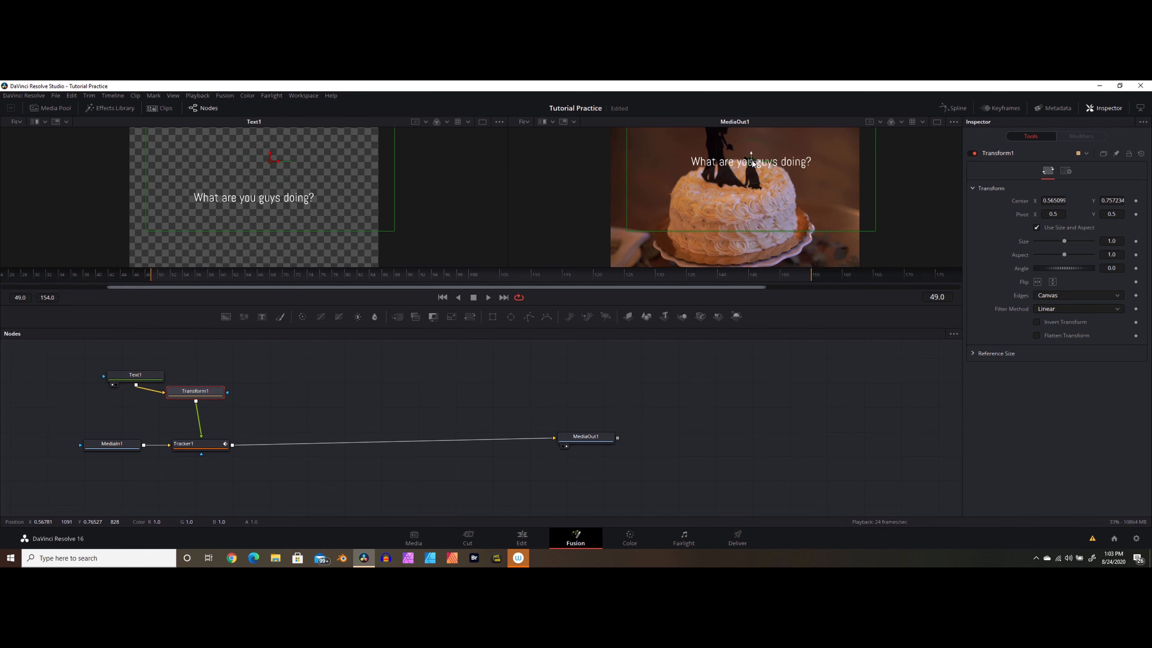
click(995, 353)
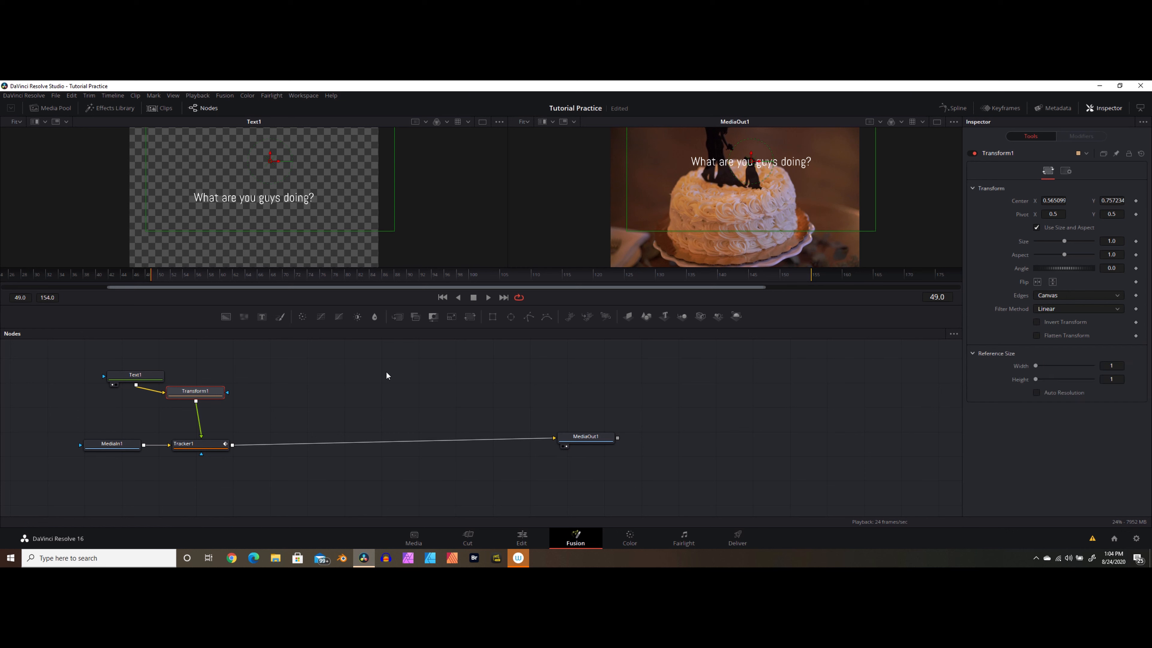
Set Text1 H Anchor to Left, shrink Size slightly, and review on playback
click(135, 376)
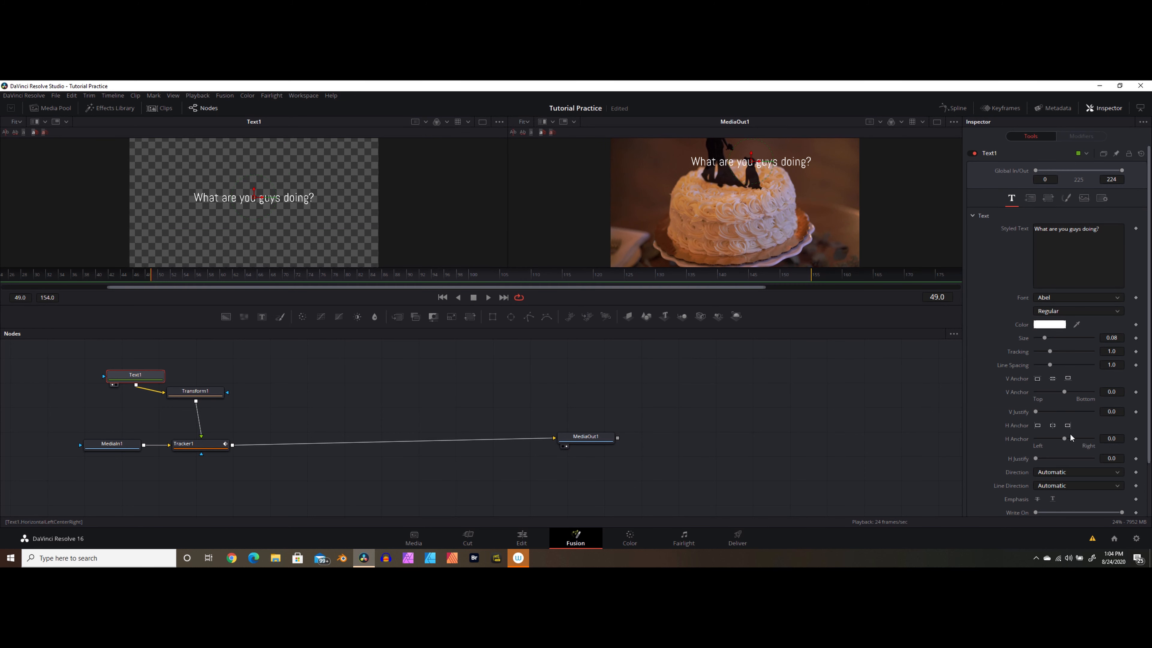
click(1037, 425)
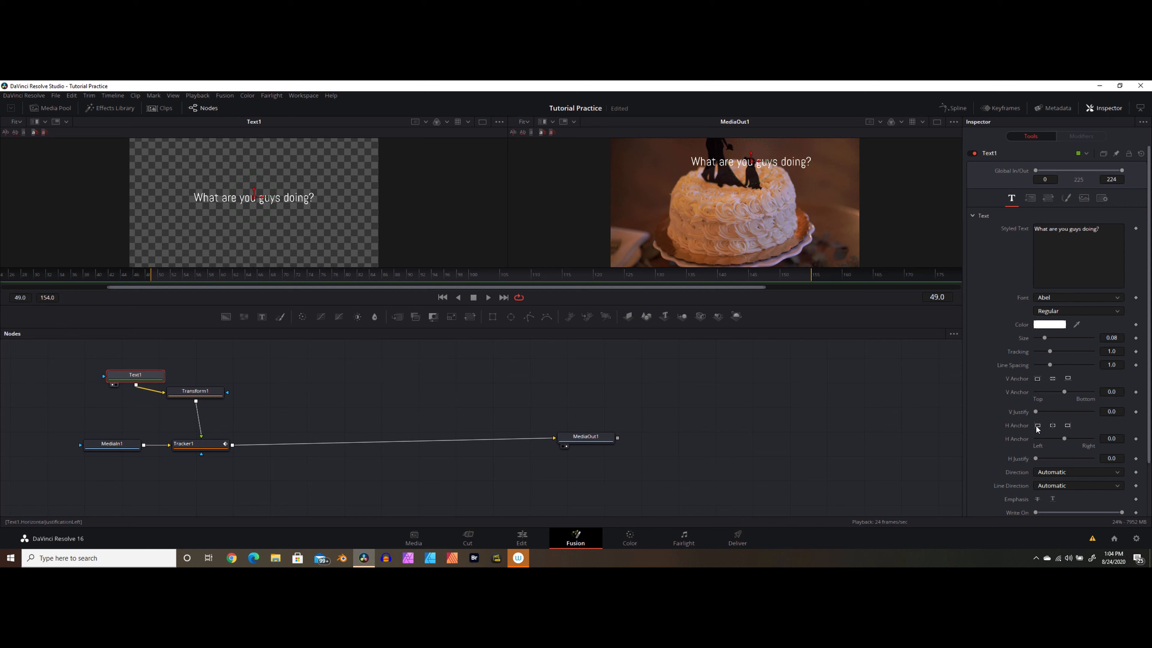
click(1037, 425)
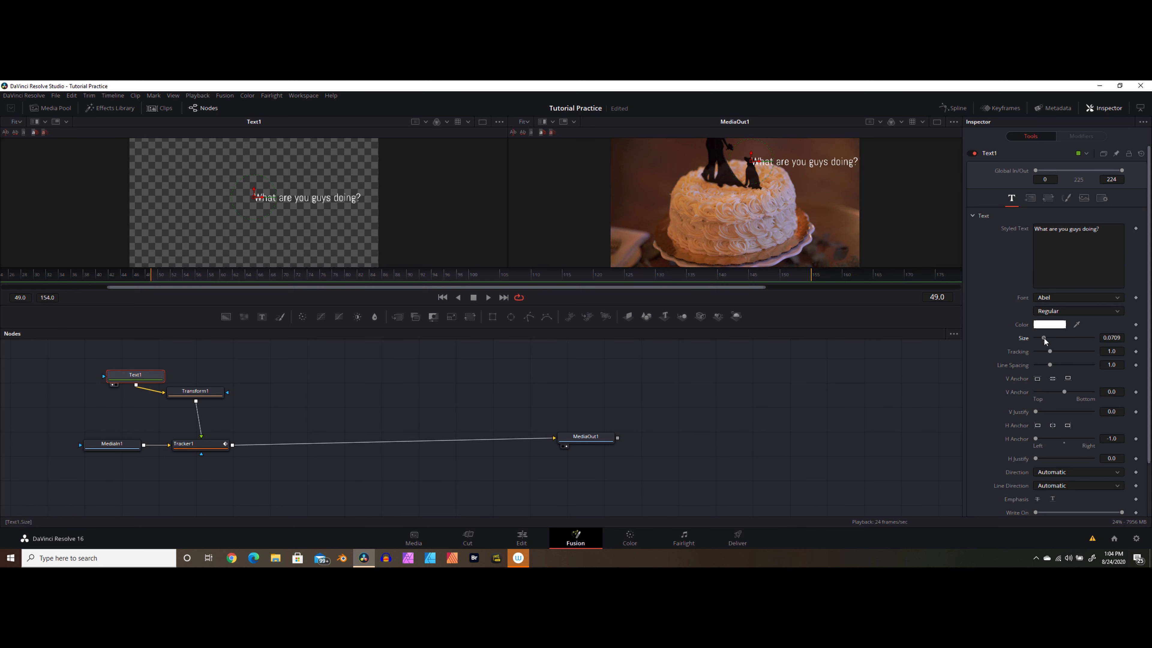
click(488, 297)
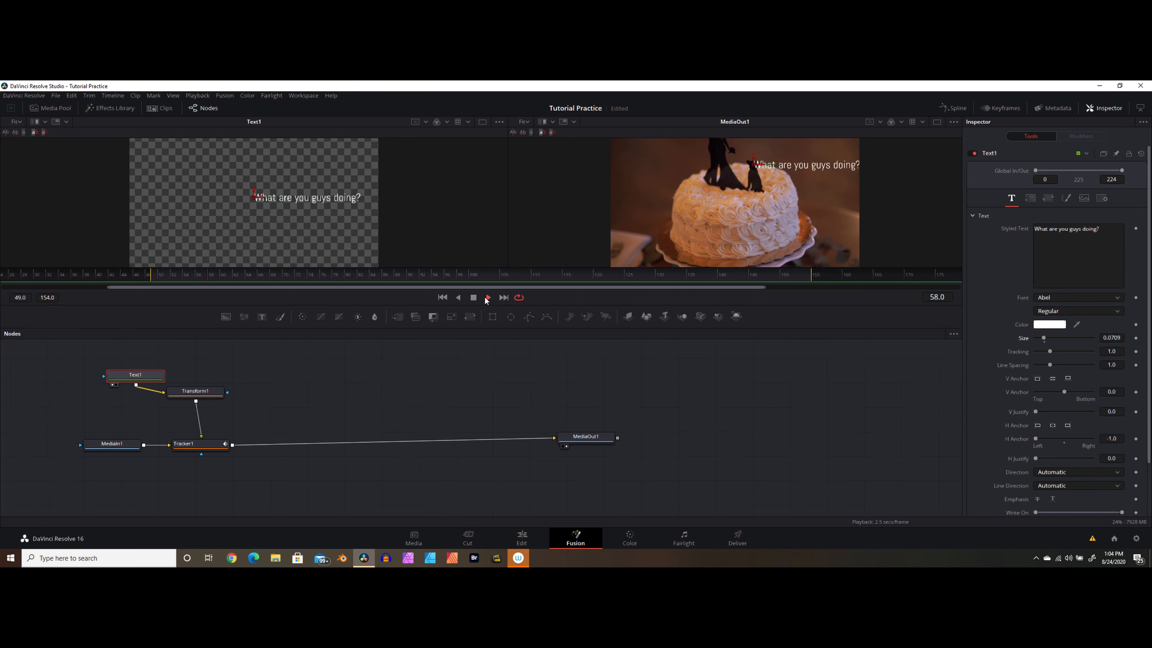
click(487, 297)
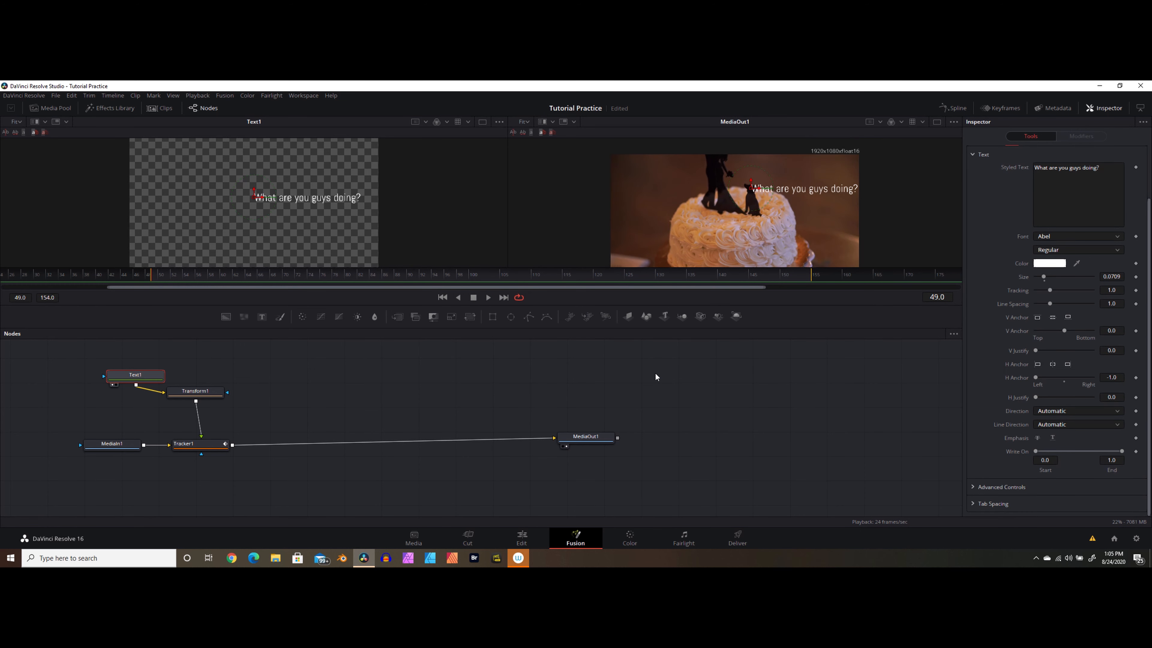
click(488, 297)
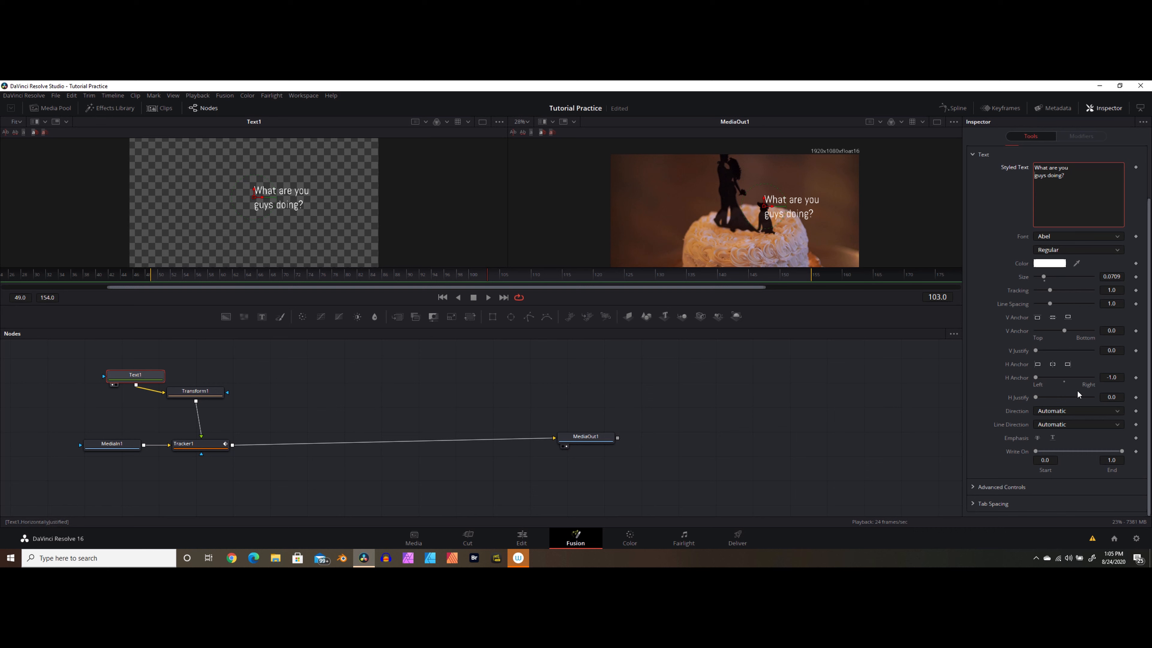
mouse_move(1076, 373)
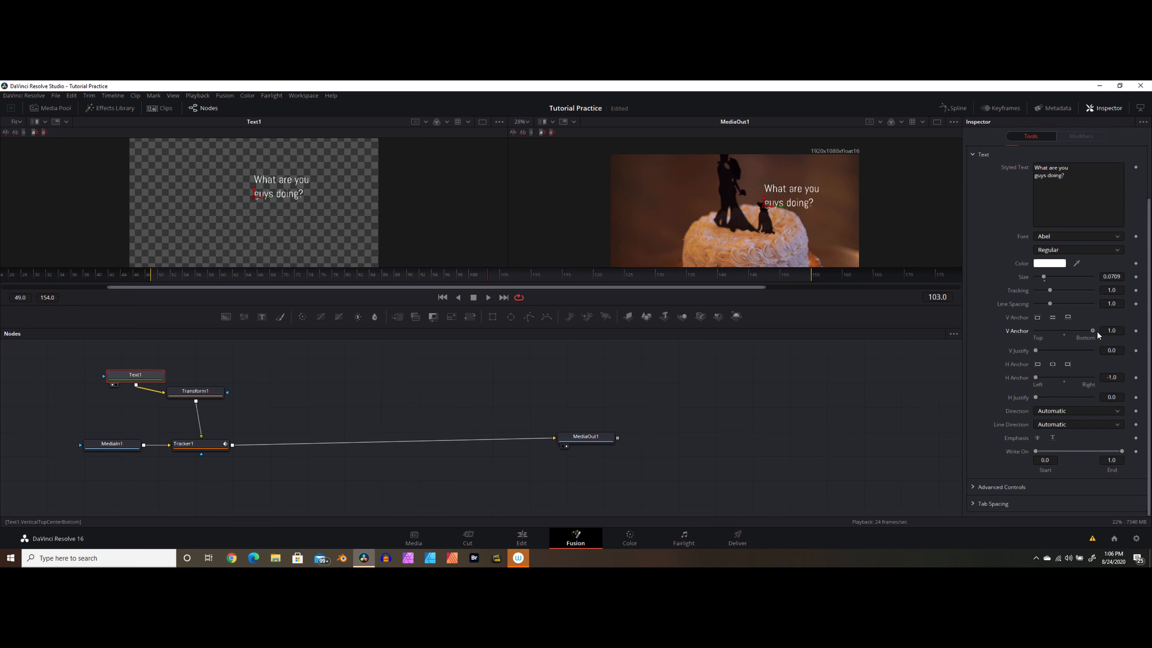
mouse_move(777, 207)
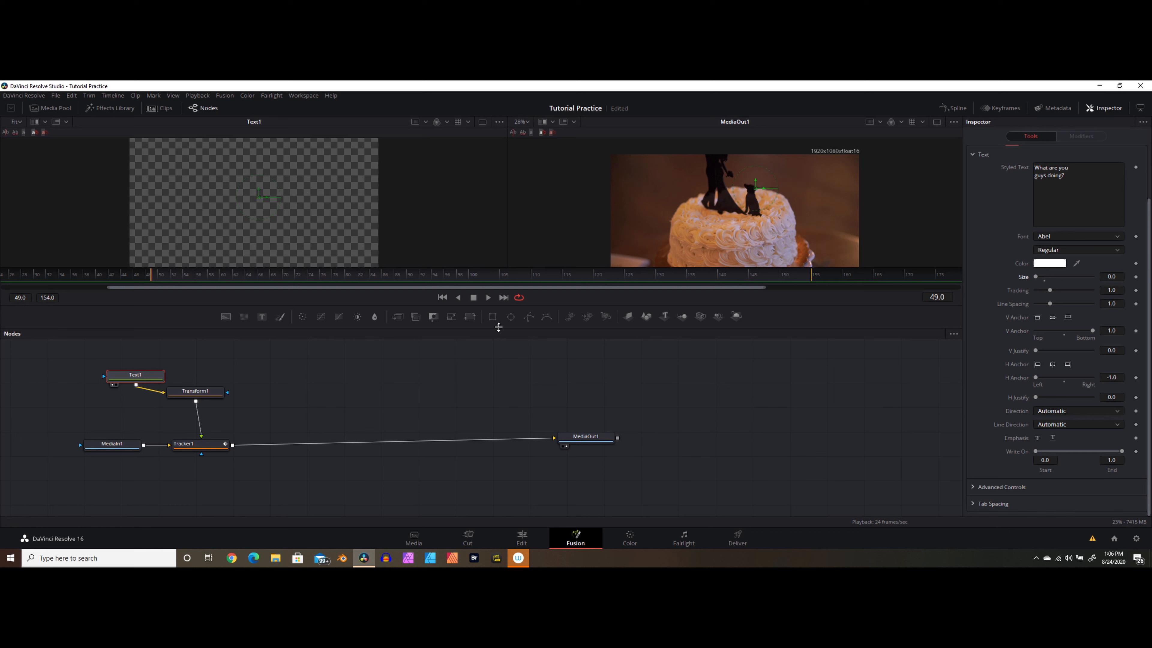
mouse_move(281, 283)
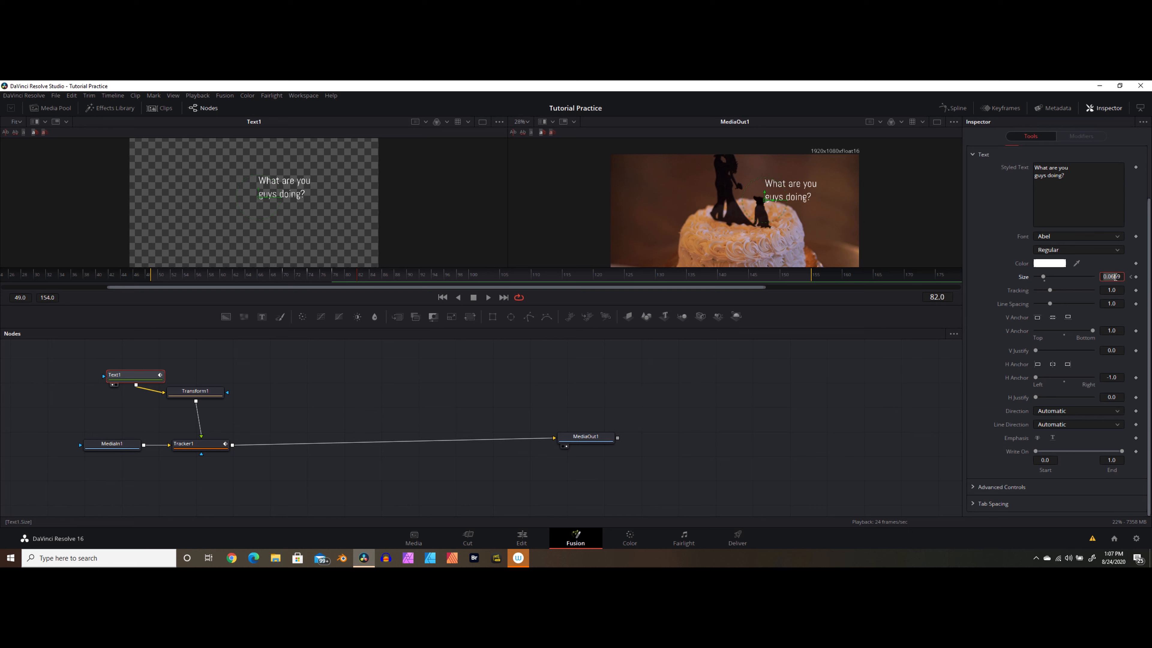
Keyframe the caption Size to about 0.072 at frame 82 so it grows from zero
click(1112, 276)
text(0.072)
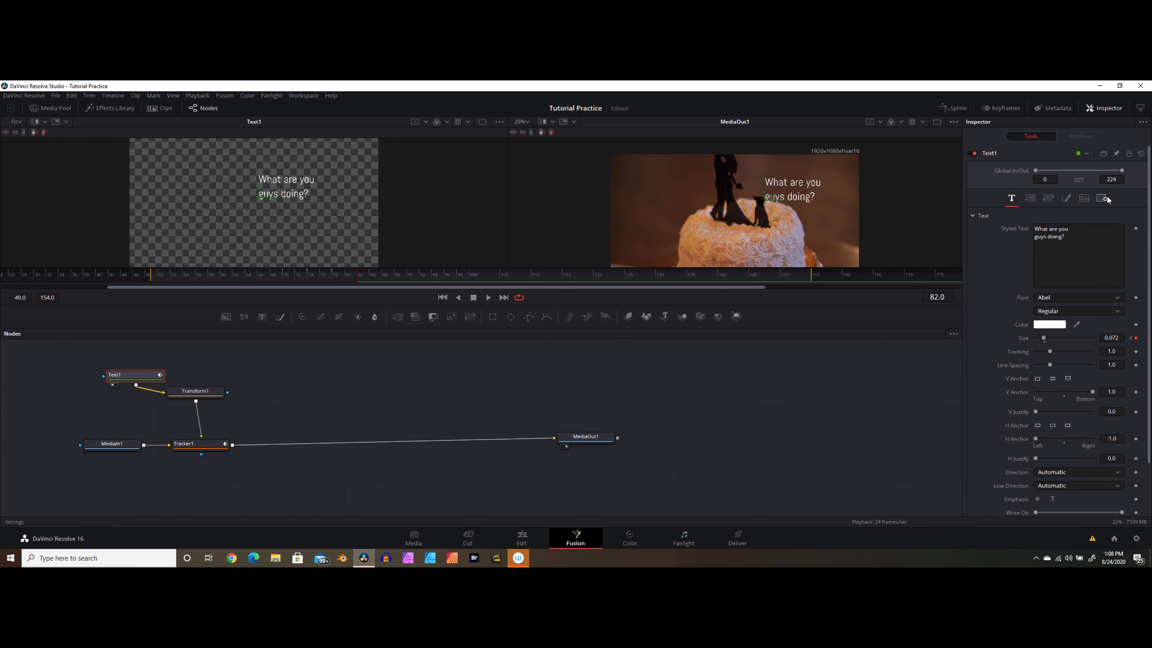
Enable Motion Blur in Text1's Settings and play back the growing caption
click(1102, 197)
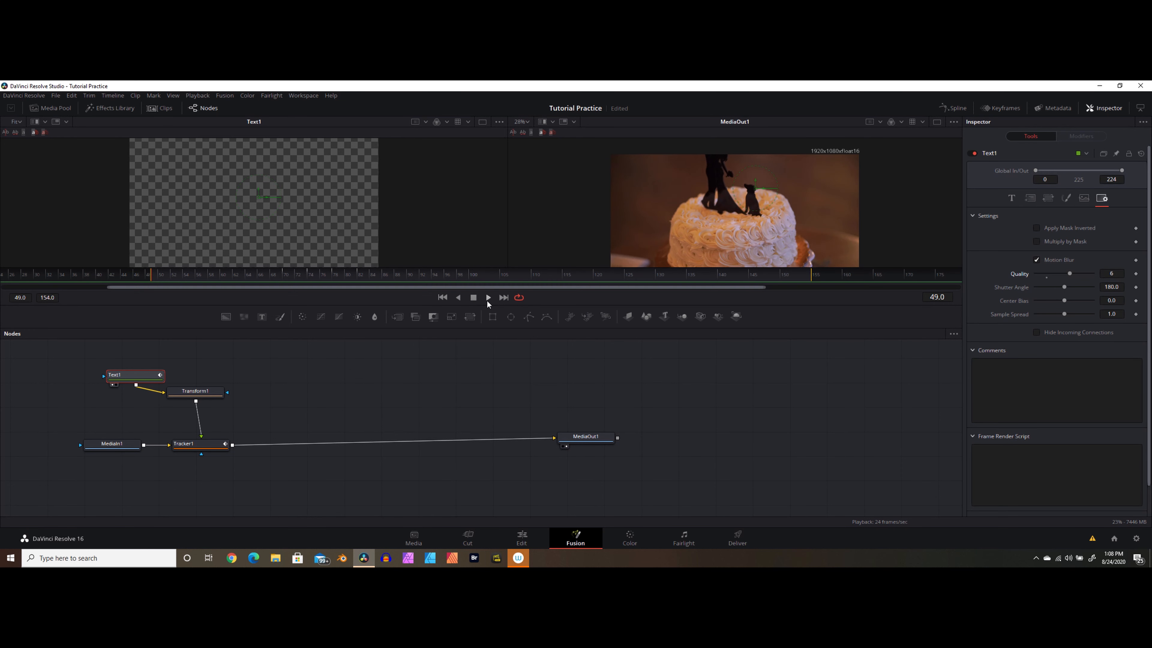
click(488, 297)
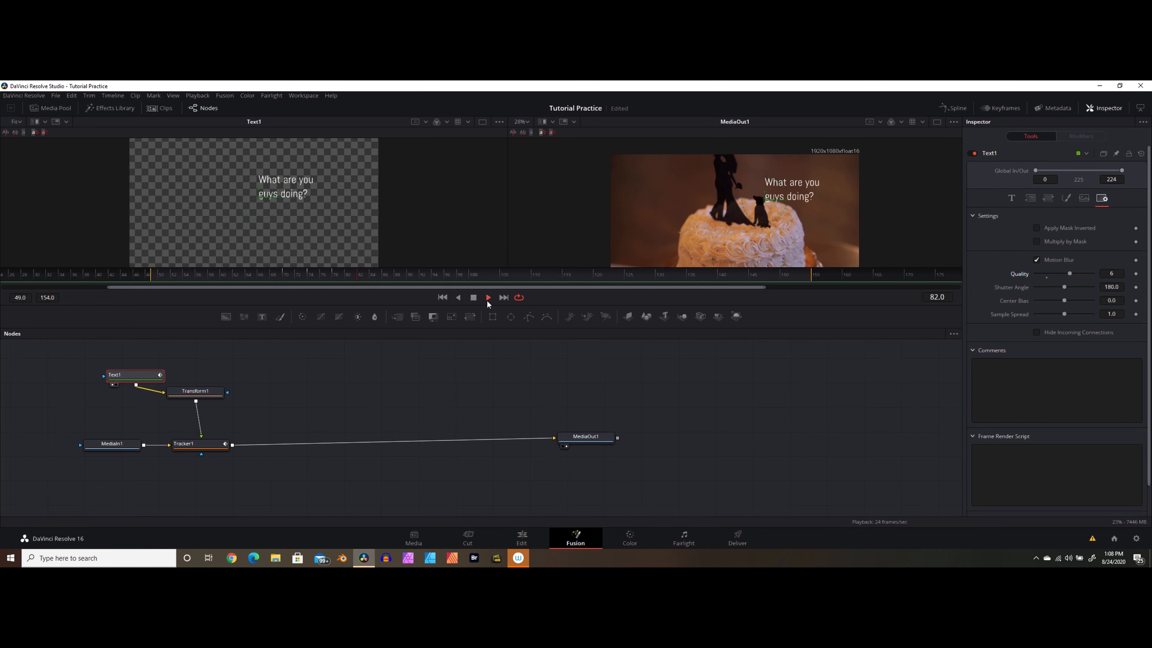
Return to the Edit page and select the wedding-cake clip with its tracked caption
click(473, 297)
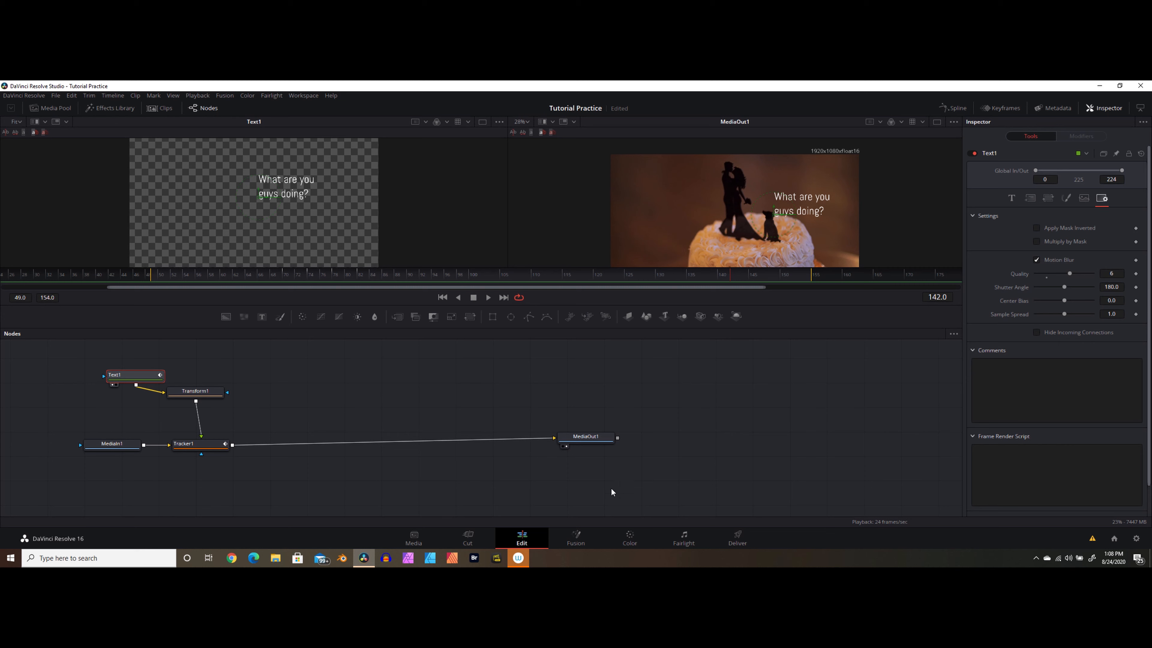
click(521, 536)
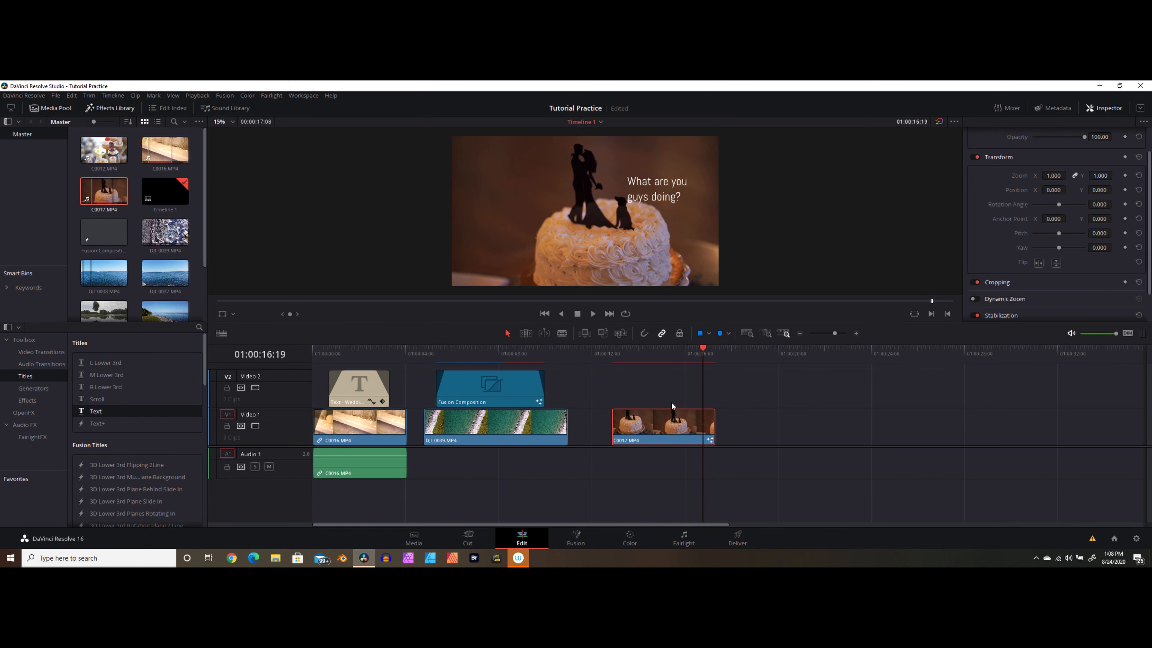